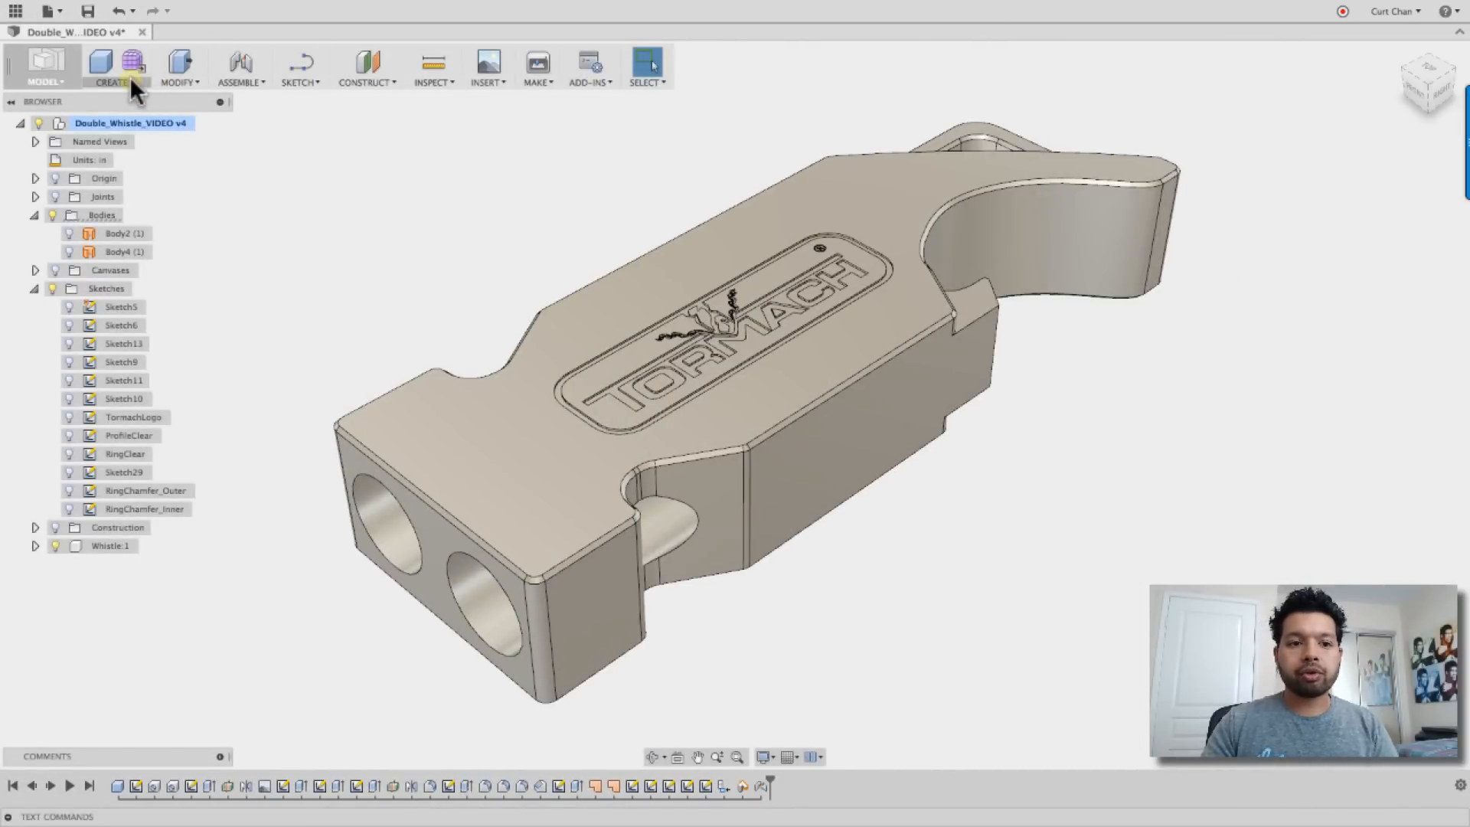
Launch the Soft Jaw Creation add-in from the CREATE menu for the whistle
{"action": "left_click", "coordinate": [116, 83]}
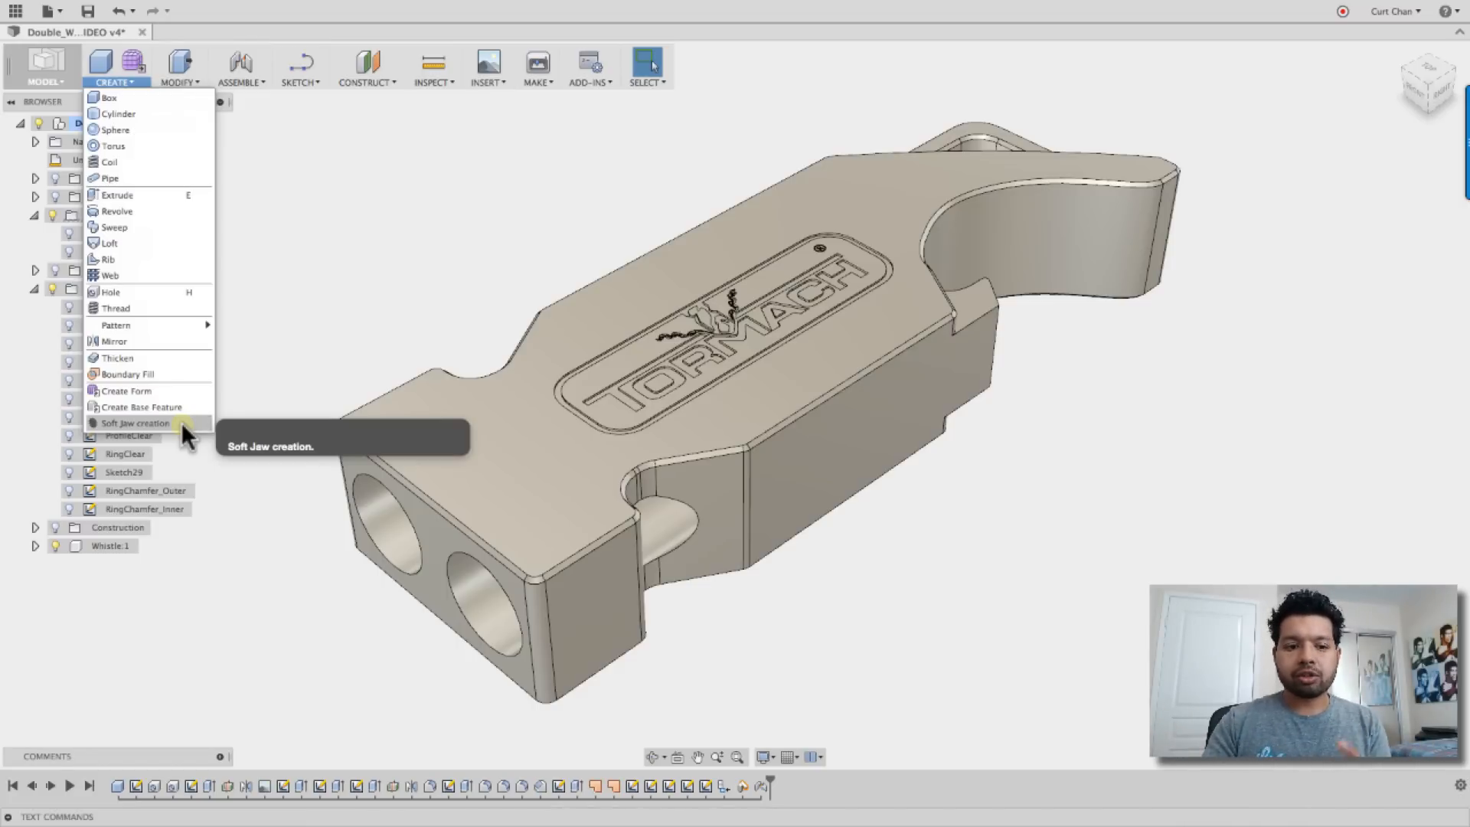
{"action": "left_click", "coordinate": [134, 422]}
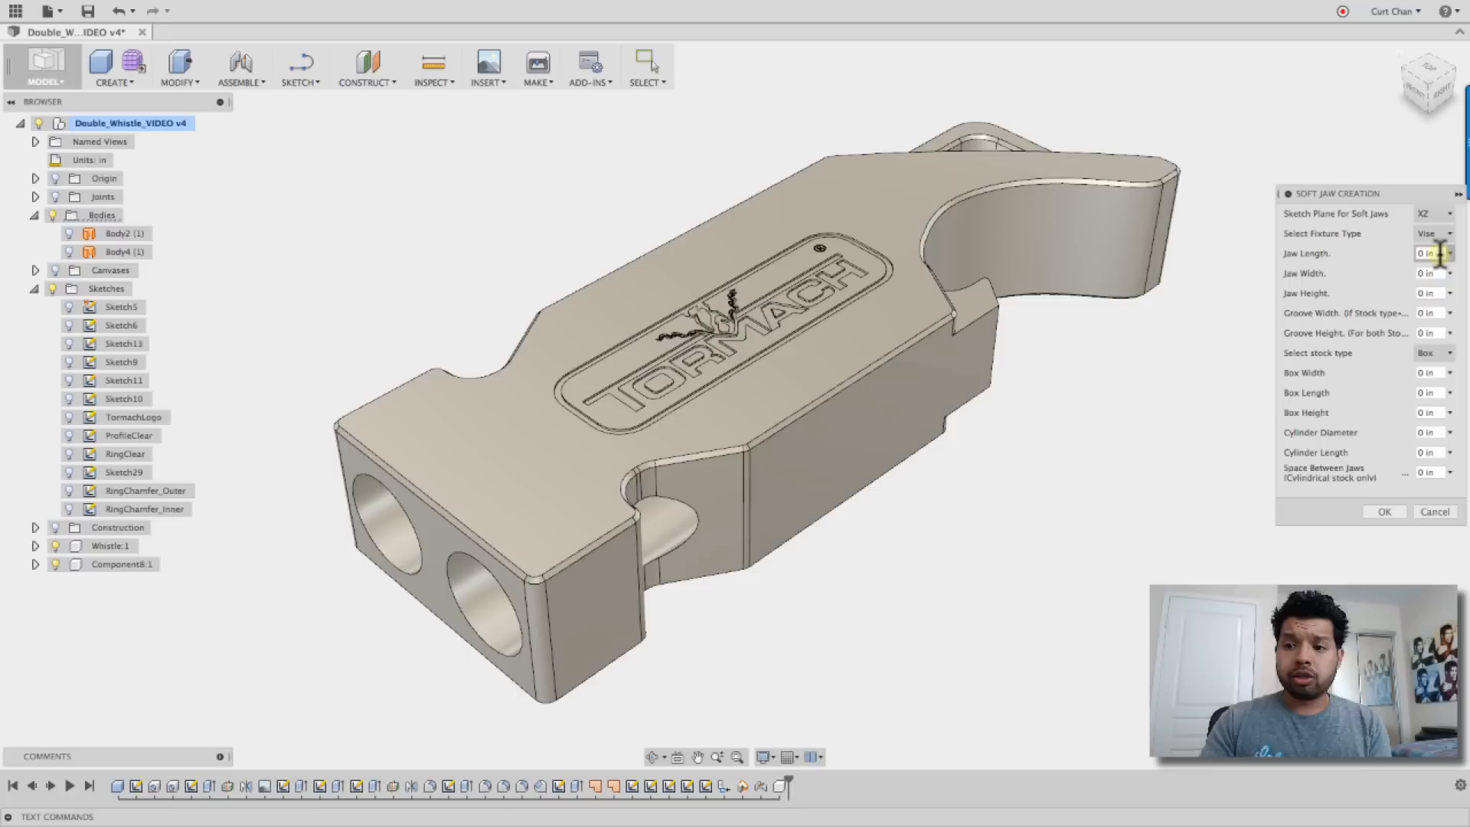
Enter jaws 5 × 1 × 2 with 0.2 grooves and a 1 × 3 × 0.5 stock box
{"action": "type", "text": "5"}
{"action": "left_click", "coordinate": [1431, 273]}
{"action": "type", "text": "1"}
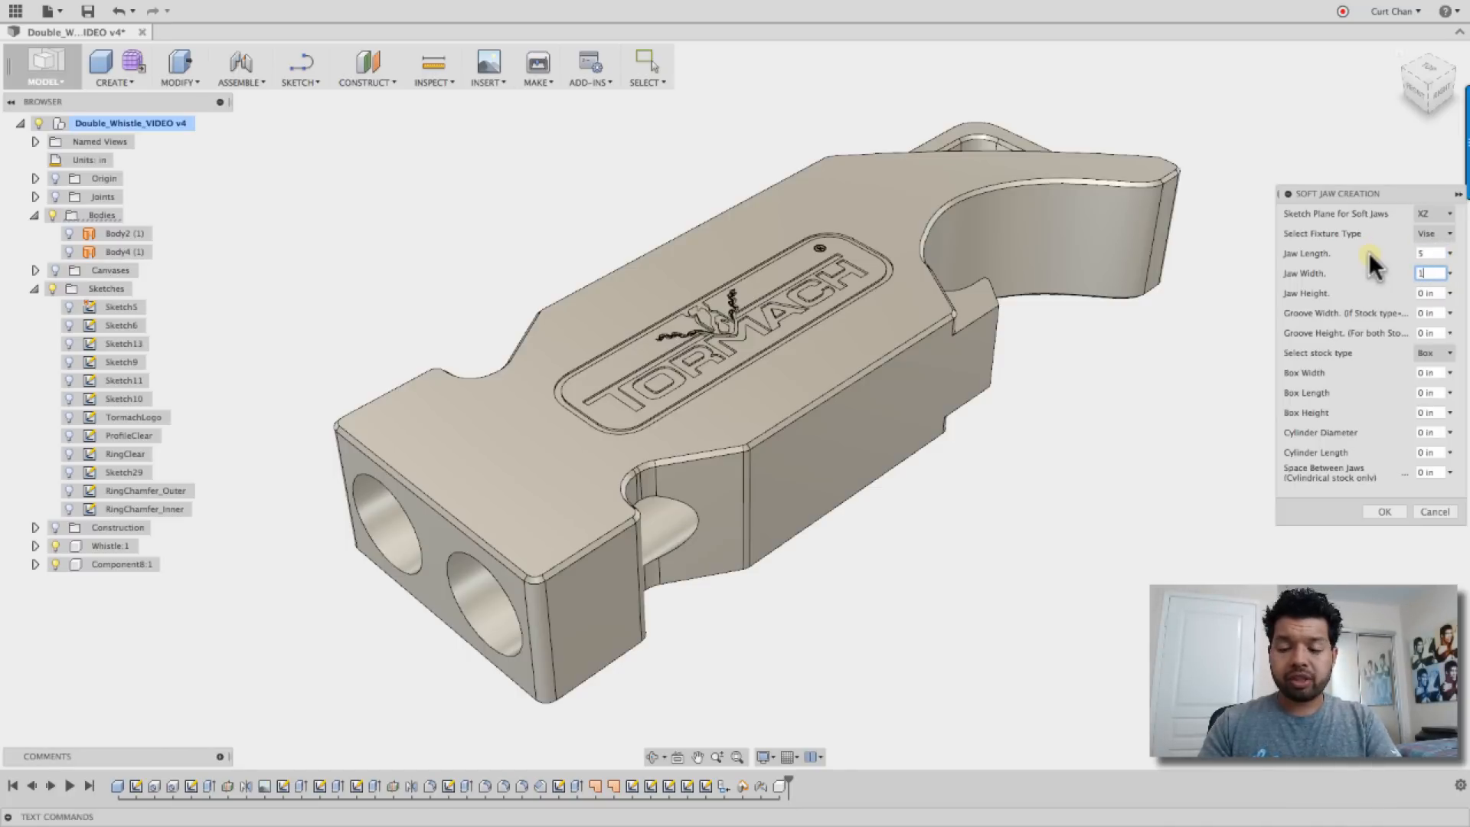
{"action": "left_click", "coordinate": [1428, 292]}
{"action": "type", "text": "2"}
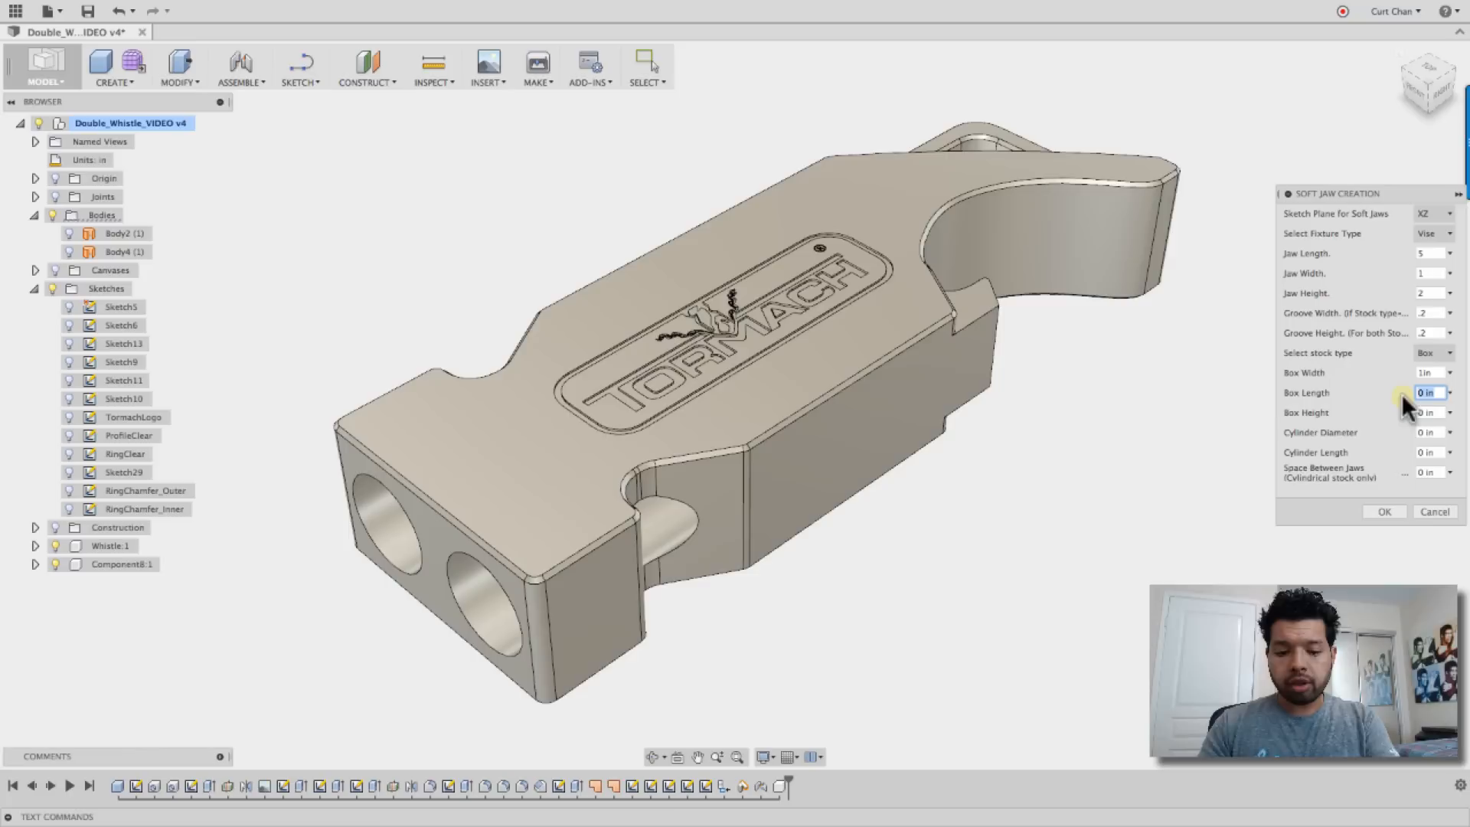
{"action": "type", "text": "3"}
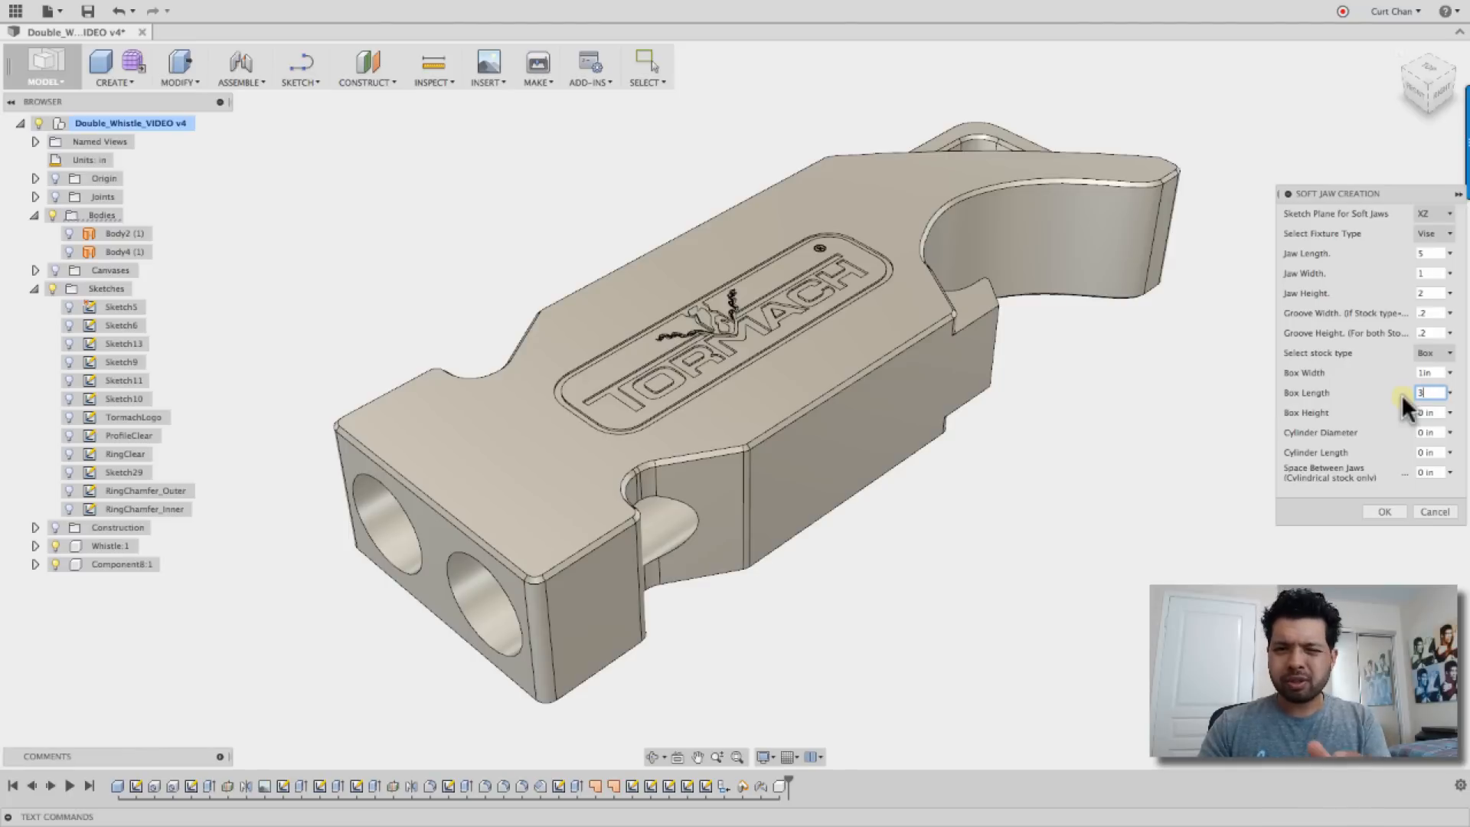
{"action": "left_click", "coordinate": [1429, 412]}
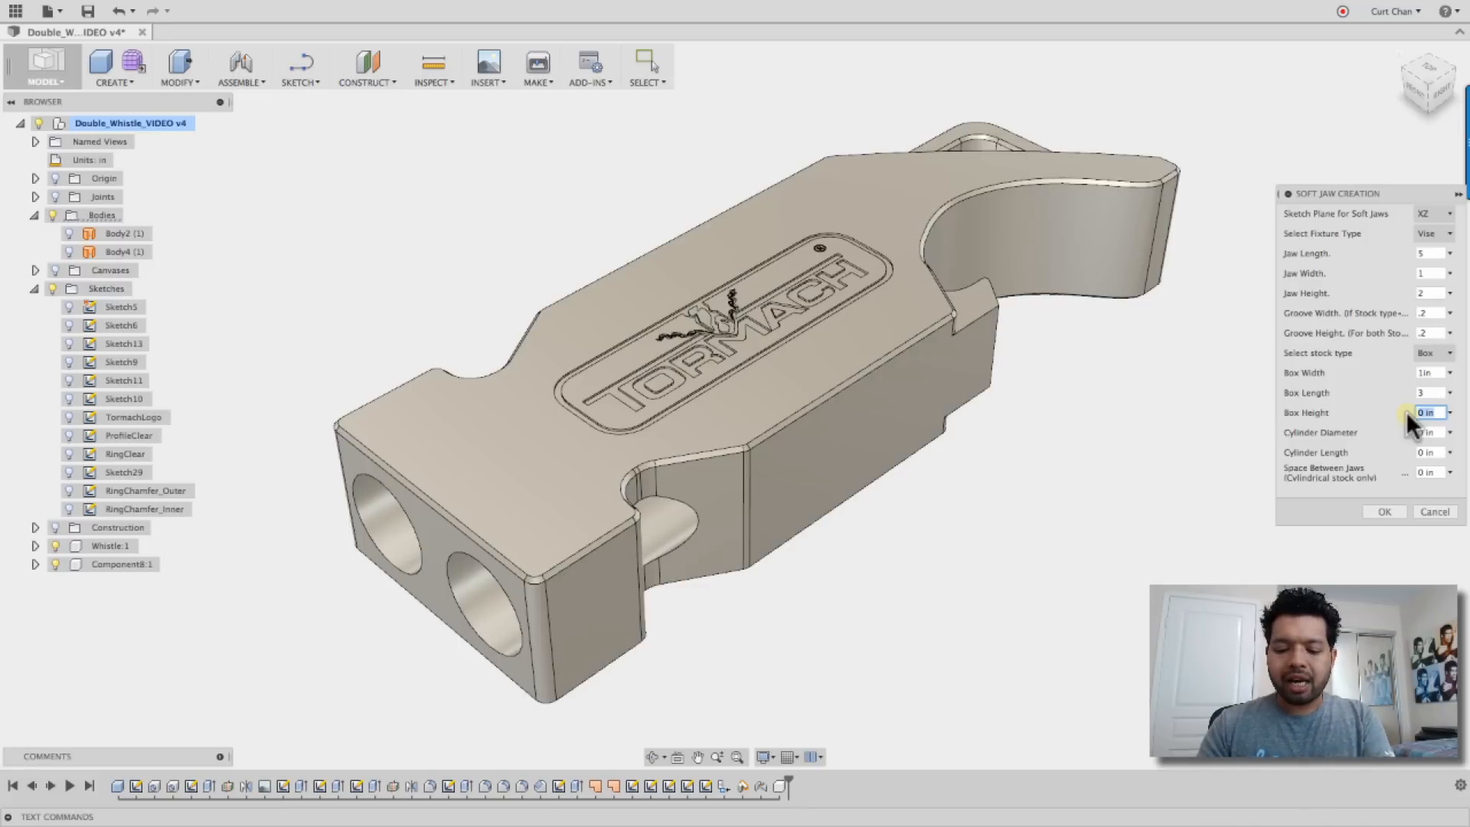
{"action": "type", "text": ".5"}
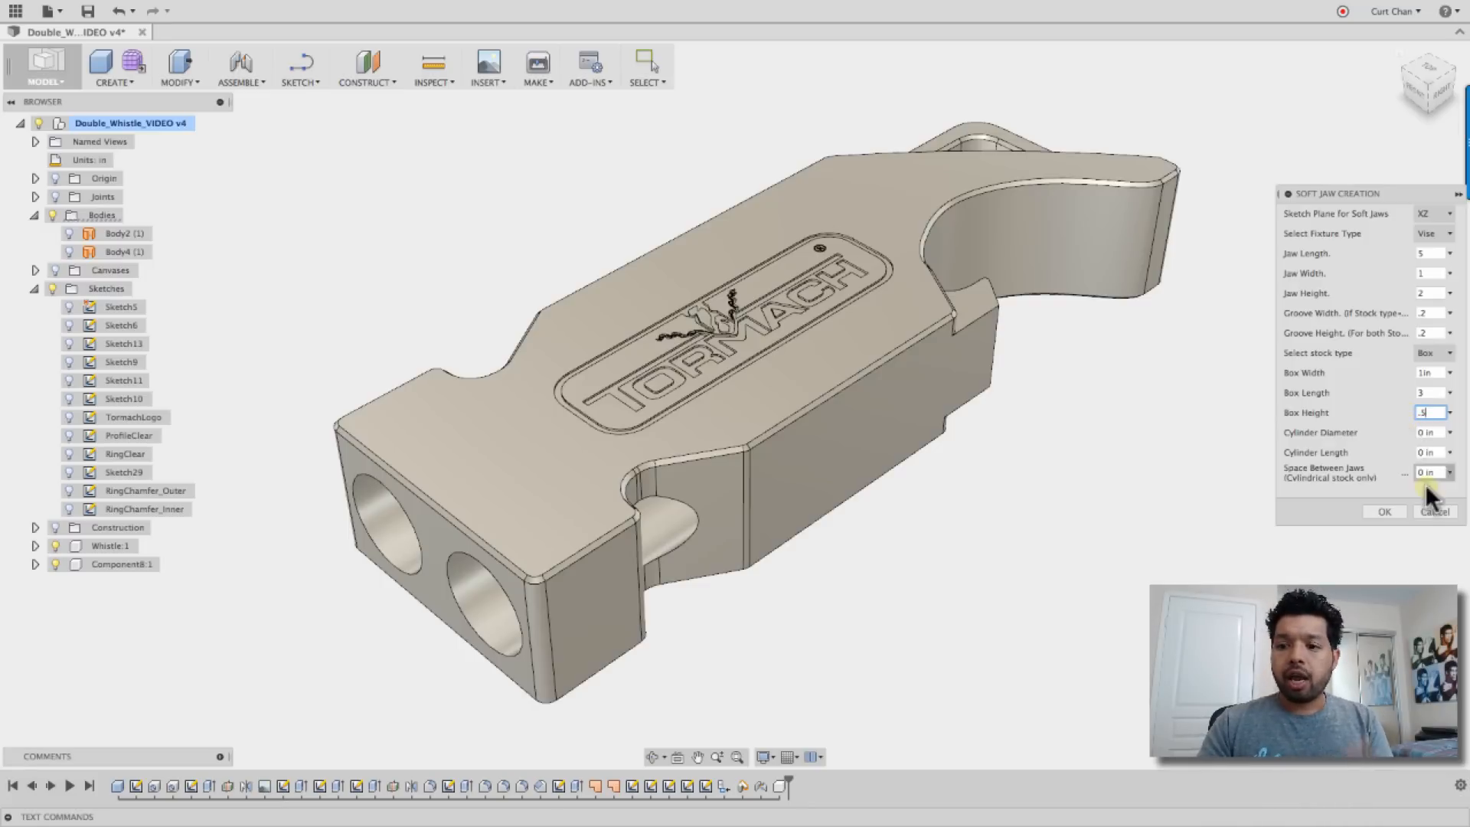
{"action": "left_click", "coordinate": [1385, 512]}
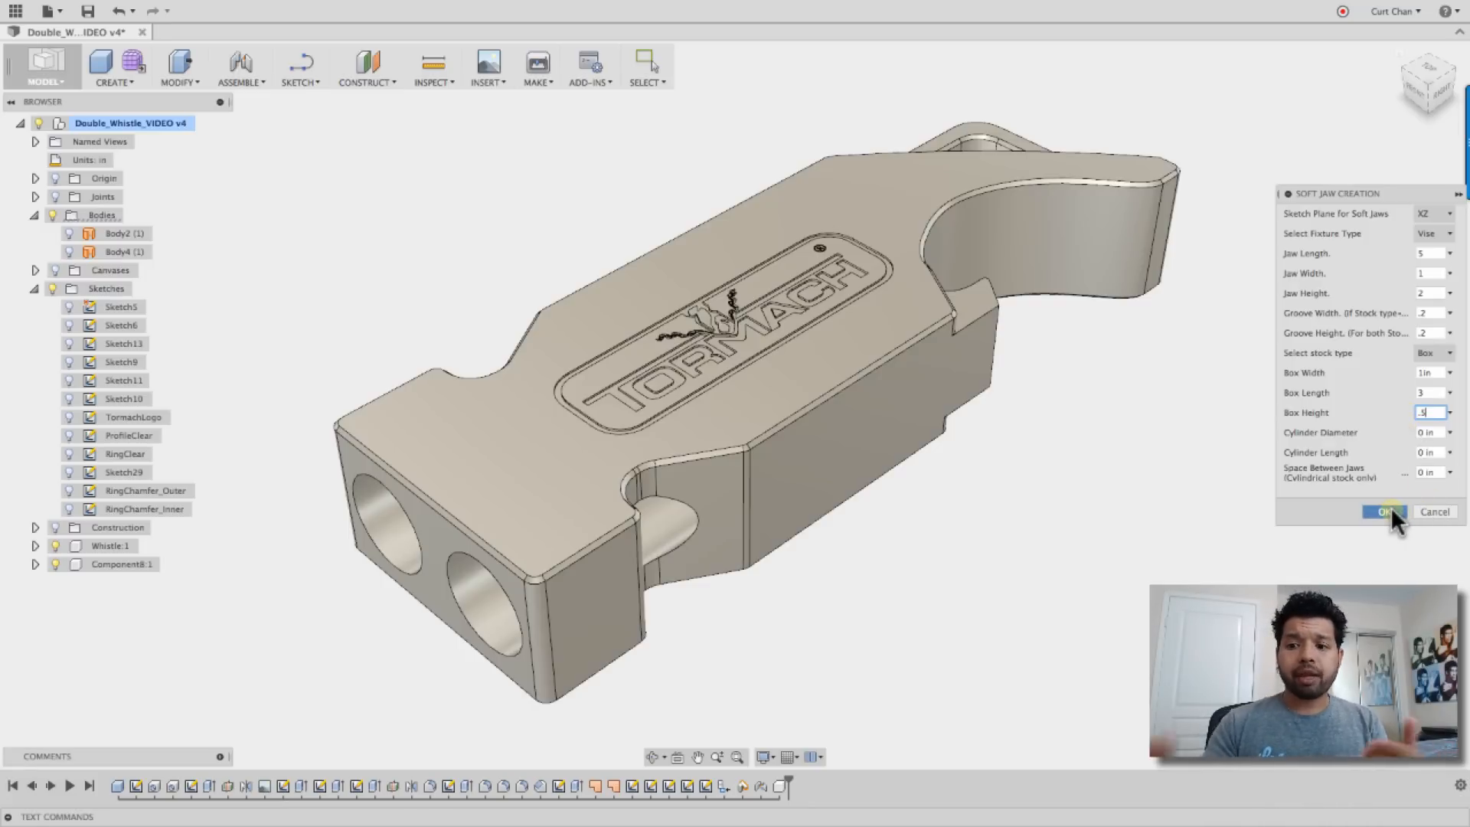
Generate the soft jaws, then convert Body10 into a component renamed Stock
{"action": "left_click", "coordinate": [1383, 512]}
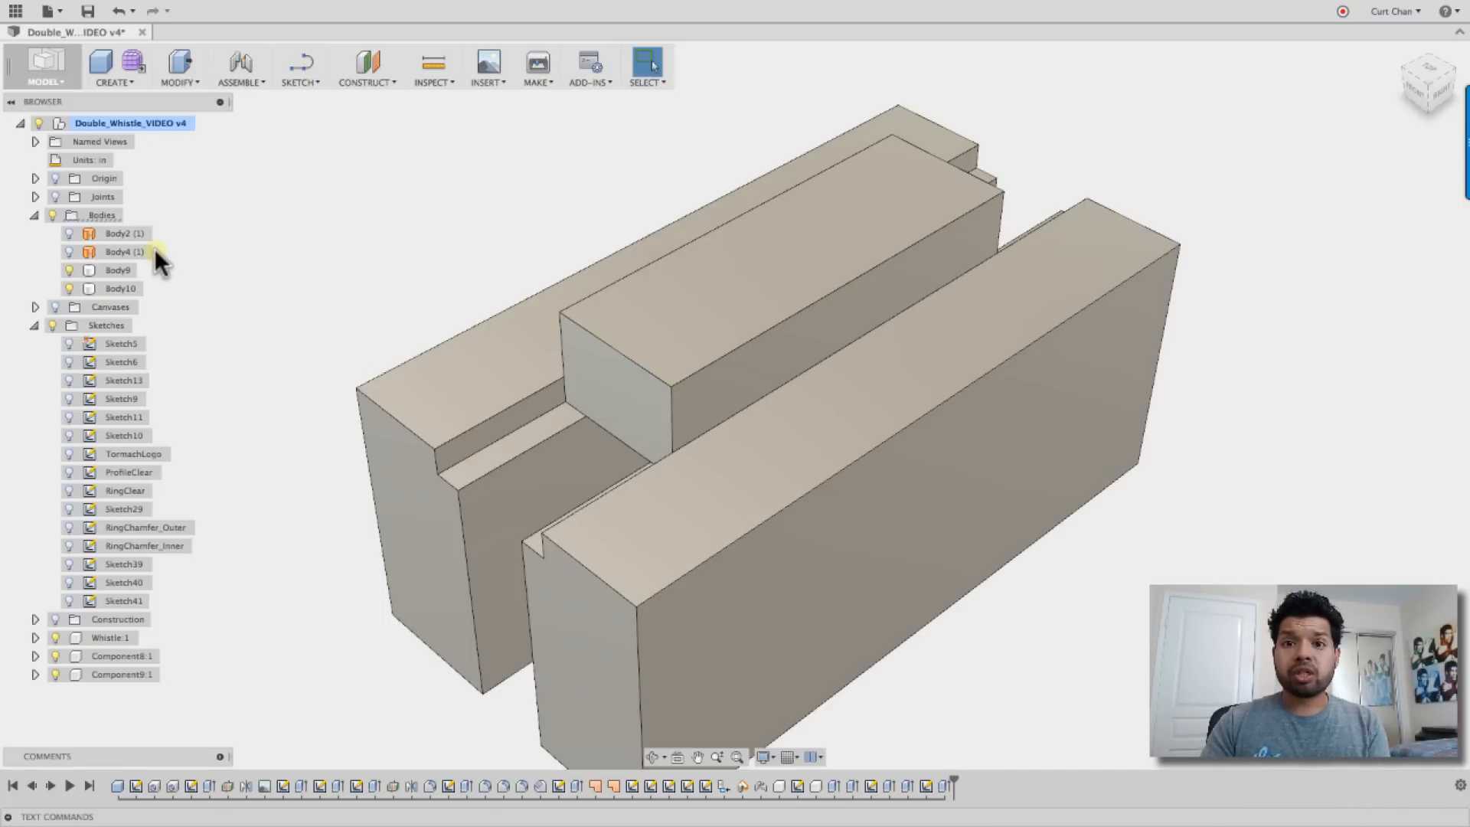
{"action": "left_click", "coordinate": [120, 288]}
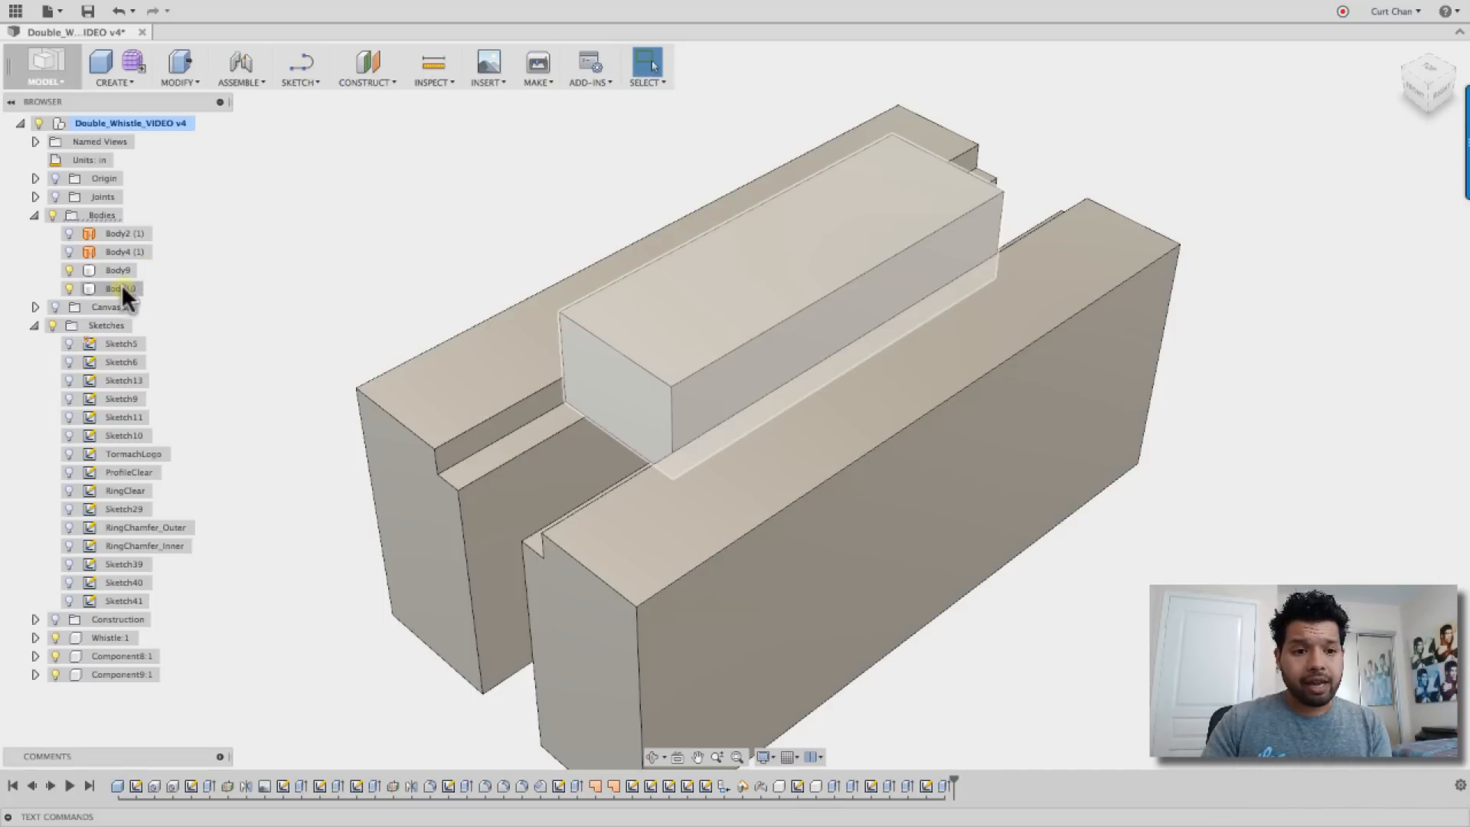
{"action": "left_click", "coordinate": [120, 288]}
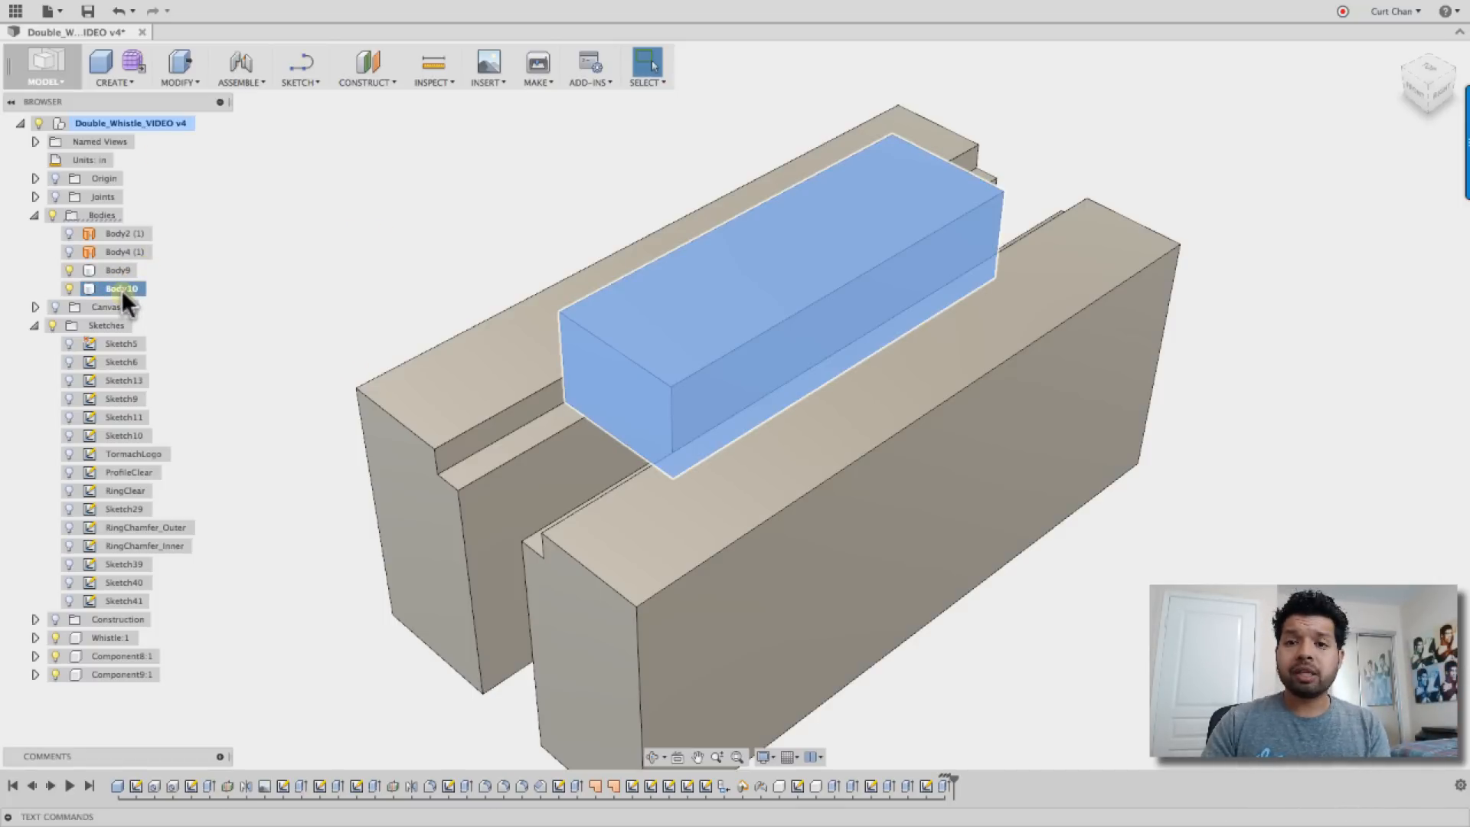
{"action": "right_click", "coordinate": [120, 288]}
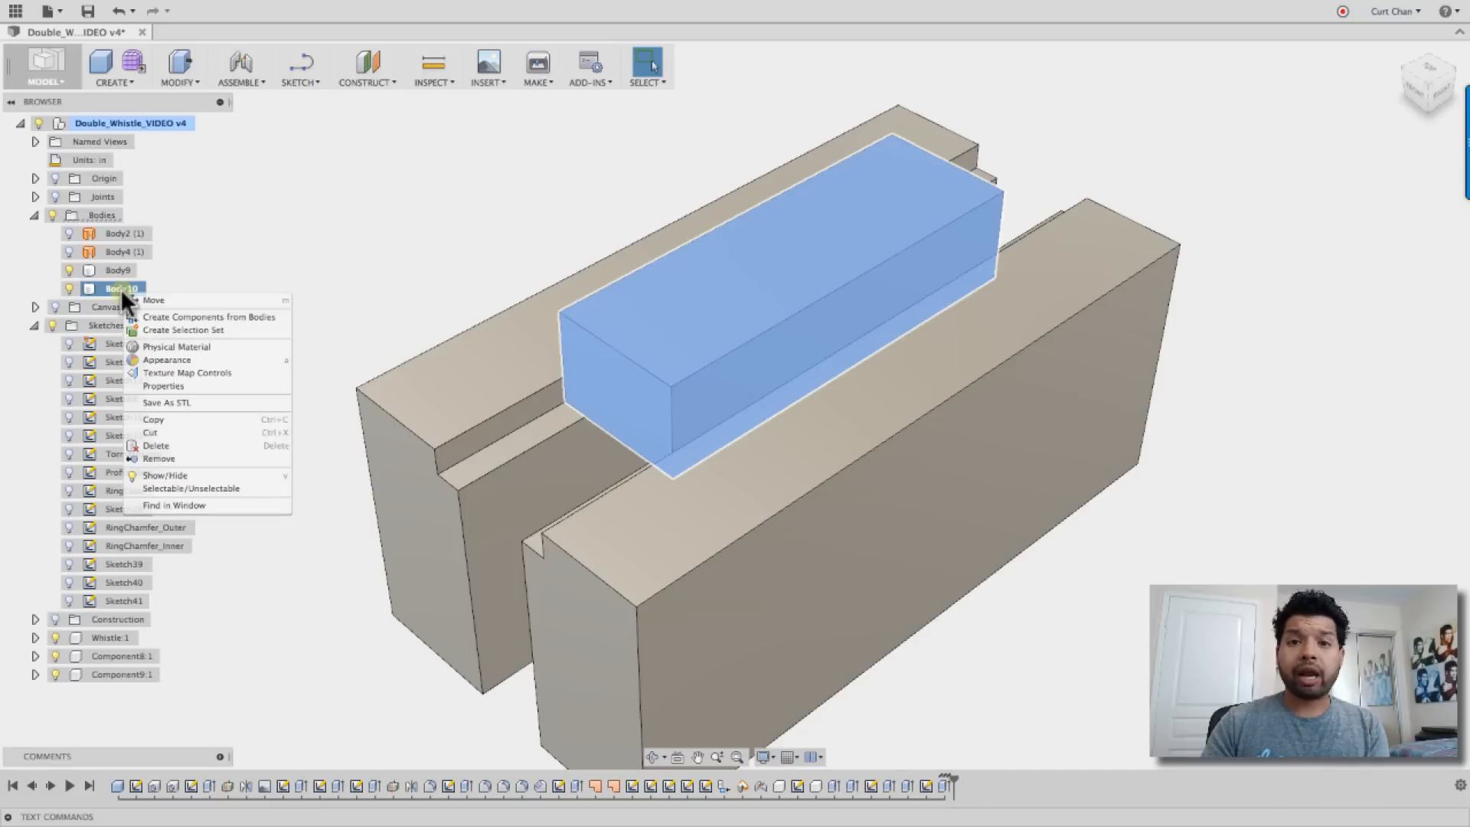
{"action": "mouse_move", "coordinate": [188, 328]}
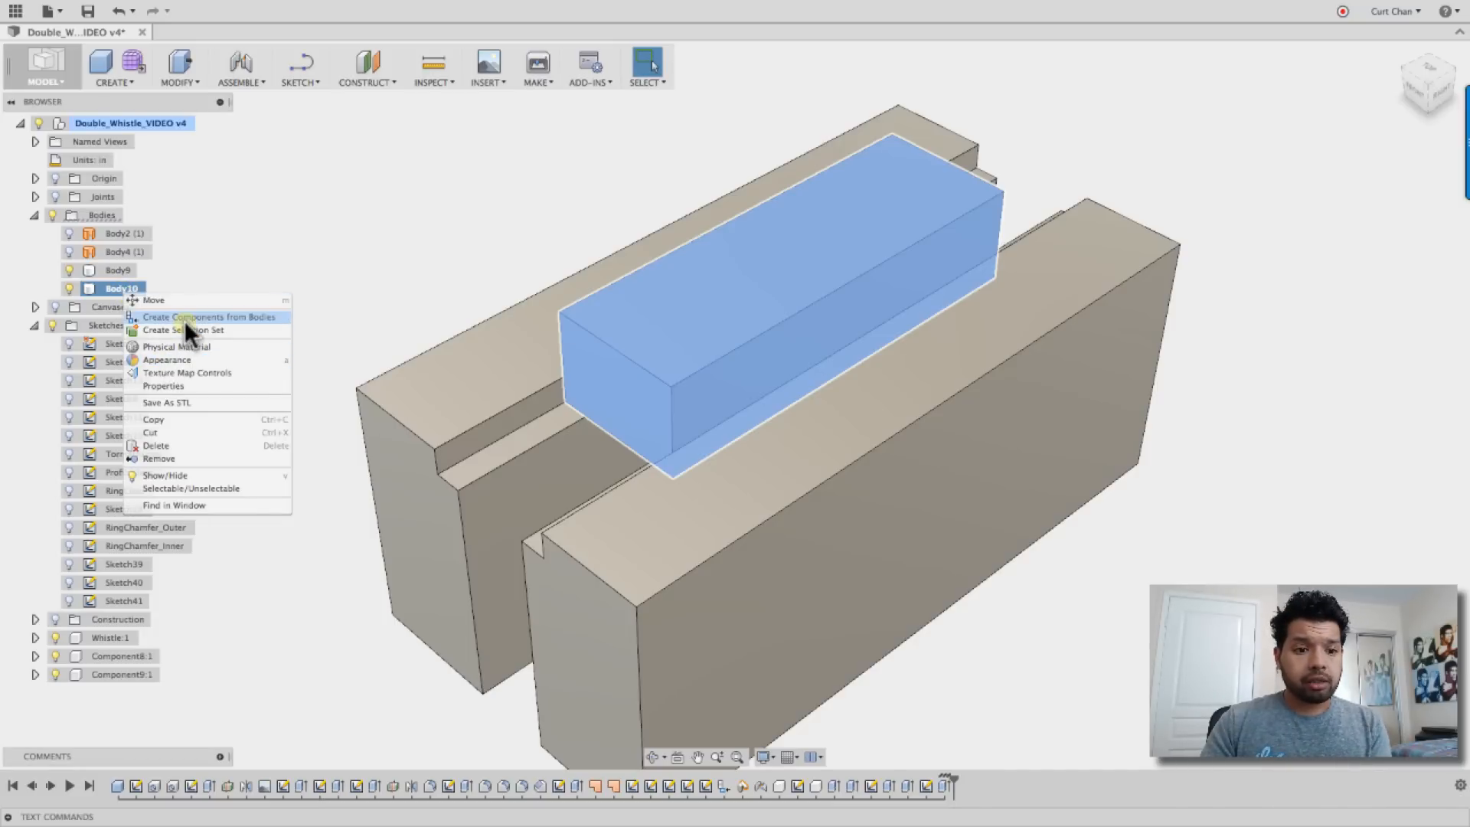
{"action": "left_click", "coordinate": [209, 316]}
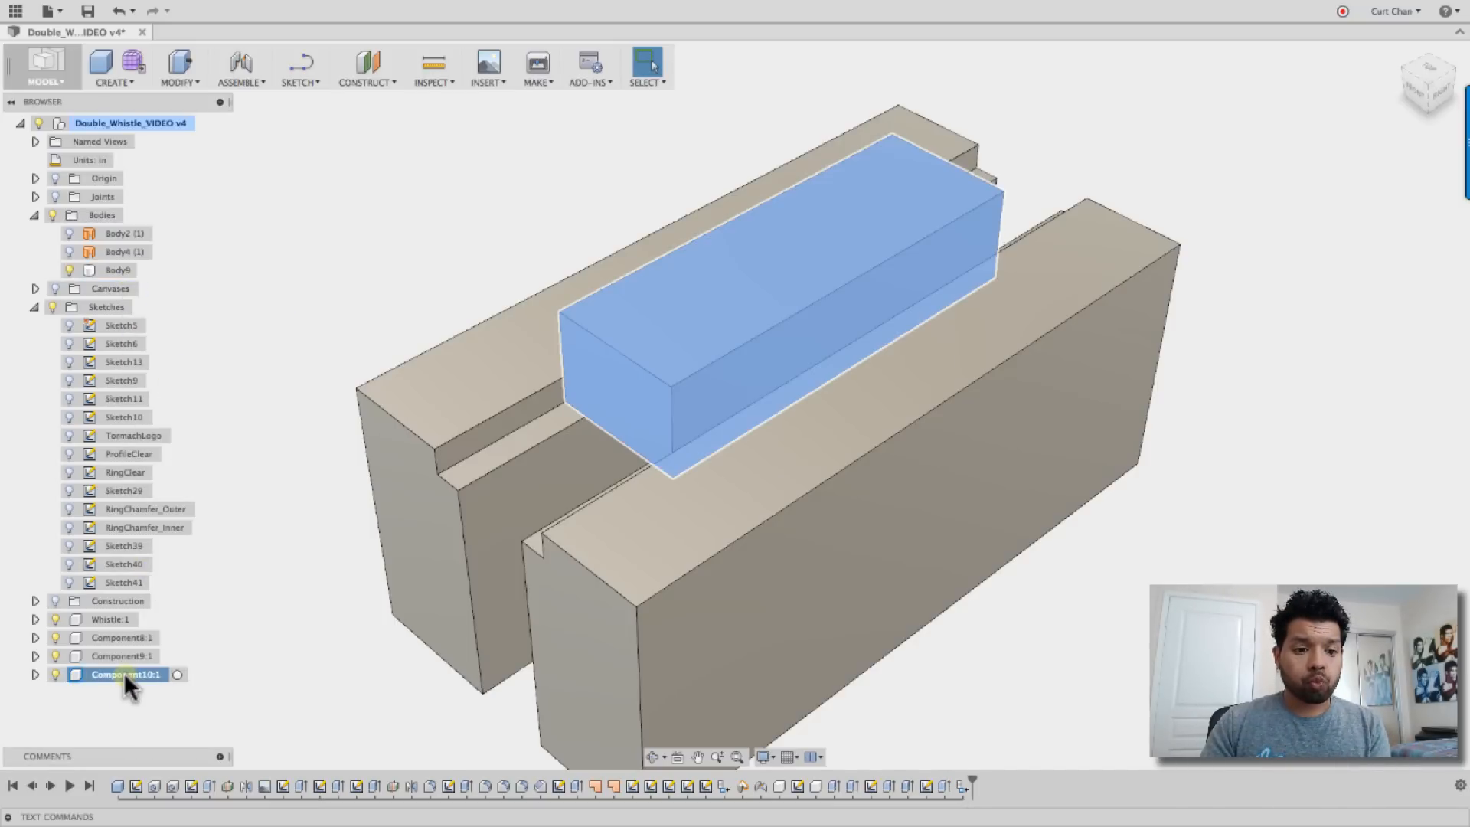
{"action": "double_click", "coordinate": [125, 673]}
{"action": "type", "text": "Stock"}
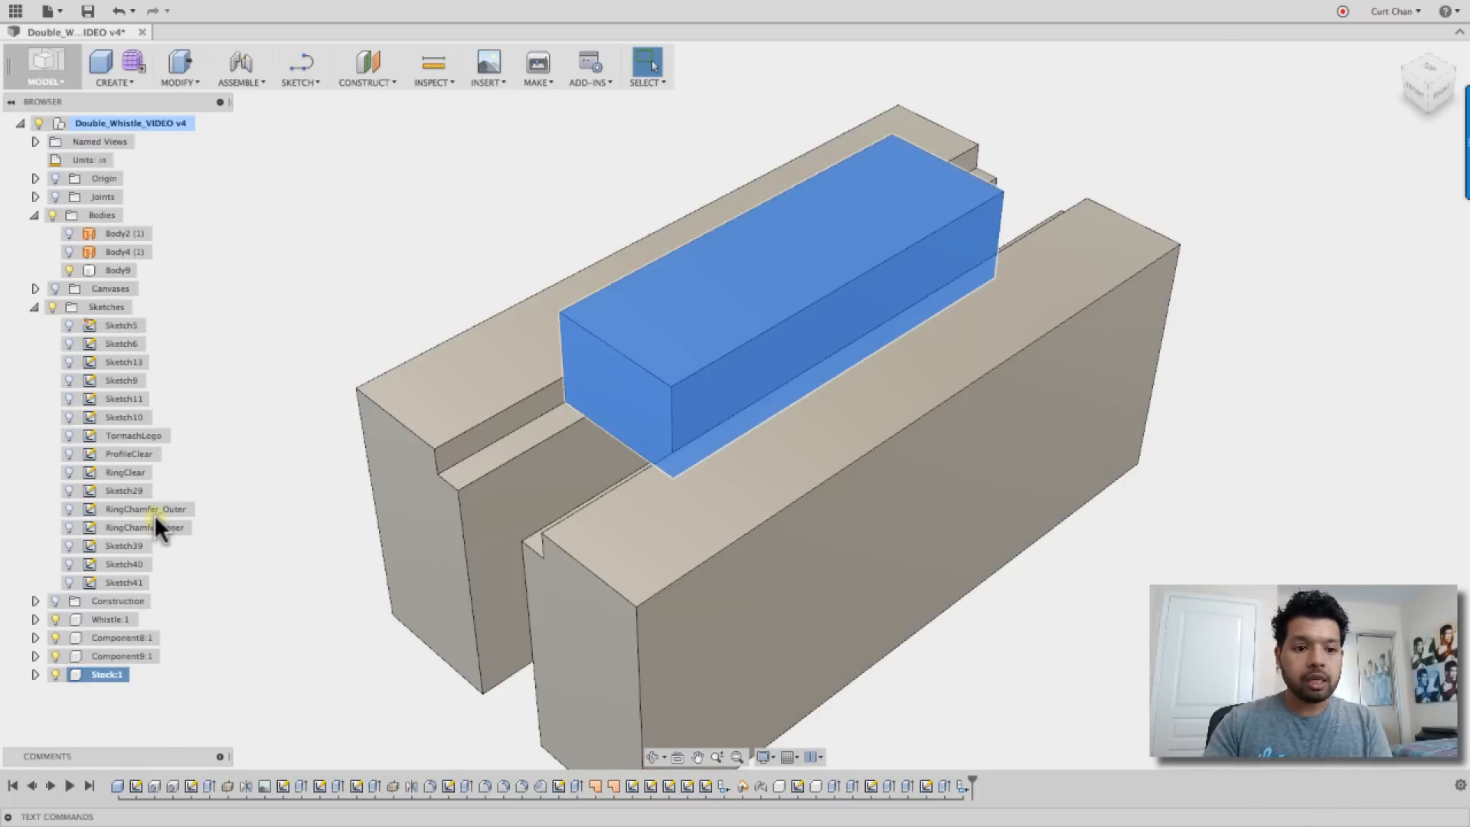
{"action": "left_click", "coordinate": [34, 306]}
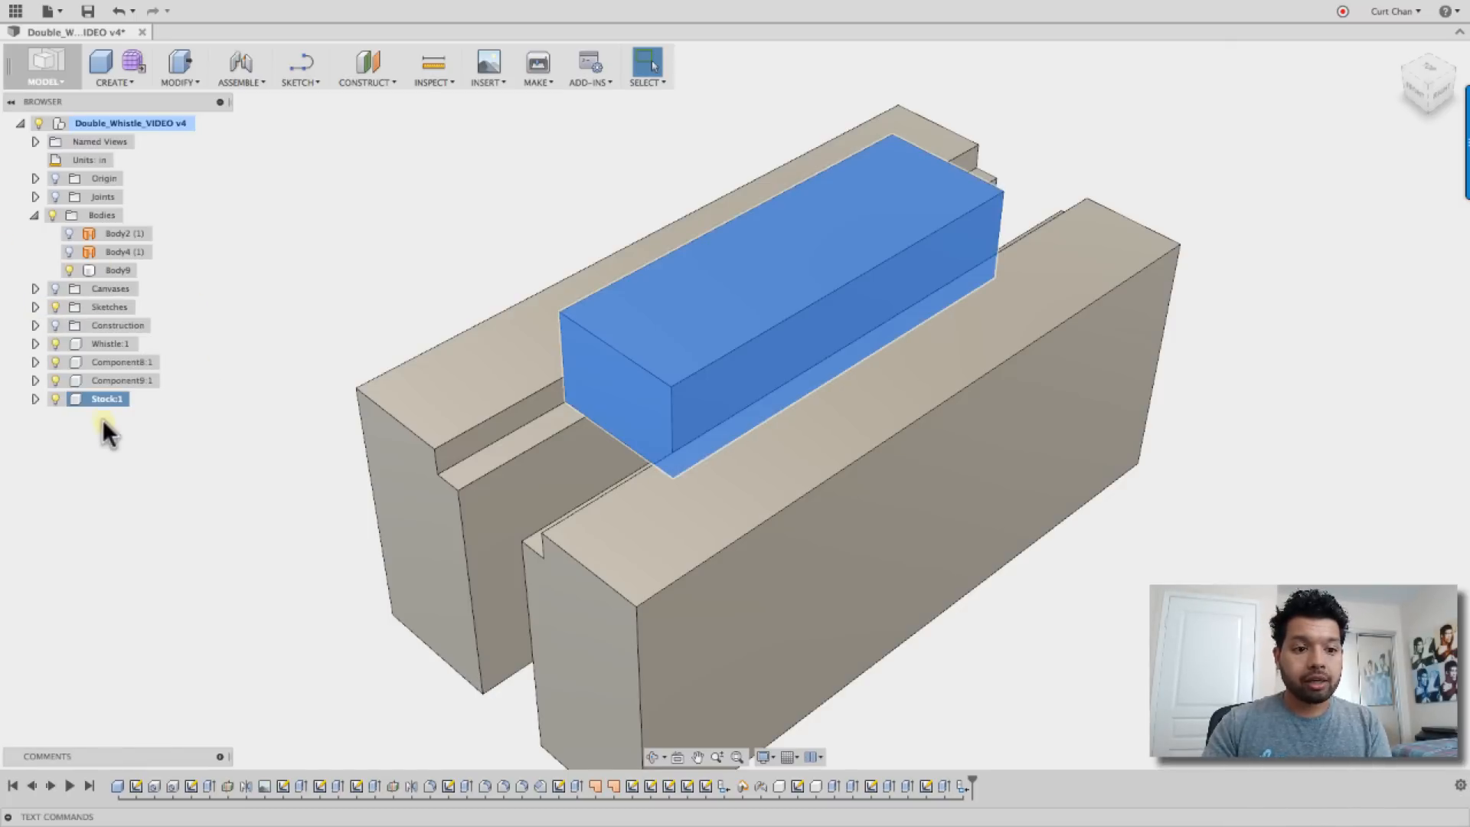
Lower the Stock component's opacity to about 68 so the whistle shows through
{"action": "right_click", "coordinate": [104, 398]}
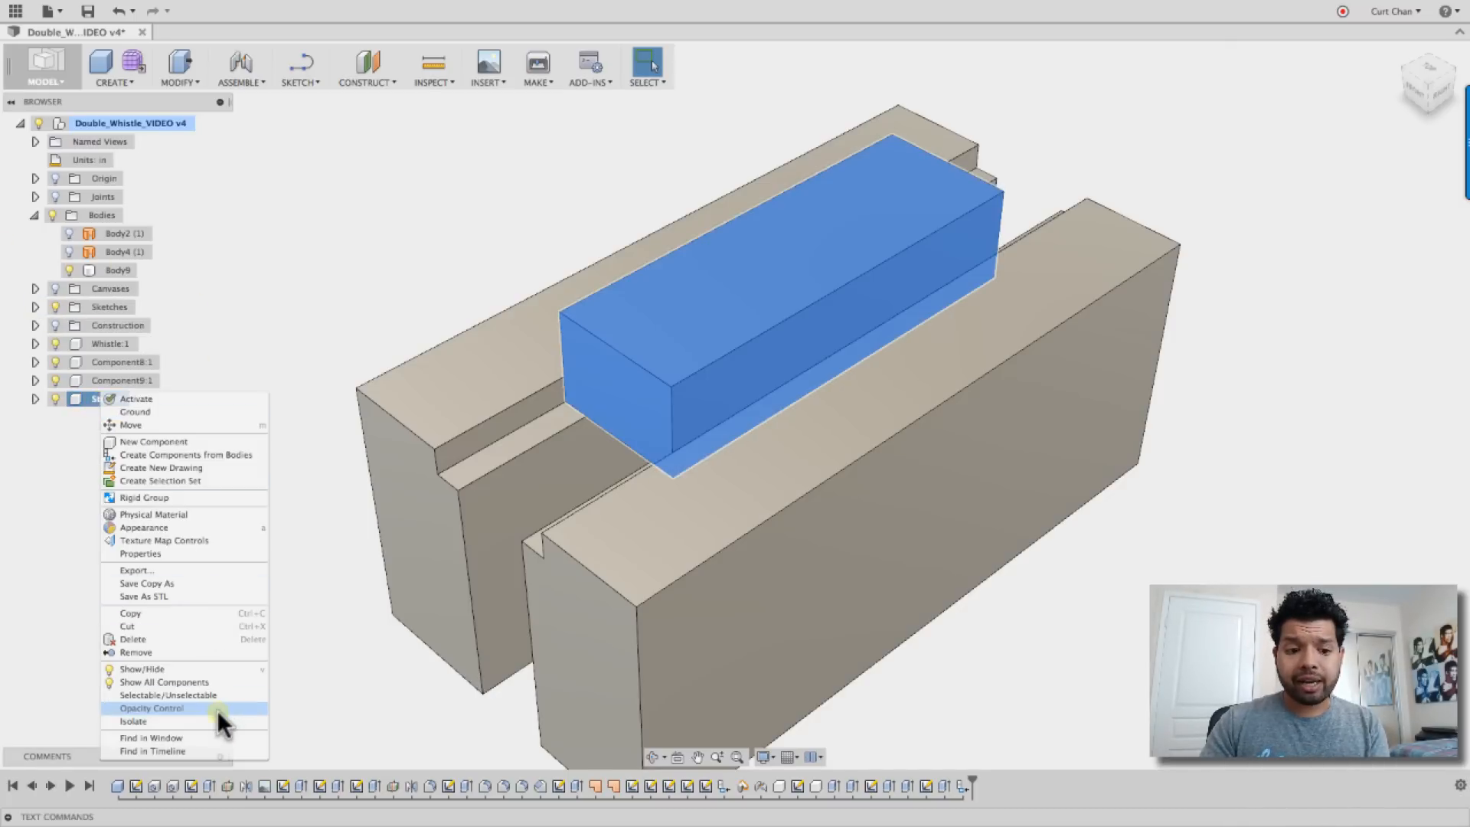
{"action": "left_click", "coordinate": [151, 708]}
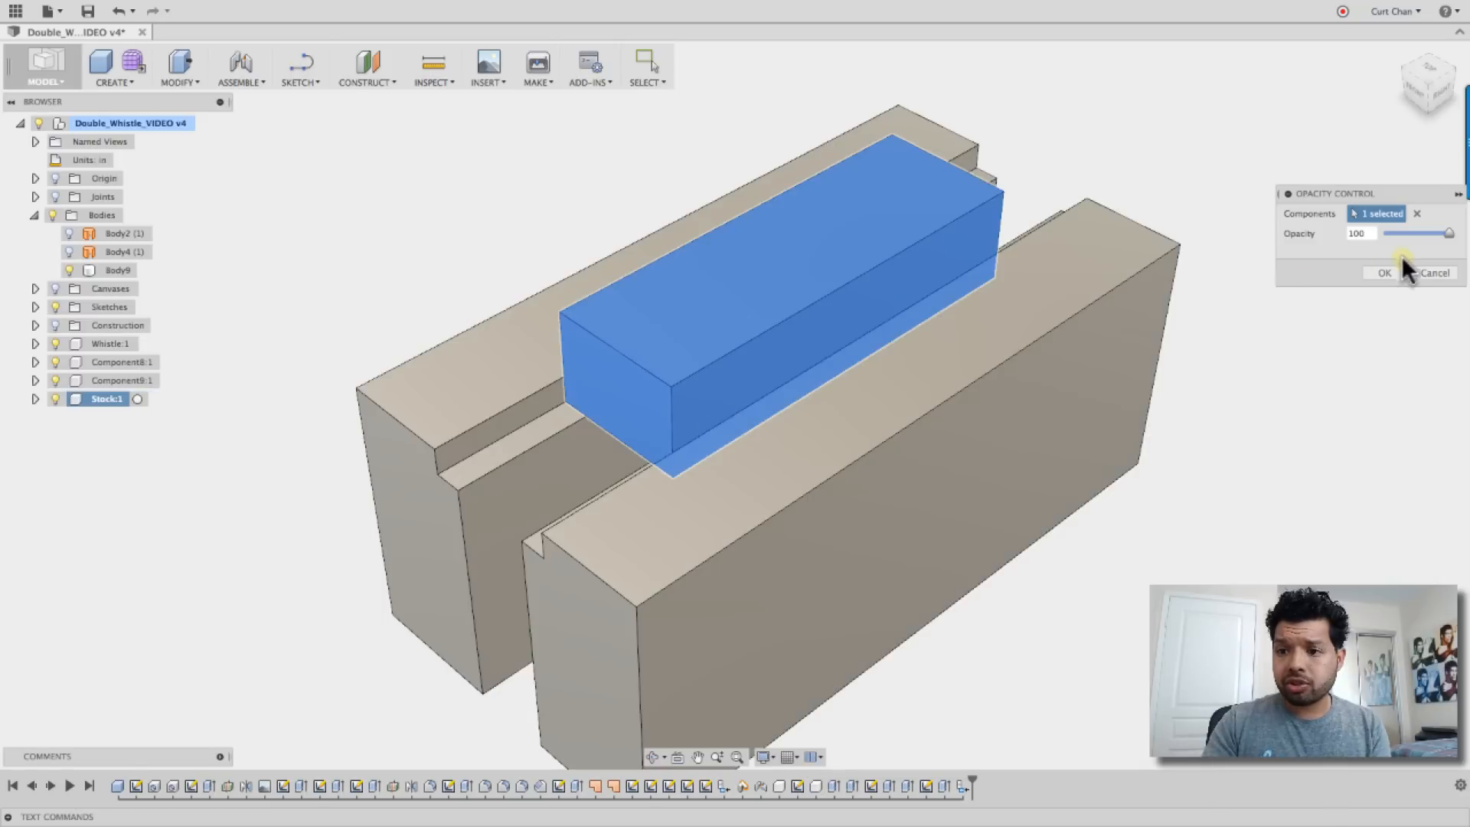
{"action": "left_click_drag", "start_coordinate": [1443, 233], "coordinate": [1420, 233]}
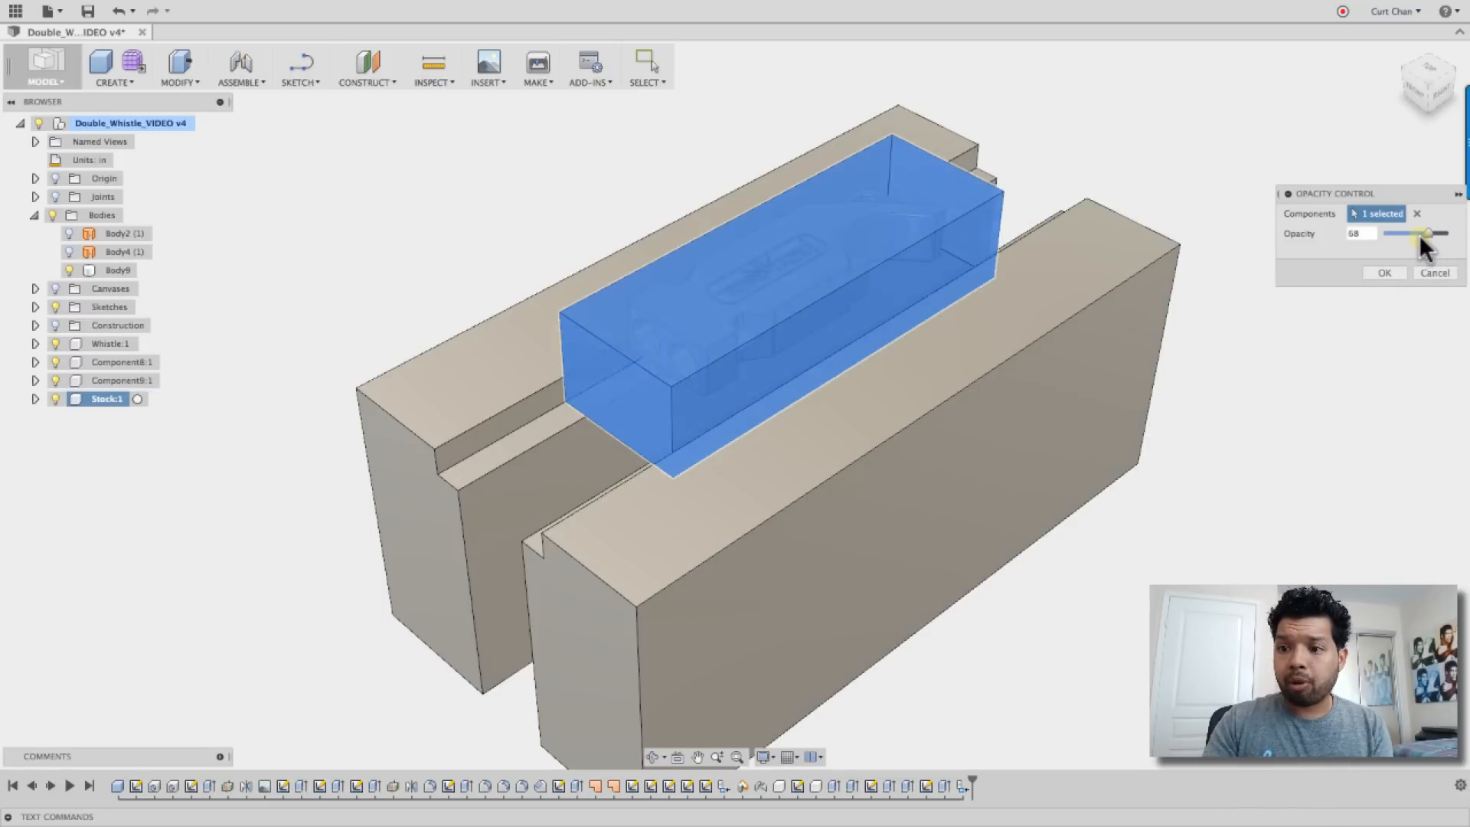
{"action": "left_click_drag", "start_coordinate": [1425, 233], "coordinate": [1391, 233]}
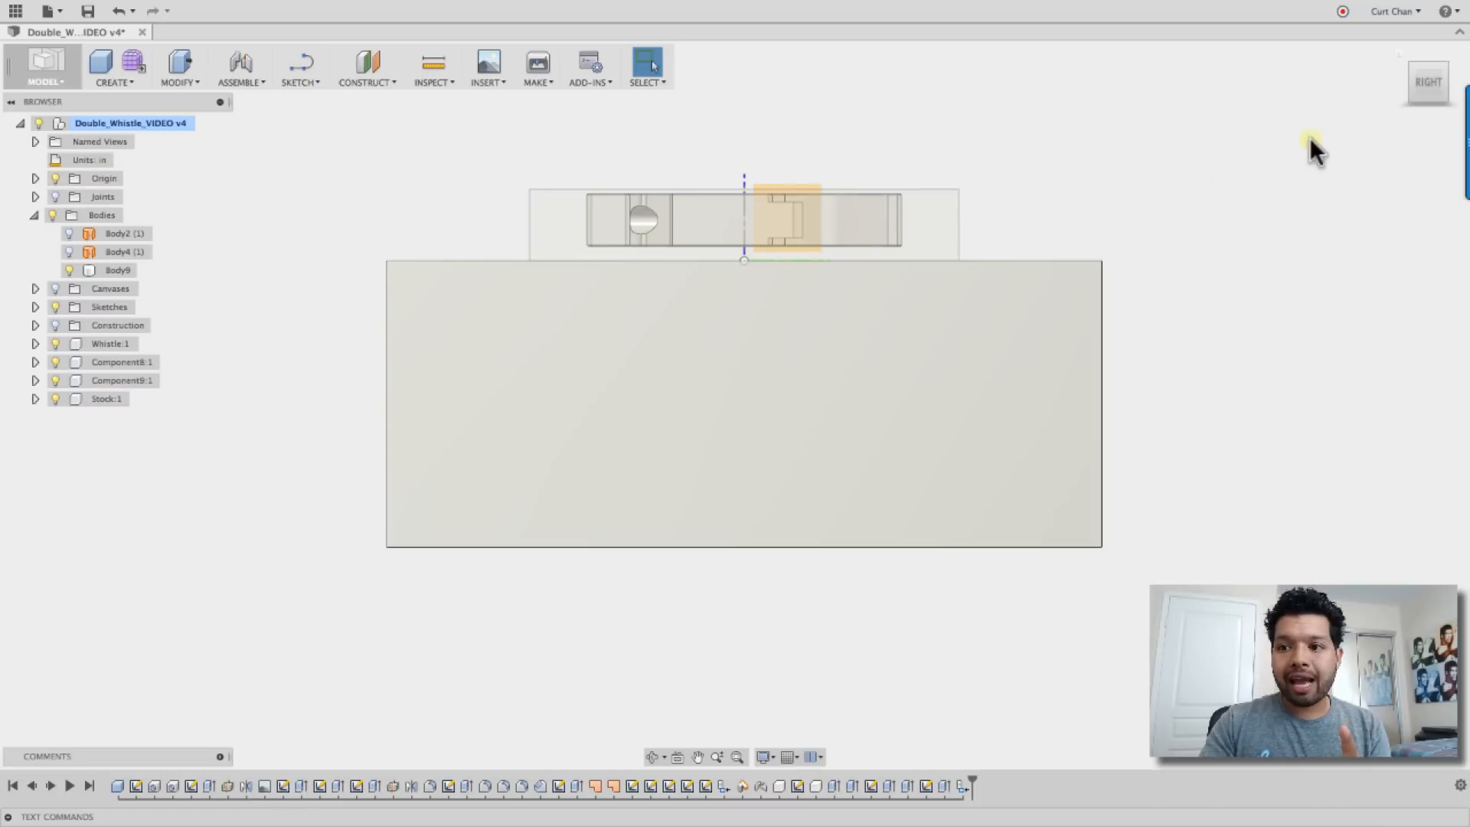
{"action": "left_click", "coordinate": [1427, 82]}
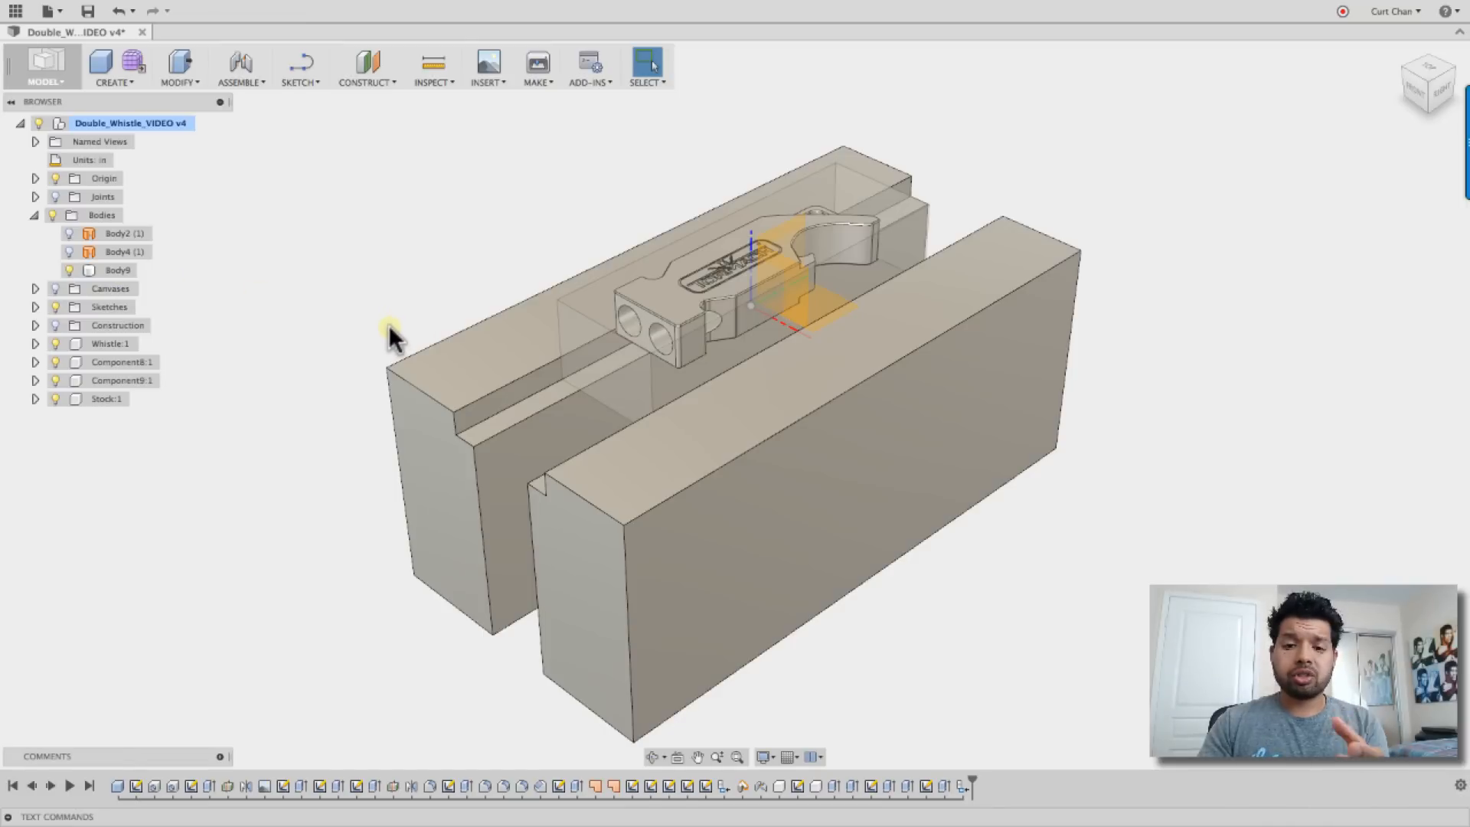
{"action": "mouse_move", "coordinate": [305, 286]}
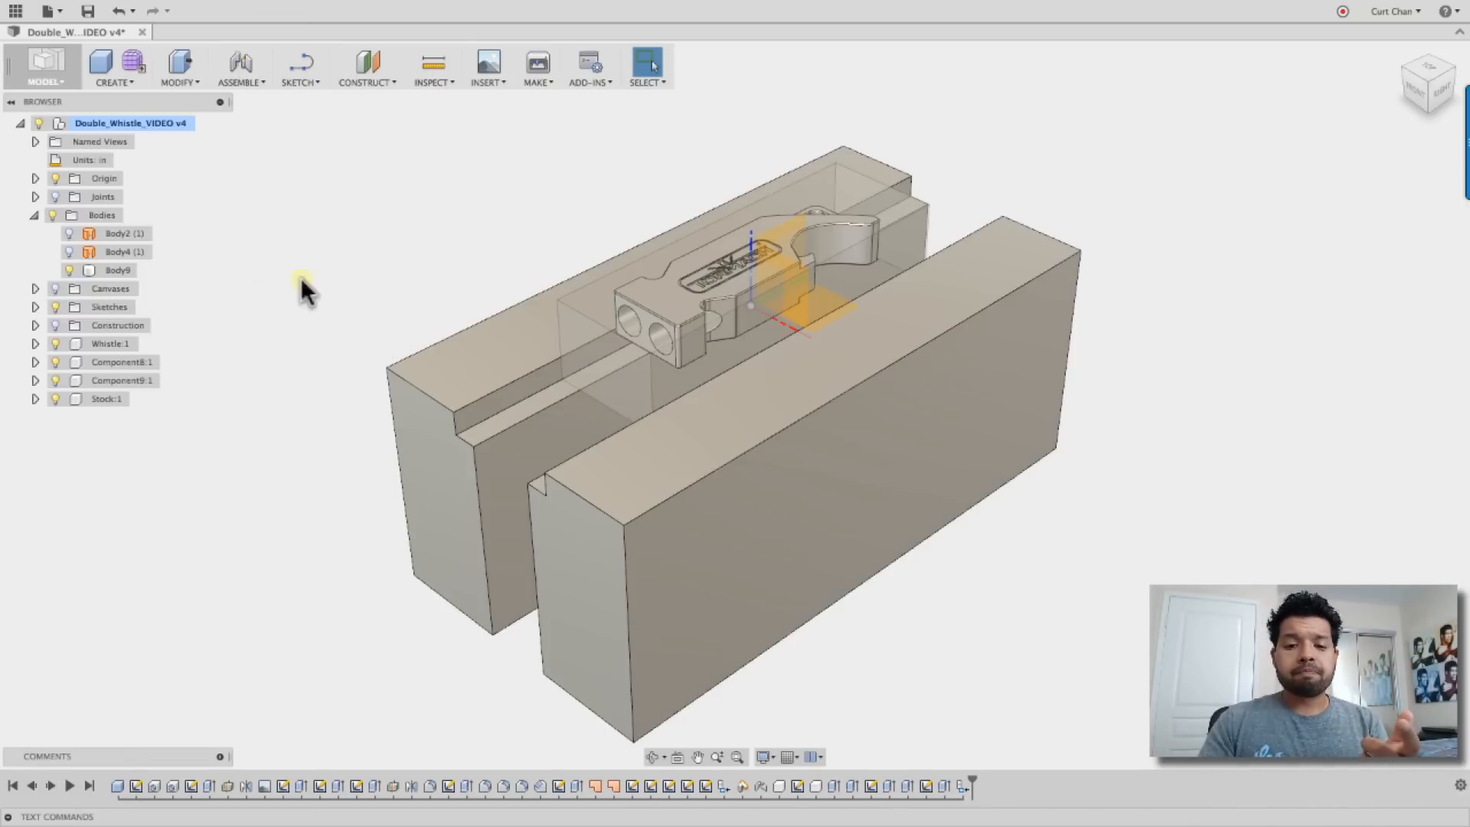
{"action": "left_click", "coordinate": [44, 68]}
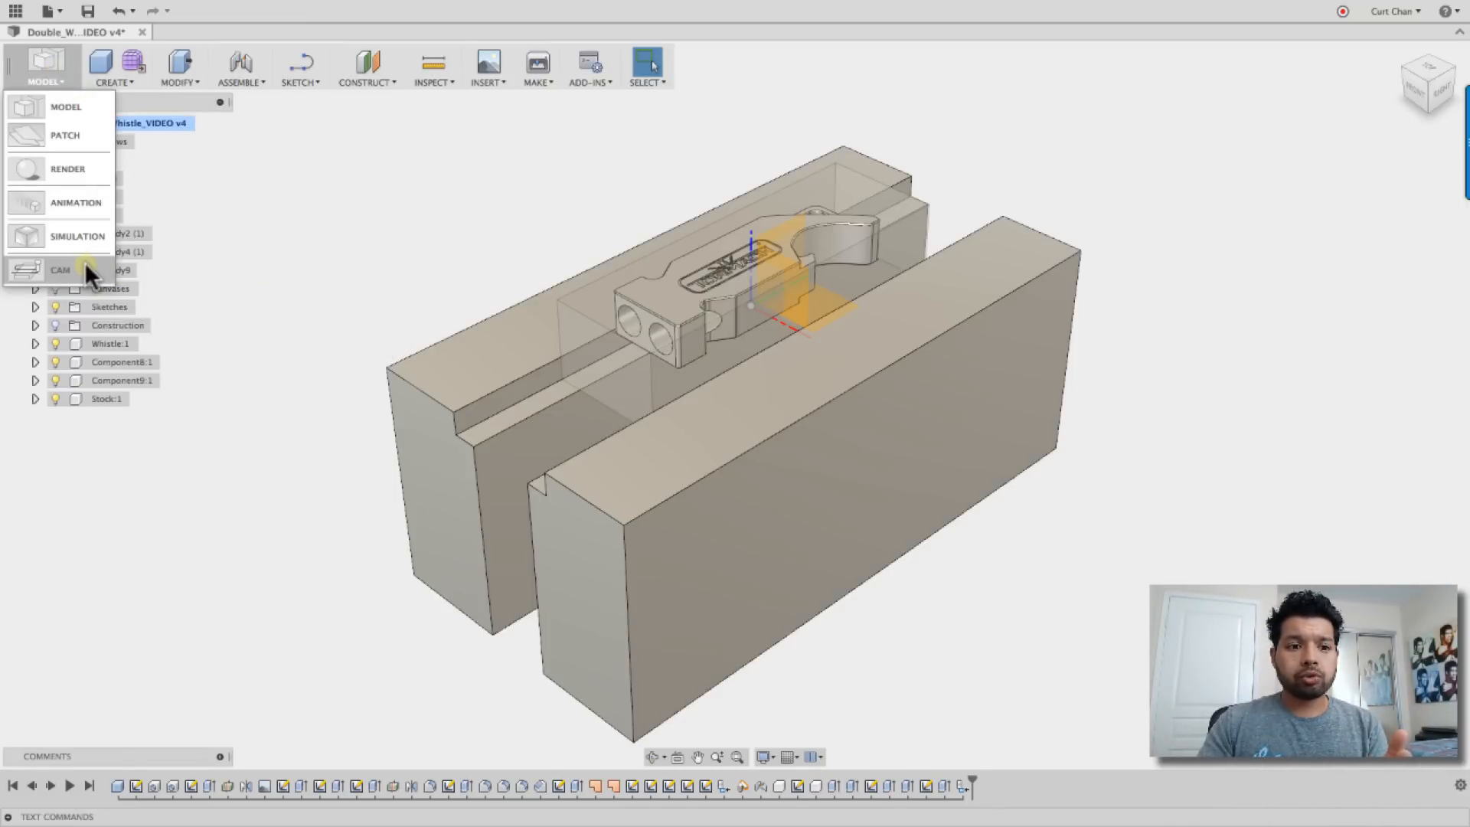
{"action": "left_click", "coordinate": [60, 271]}
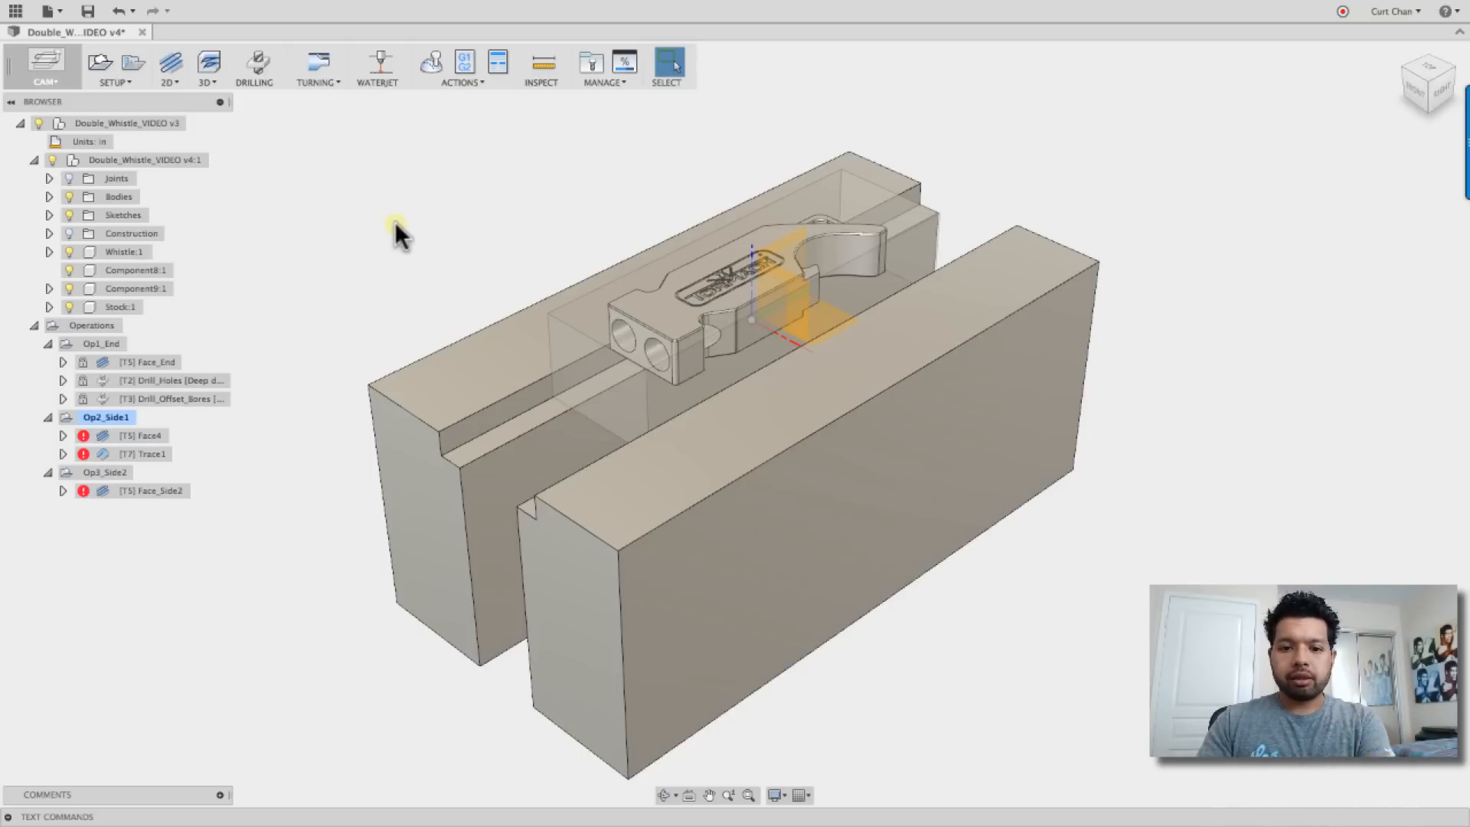
{"action": "mouse_move", "coordinate": [309, 344]}
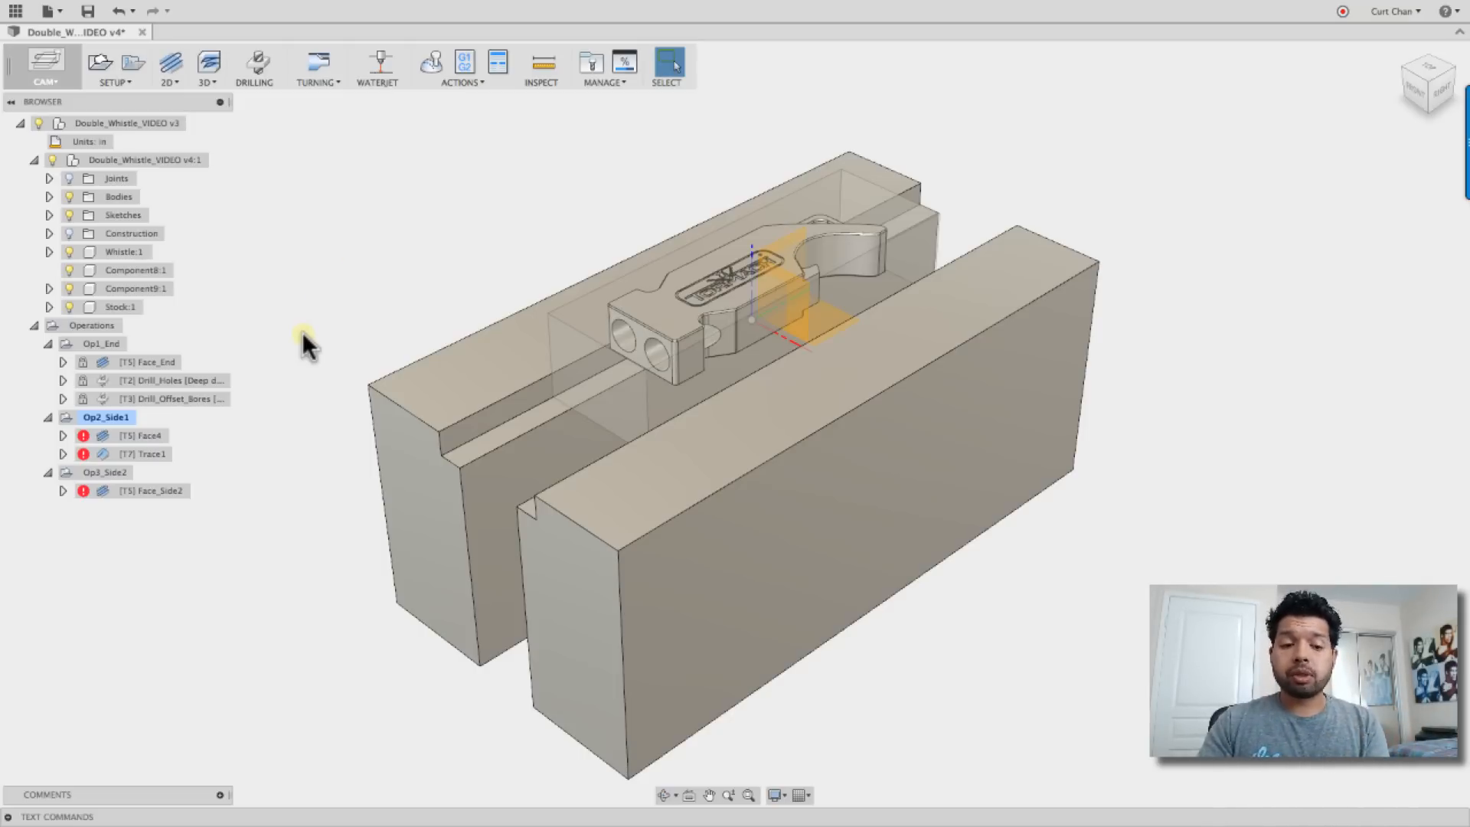
{"action": "right_click", "coordinate": [105, 417]}
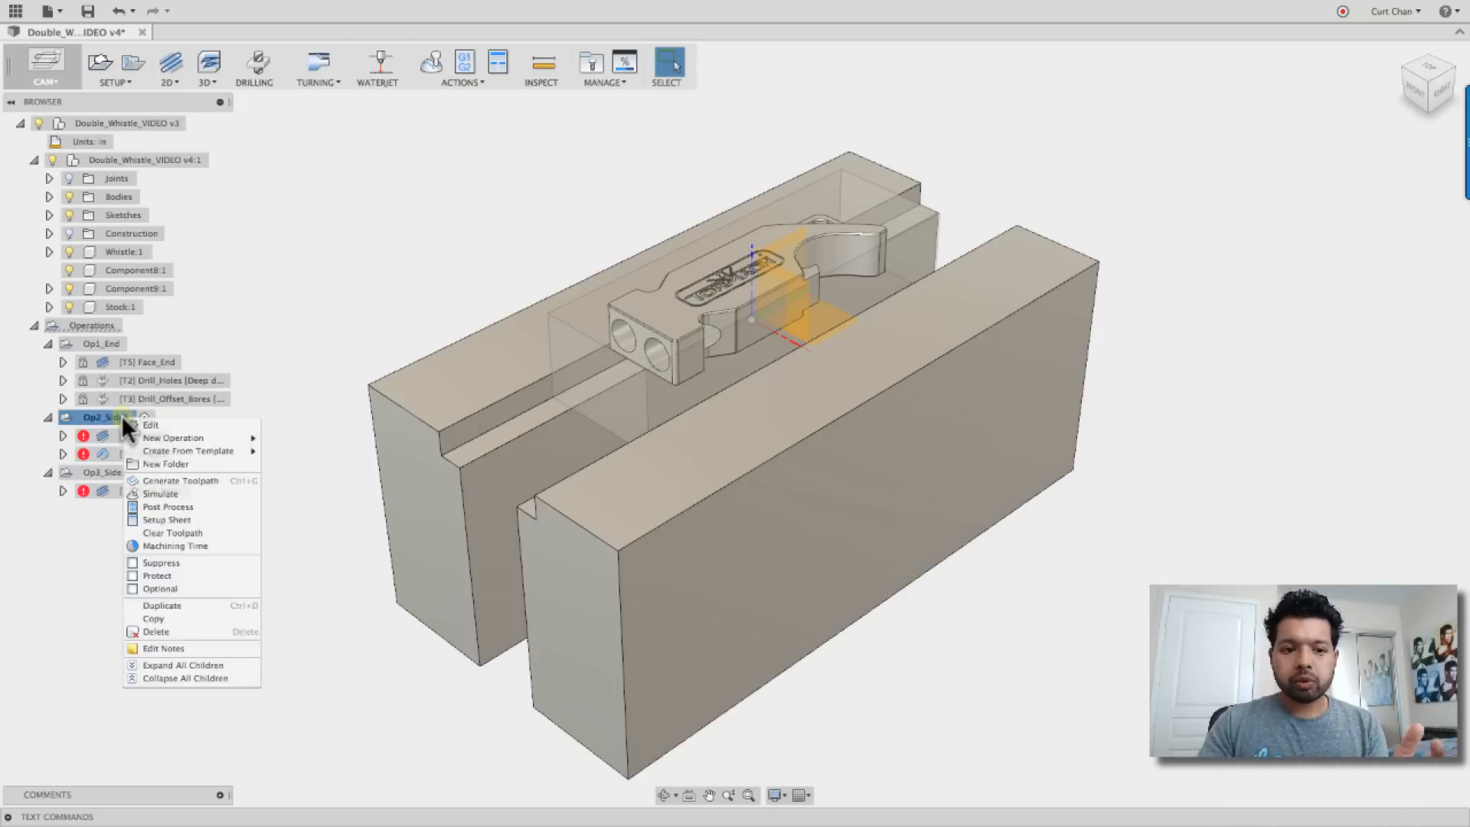
{"action": "left_click", "coordinate": [151, 424]}
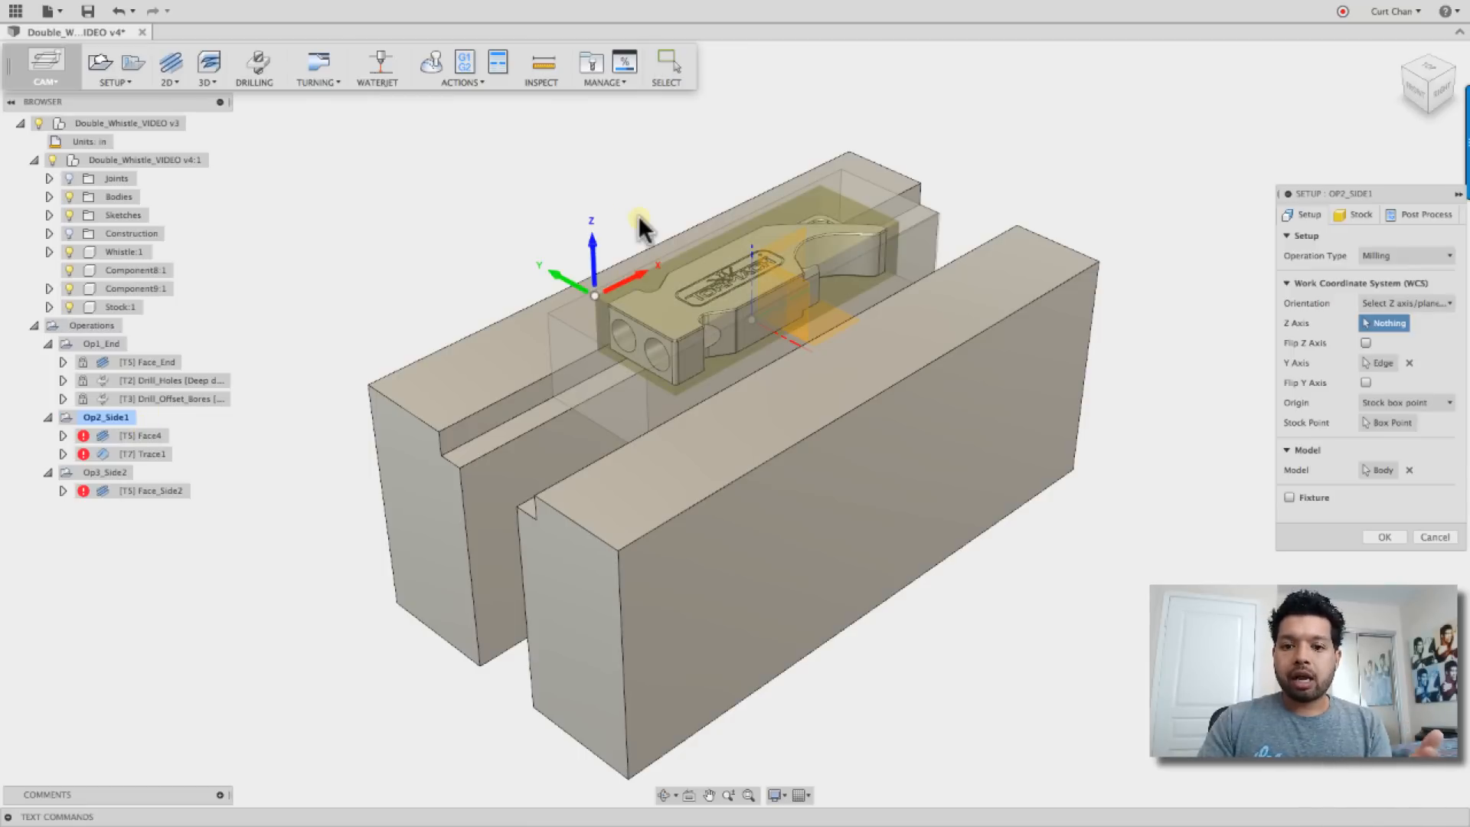
{"action": "left_click", "coordinate": [1356, 214]}
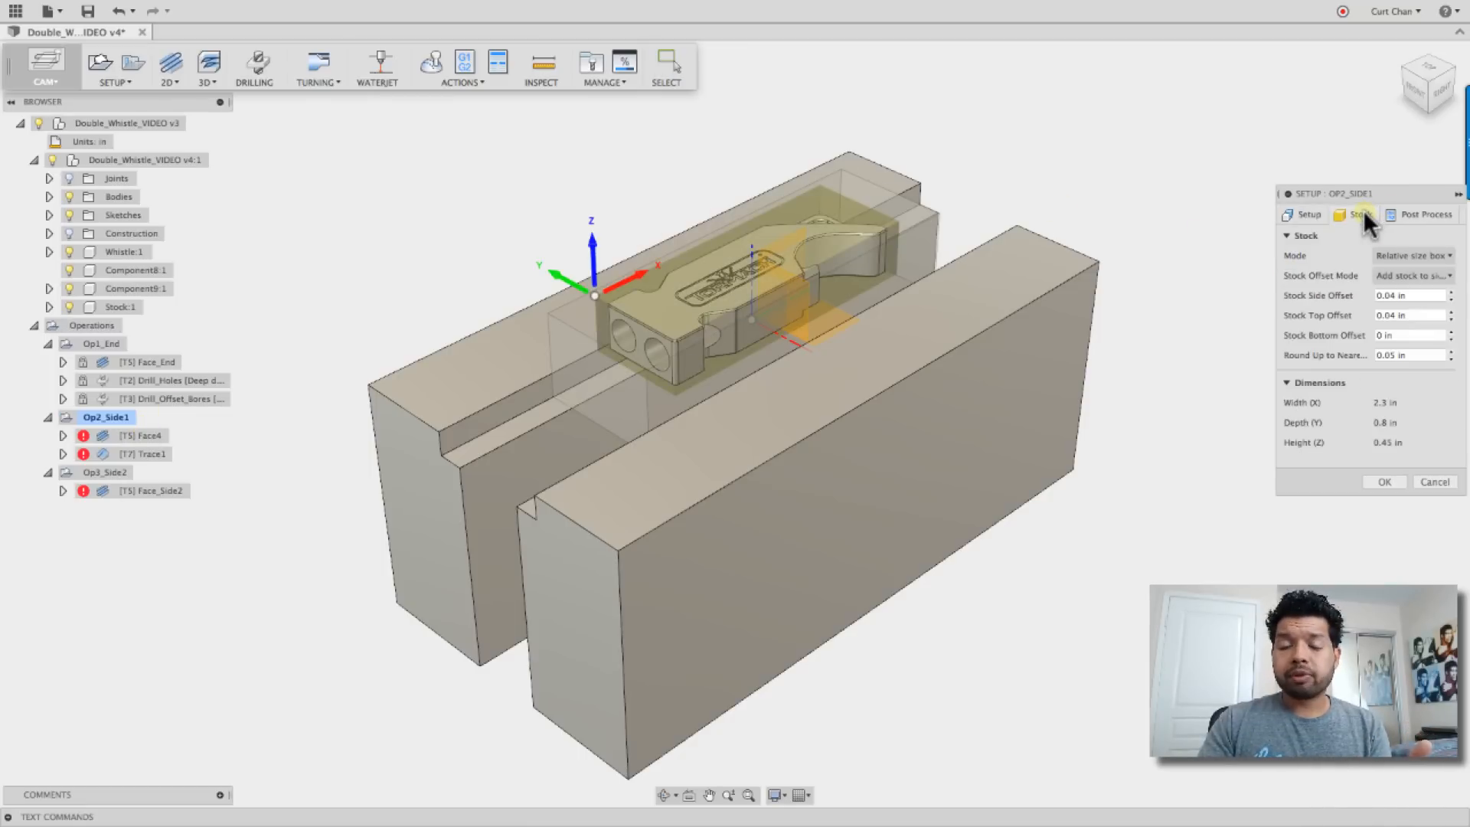
{"action": "left_click", "coordinate": [1410, 255]}
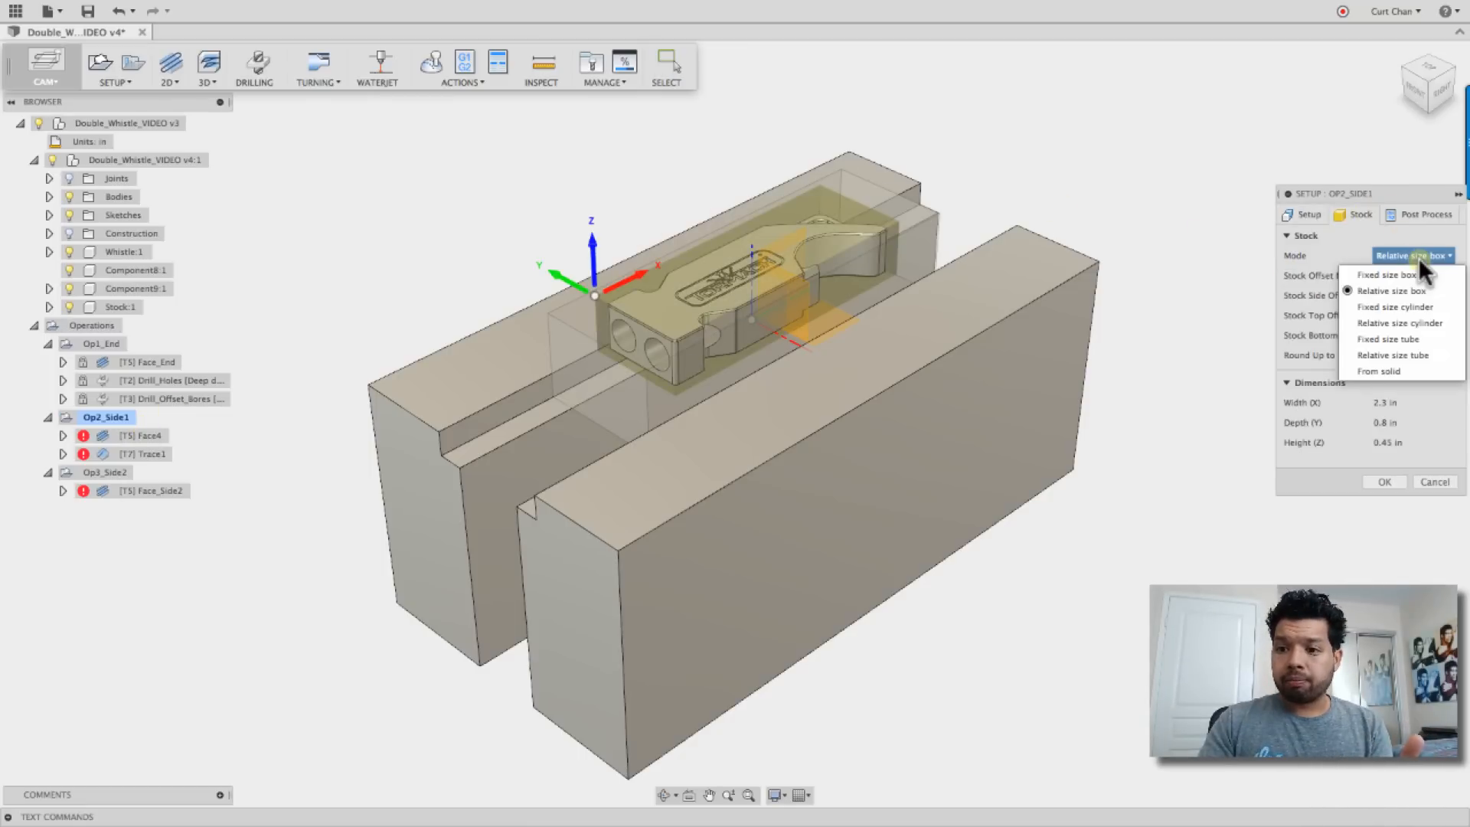
{"action": "mouse_move", "coordinate": [1377, 370]}
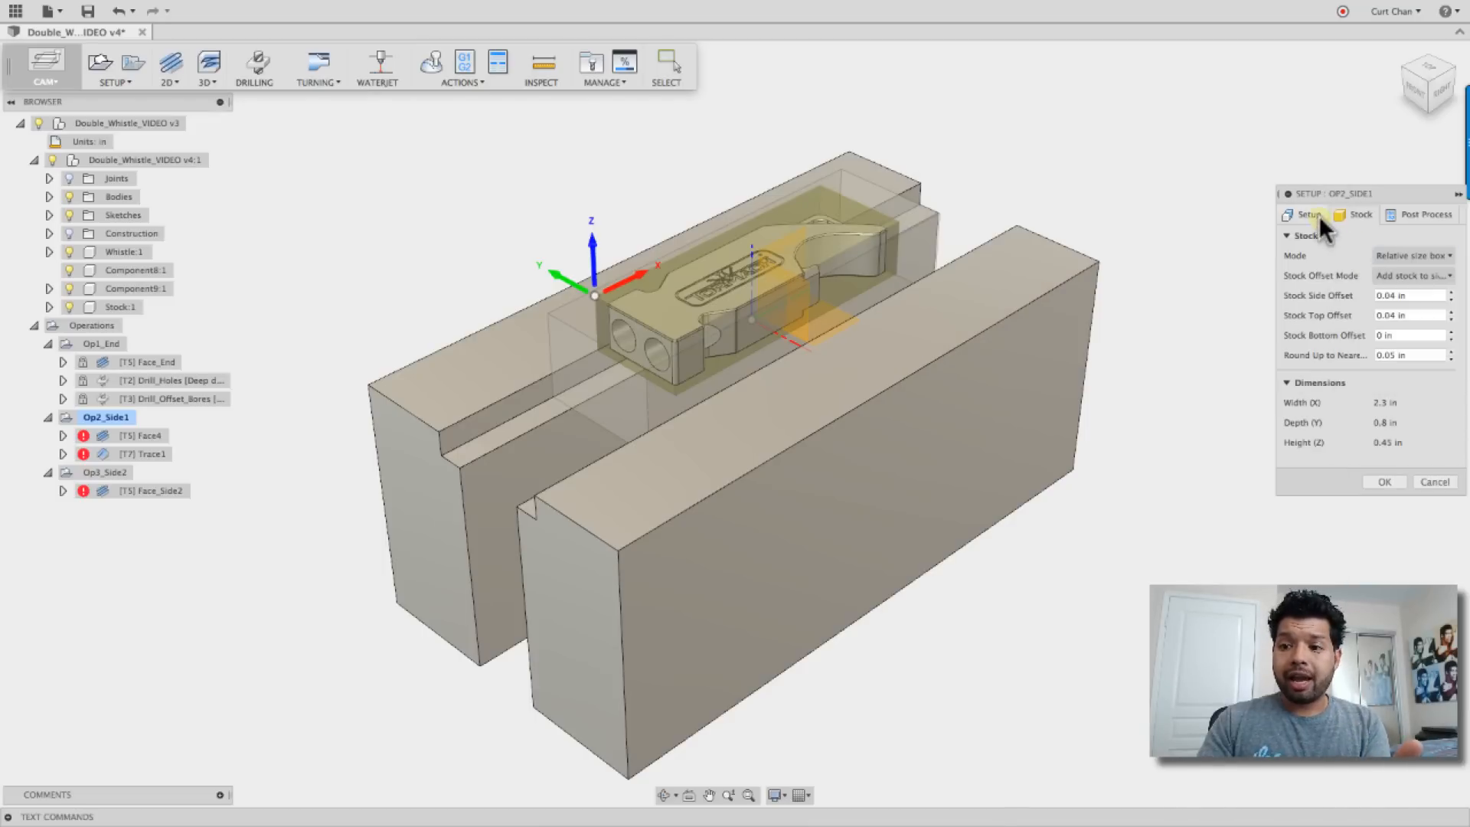
{"action": "left_click", "coordinate": [1308, 215]}
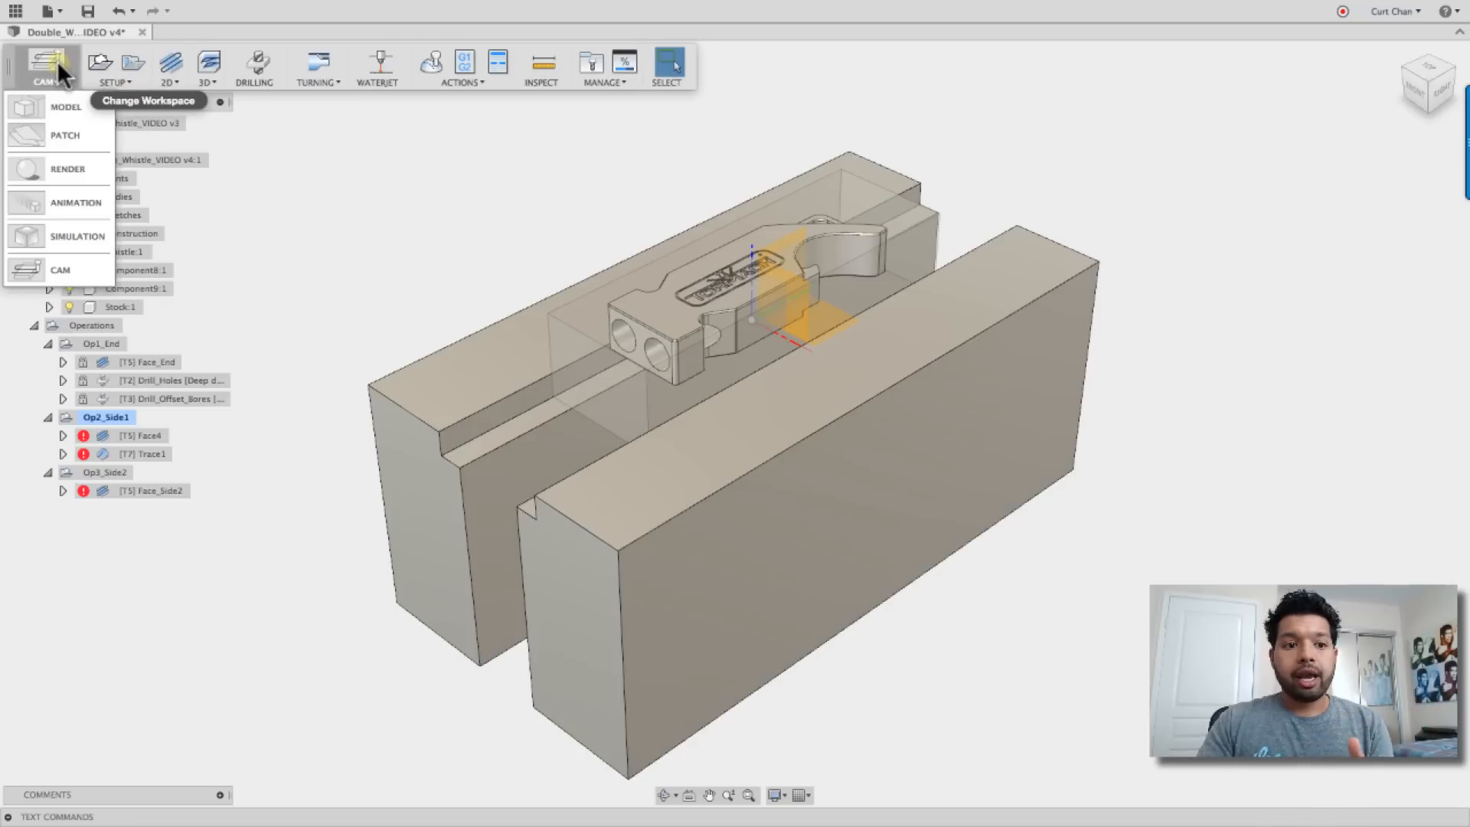
In the MODEL workspace, isolate the Whistle:1 component
{"action": "left_click", "coordinate": [64, 105]}
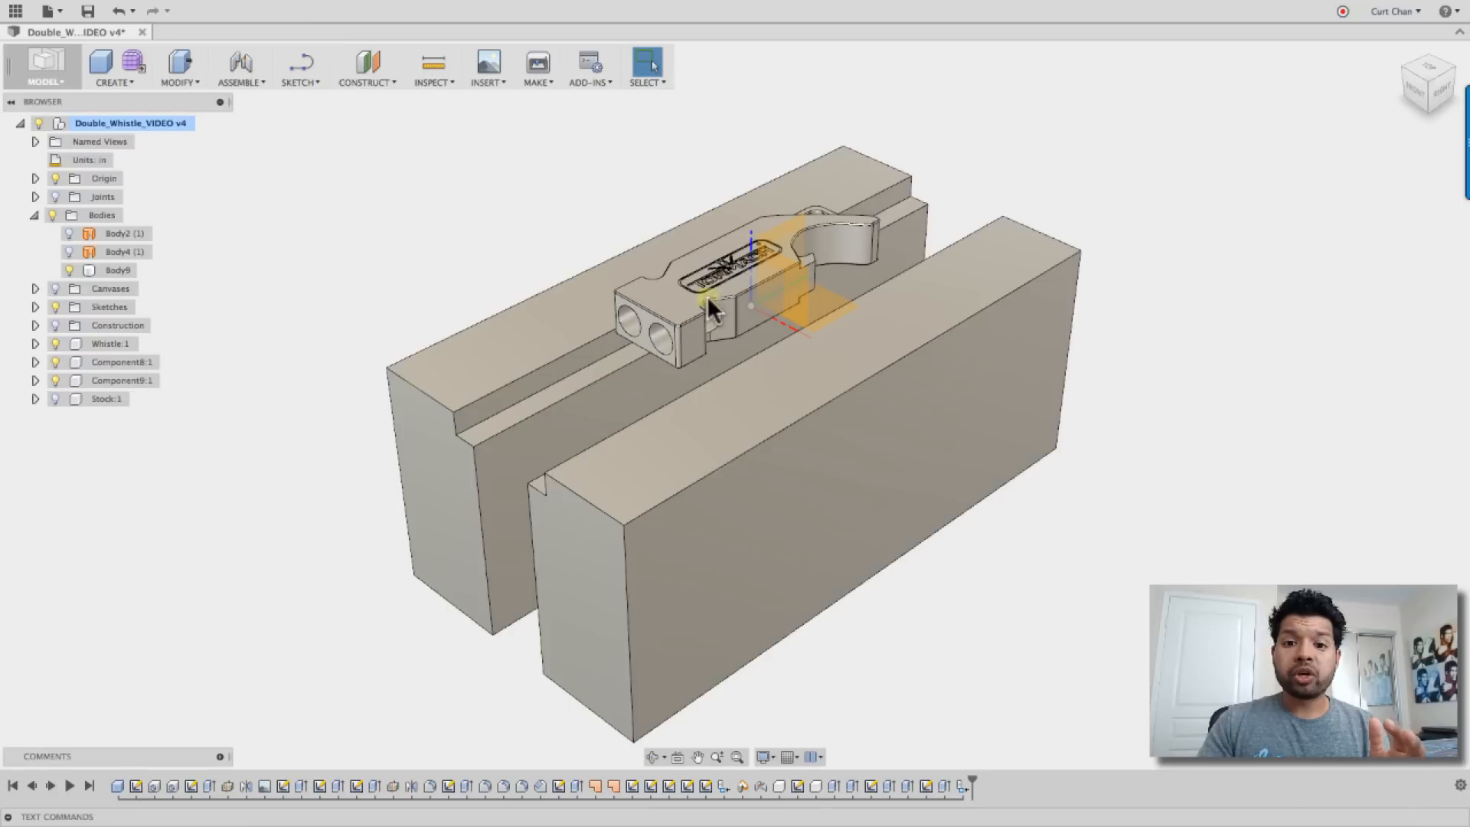
{"action": "right_click", "coordinate": [713, 309]}
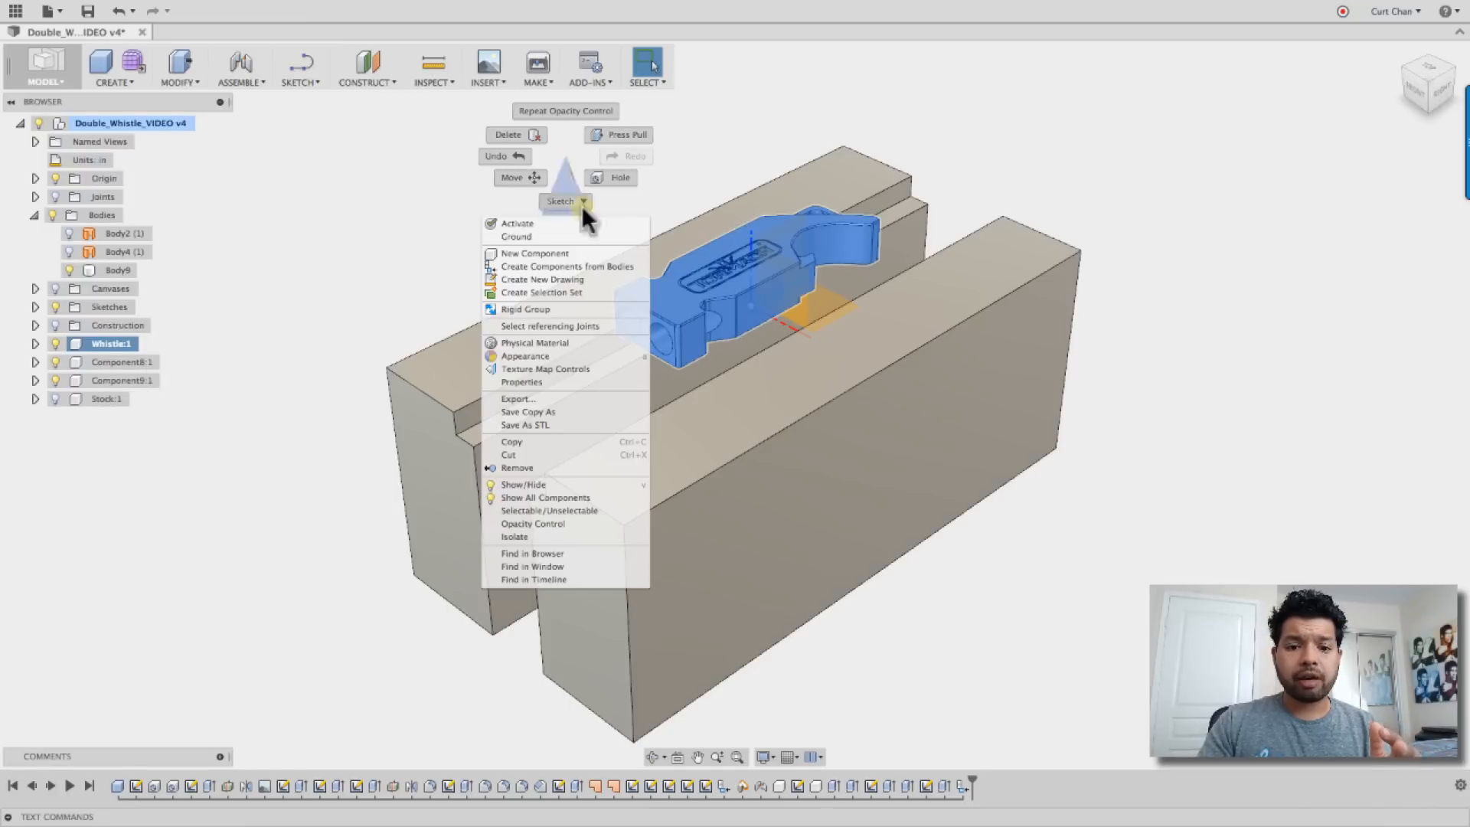
{"action": "left_click", "coordinate": [513, 536]}
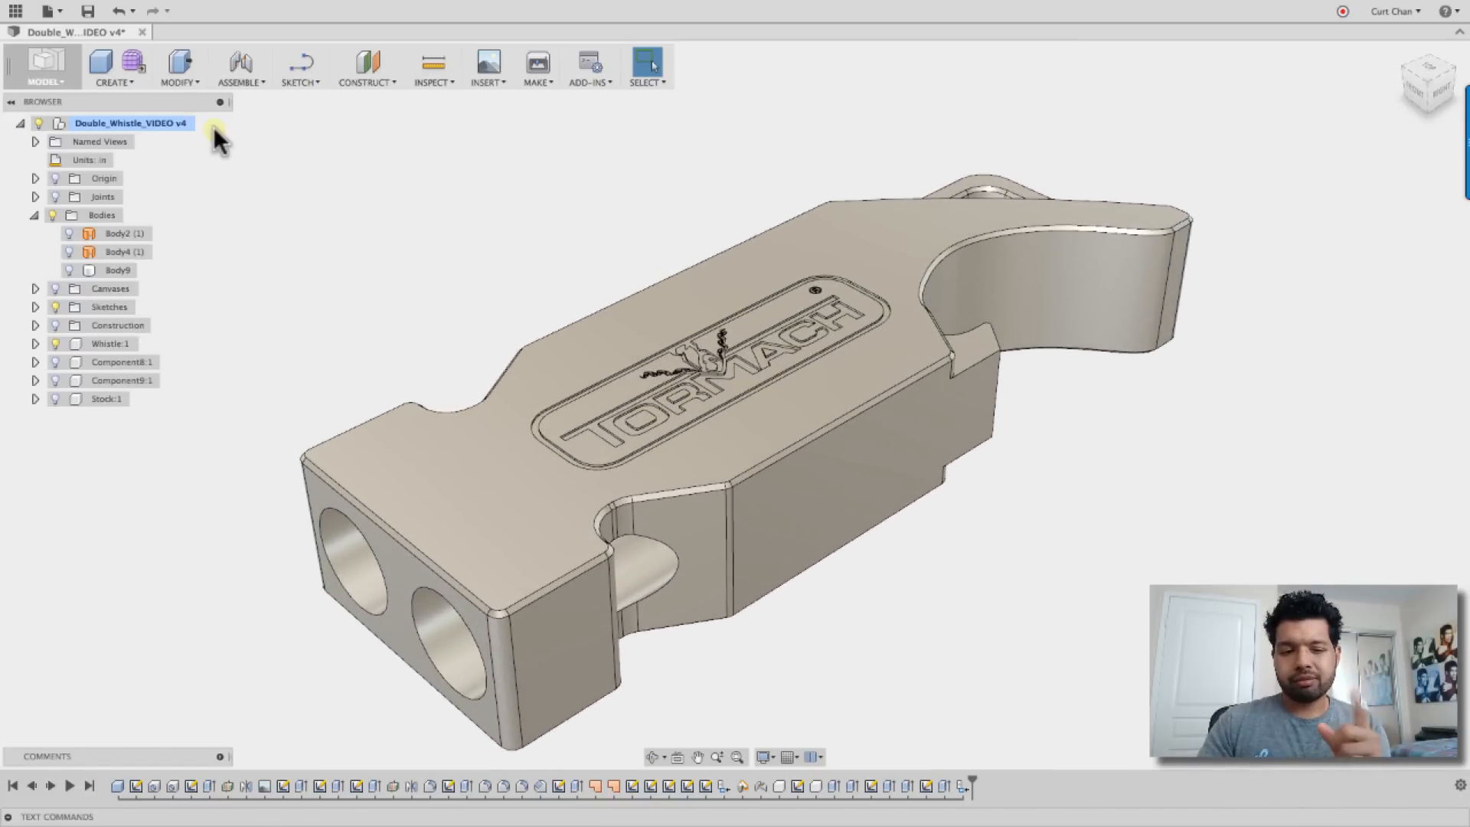
Back in CAM, regenerate all toolpaths and accept the protected-operations warning
{"action": "left_click", "coordinate": [45, 65]}
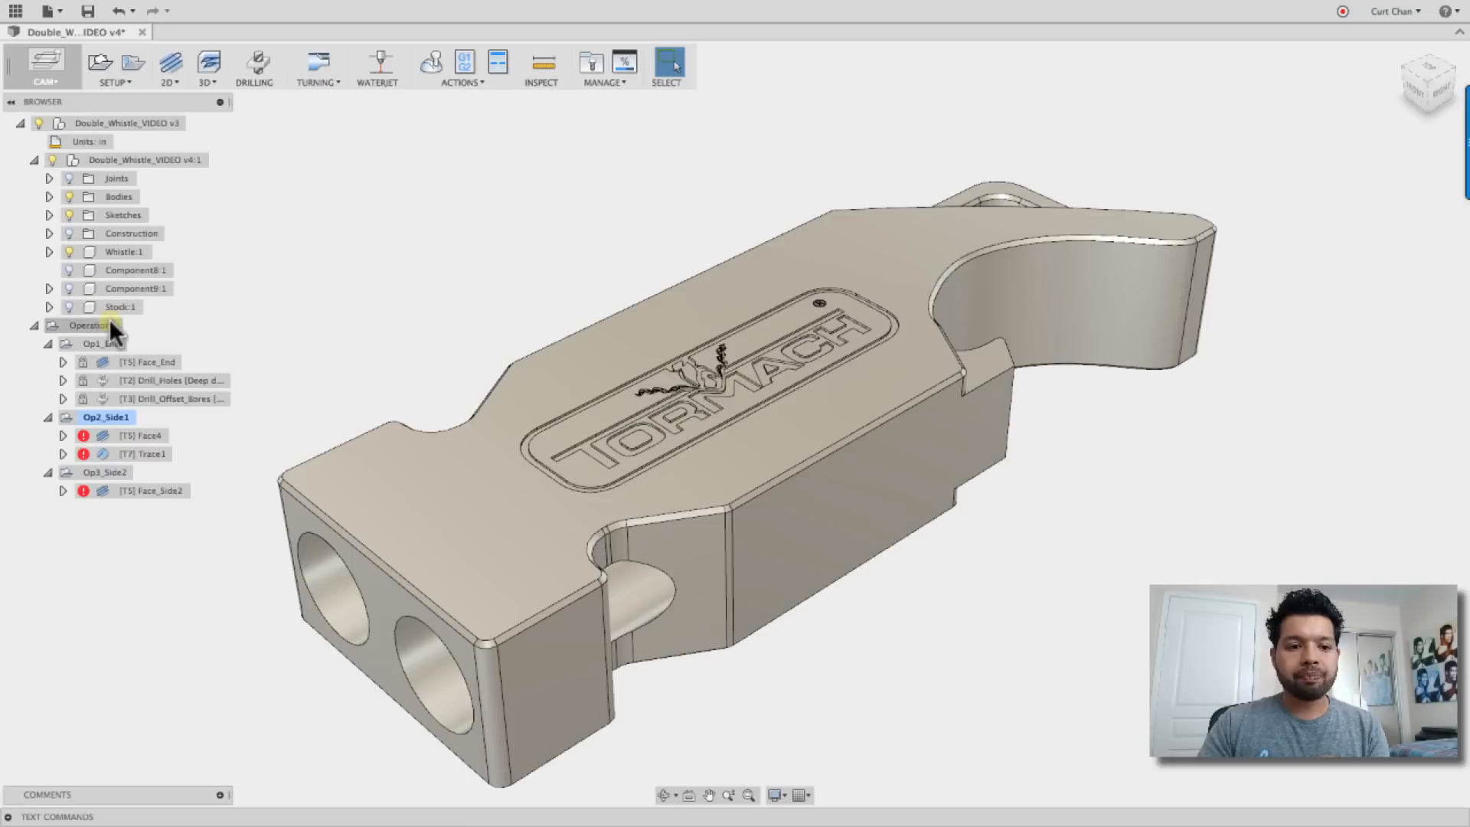
{"action": "left_click", "coordinate": [104, 417]}
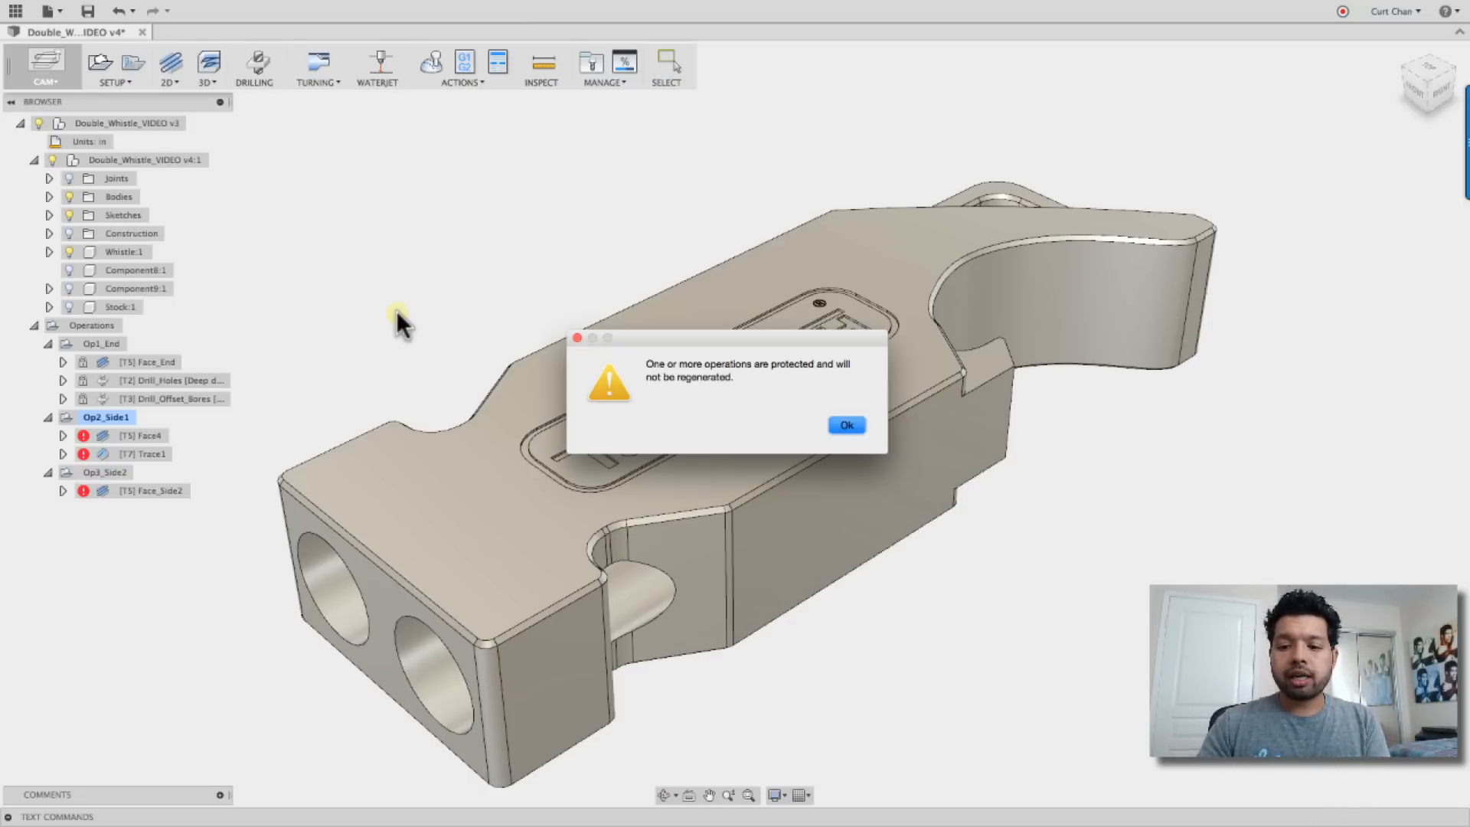
{"action": "left_click", "coordinate": [844, 425]}
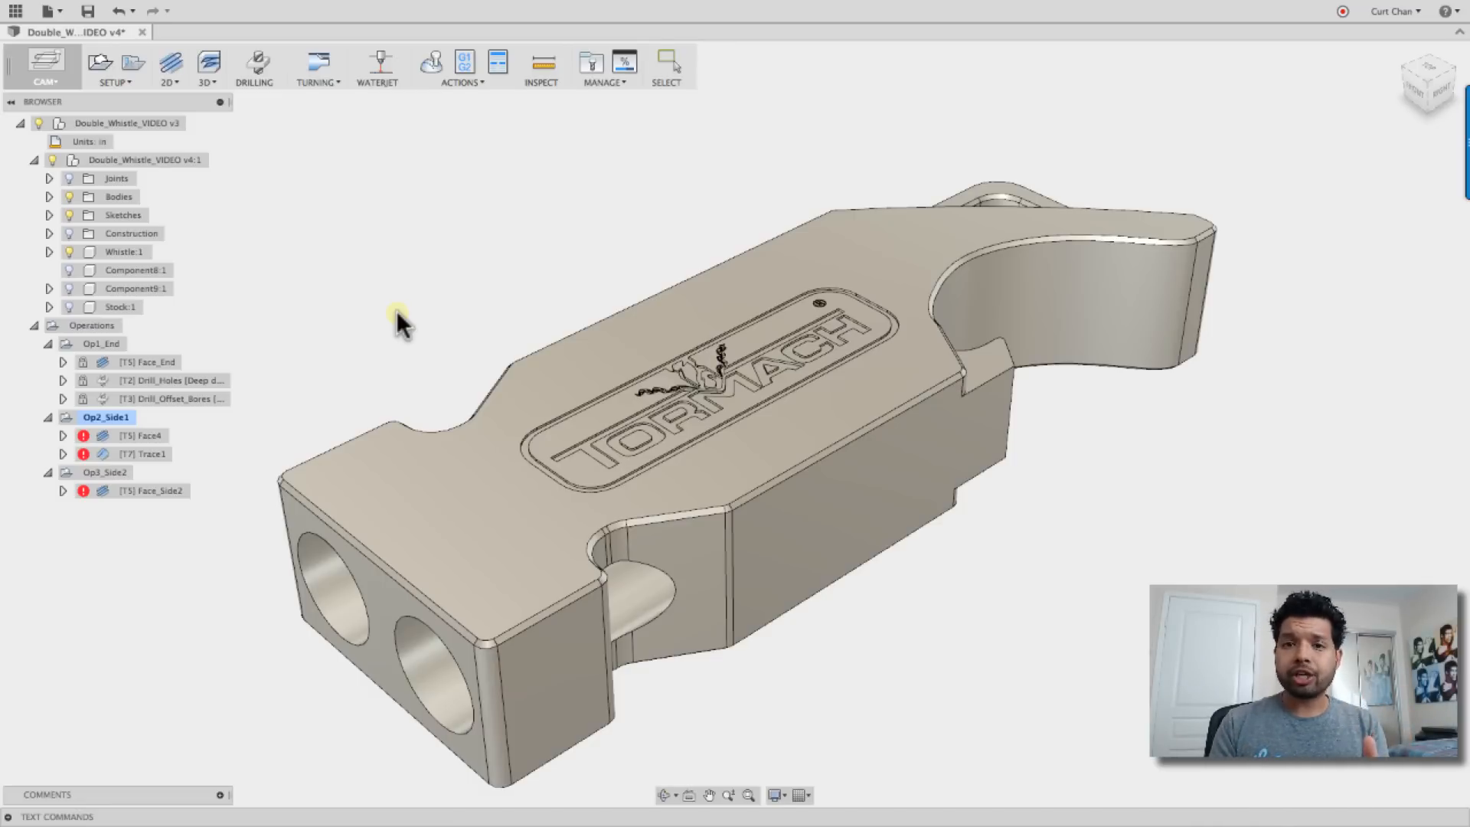
{"action": "left_click", "coordinate": [666, 63]}
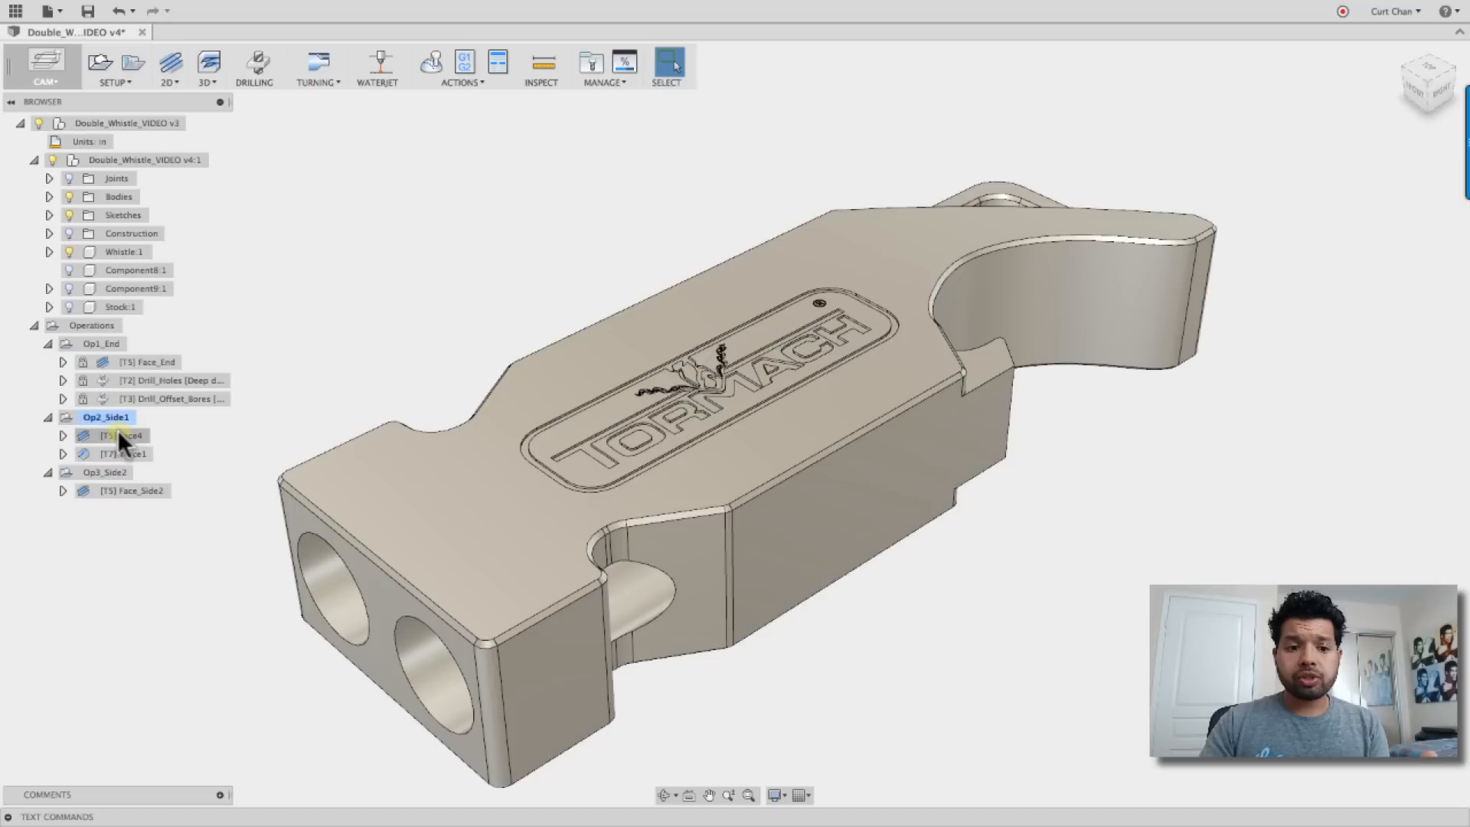
Start a simulation of the Face4 and Trace1 operations together
{"action": "left_click", "coordinate": [117, 435]}
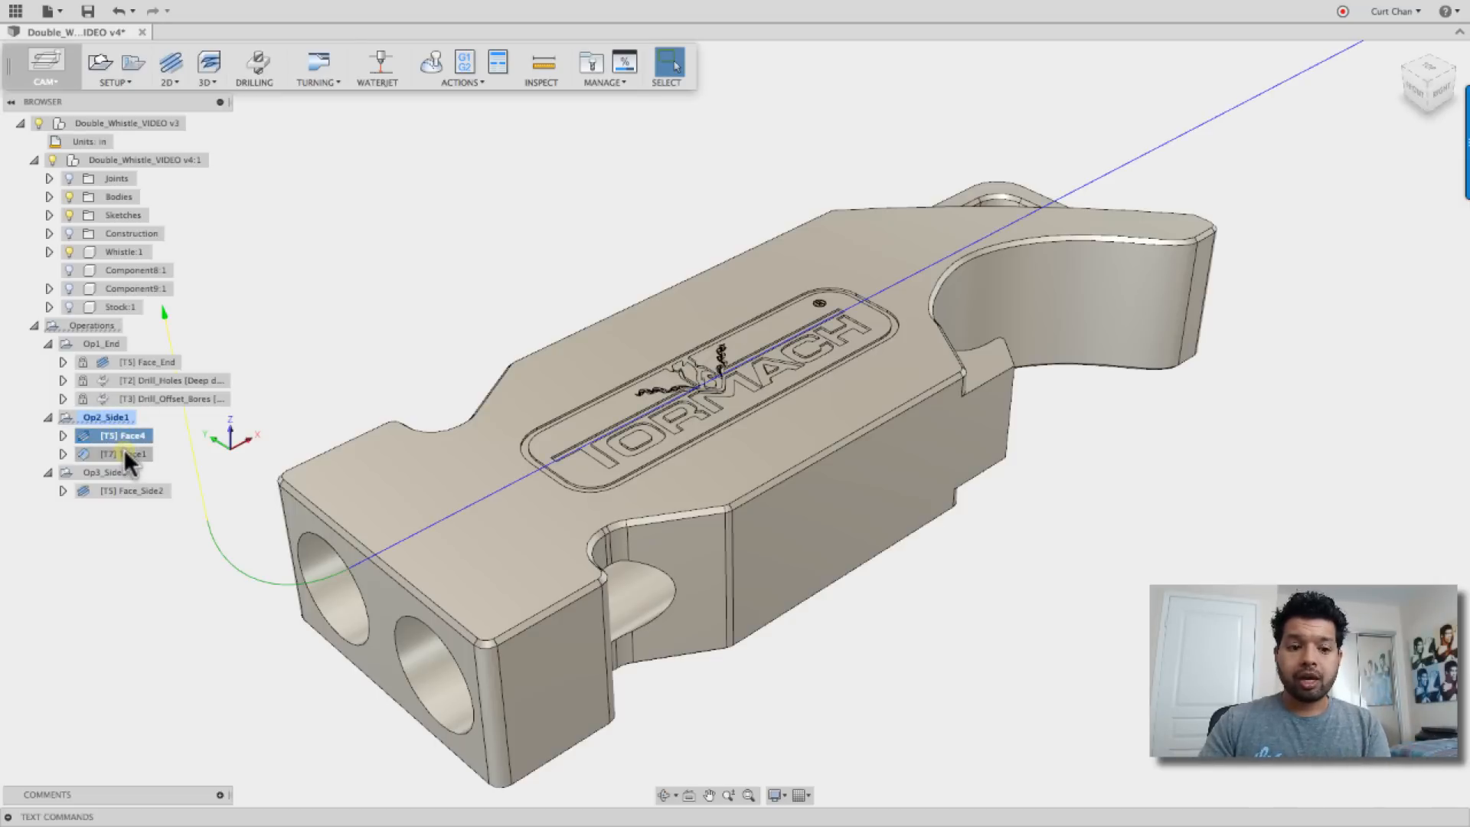
{"action": "left_click", "coordinate": [122, 454]}
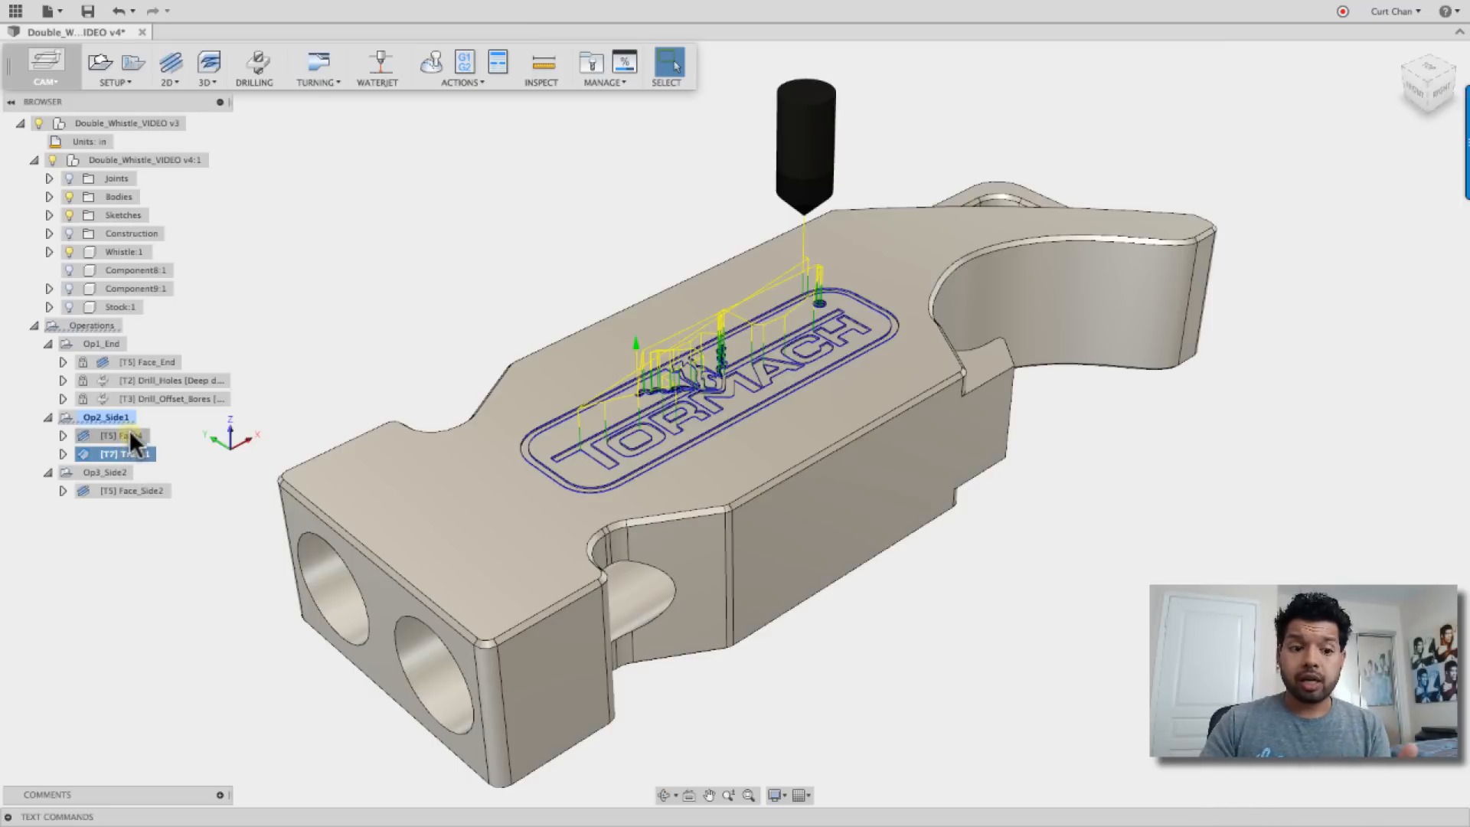
{"action": "right_click", "coordinate": [103, 416]}
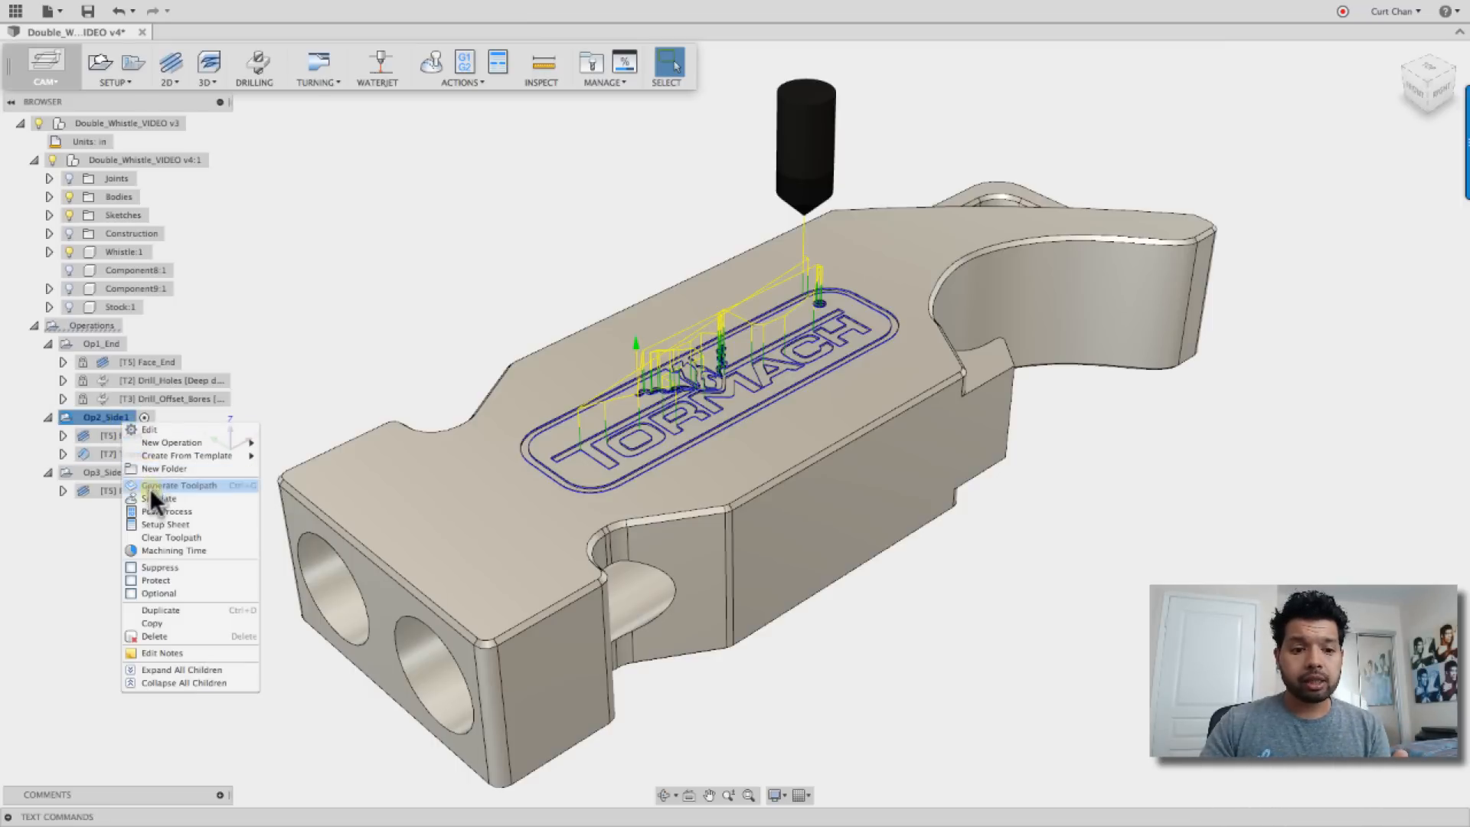
{"action": "left_click", "coordinate": [159, 498]}
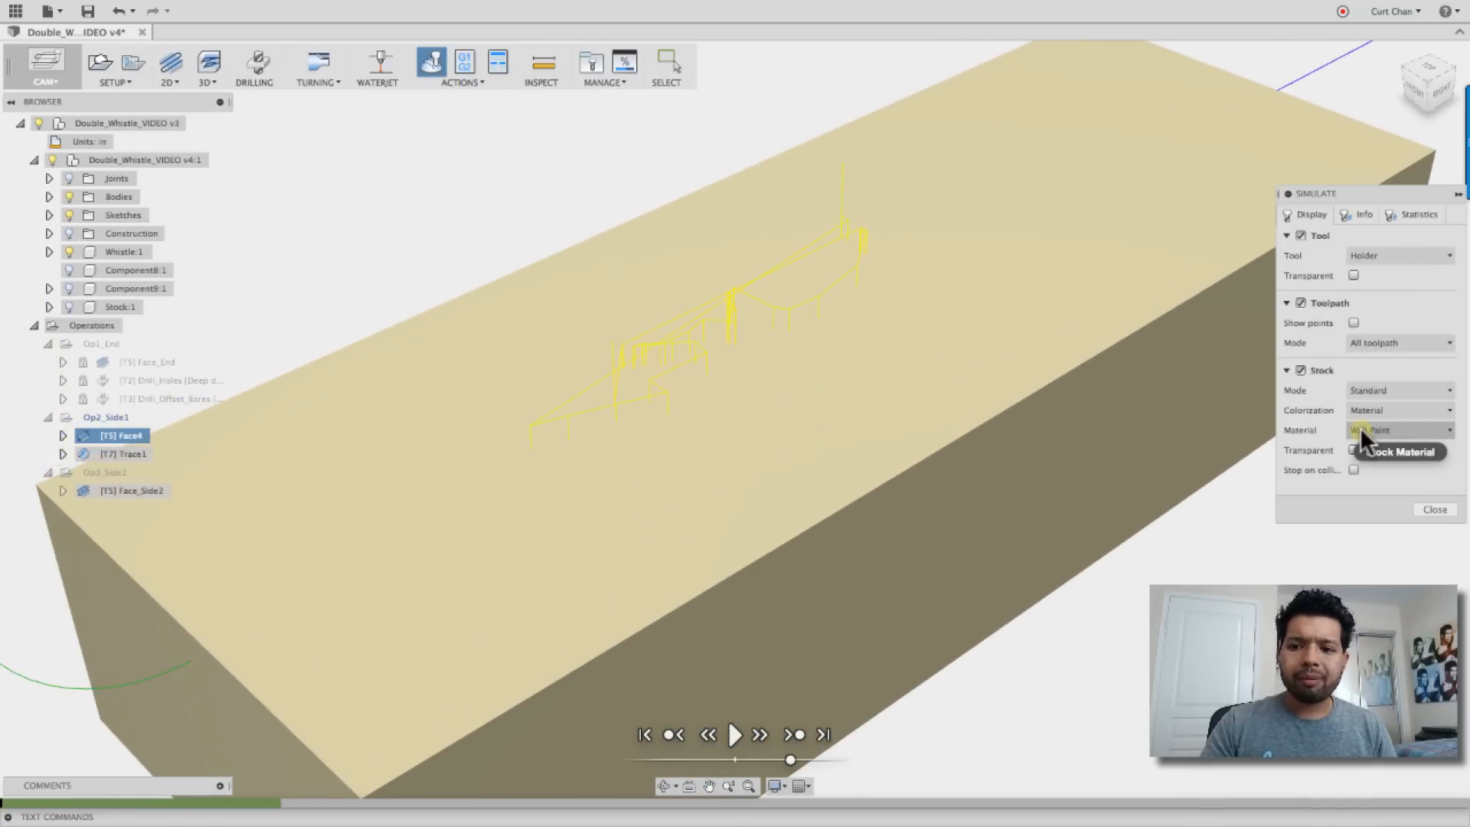
Set Material stock display and Tail toolpath mode, then play to the end
{"action": "left_click", "coordinate": [1396, 342]}
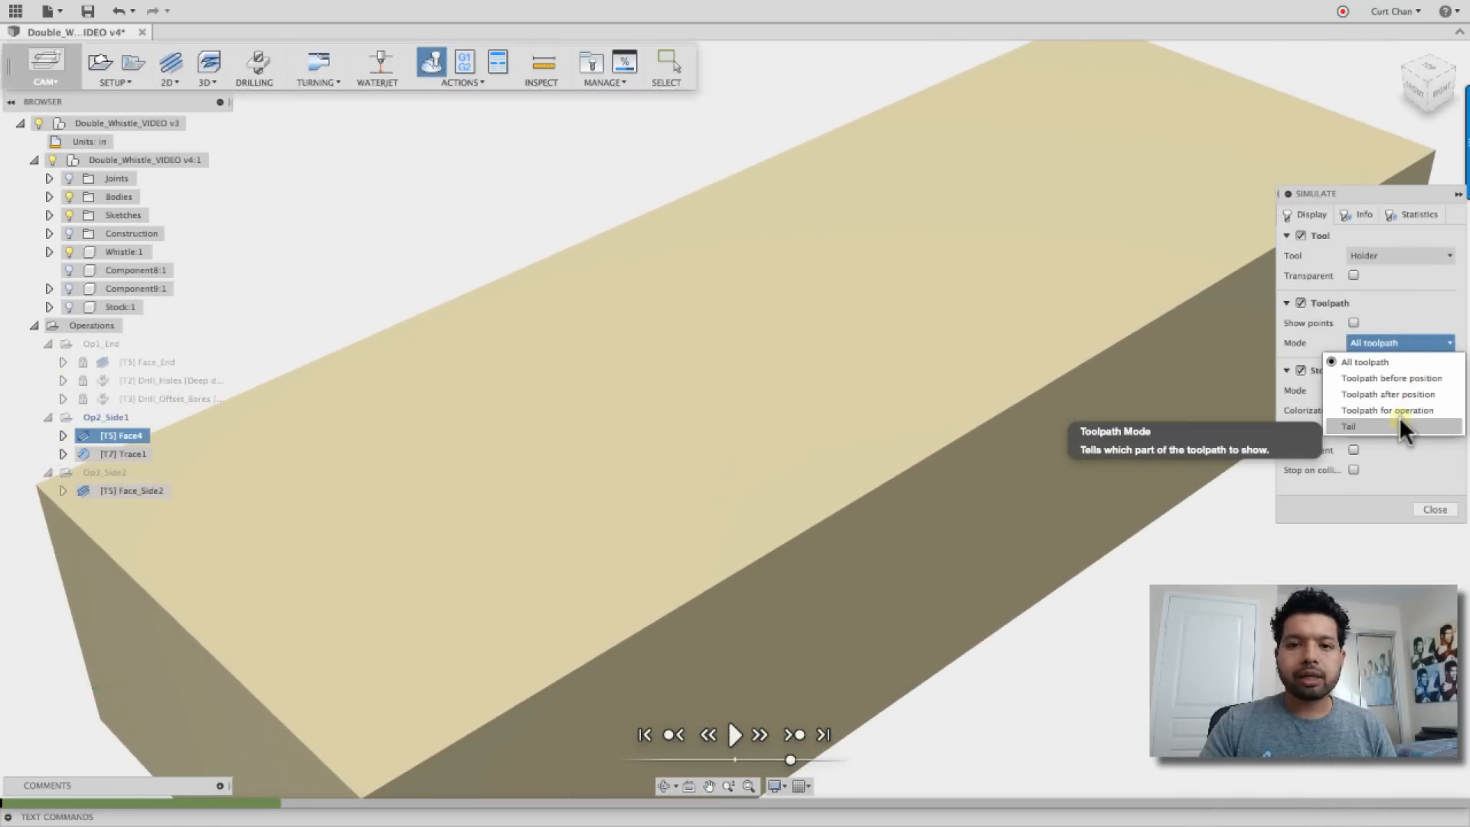
{"action": "left_click", "coordinate": [1349, 426]}
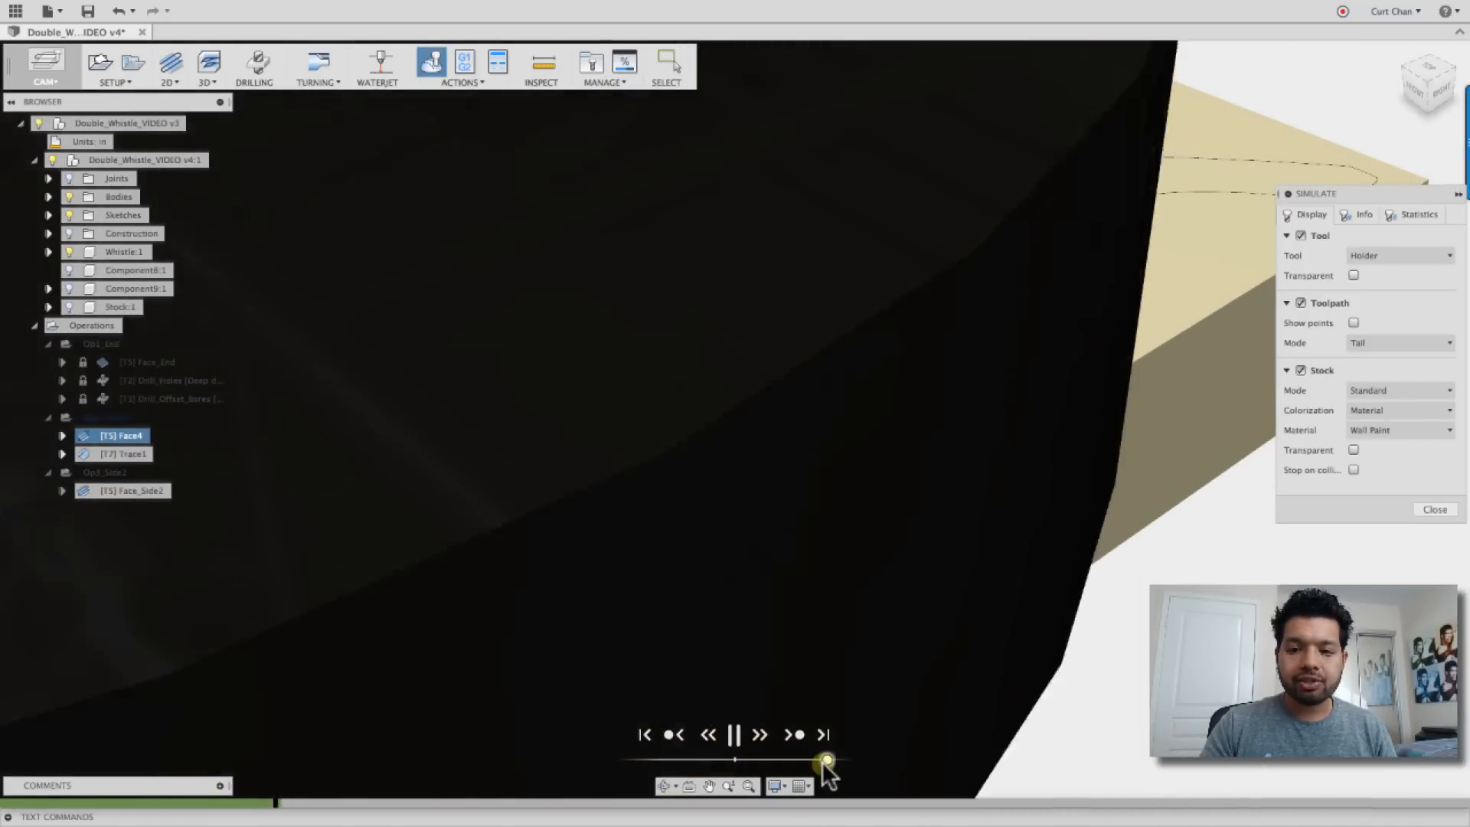
{"action": "left_click_drag", "start_coordinate": [825, 759], "coordinate": [825, 759]}
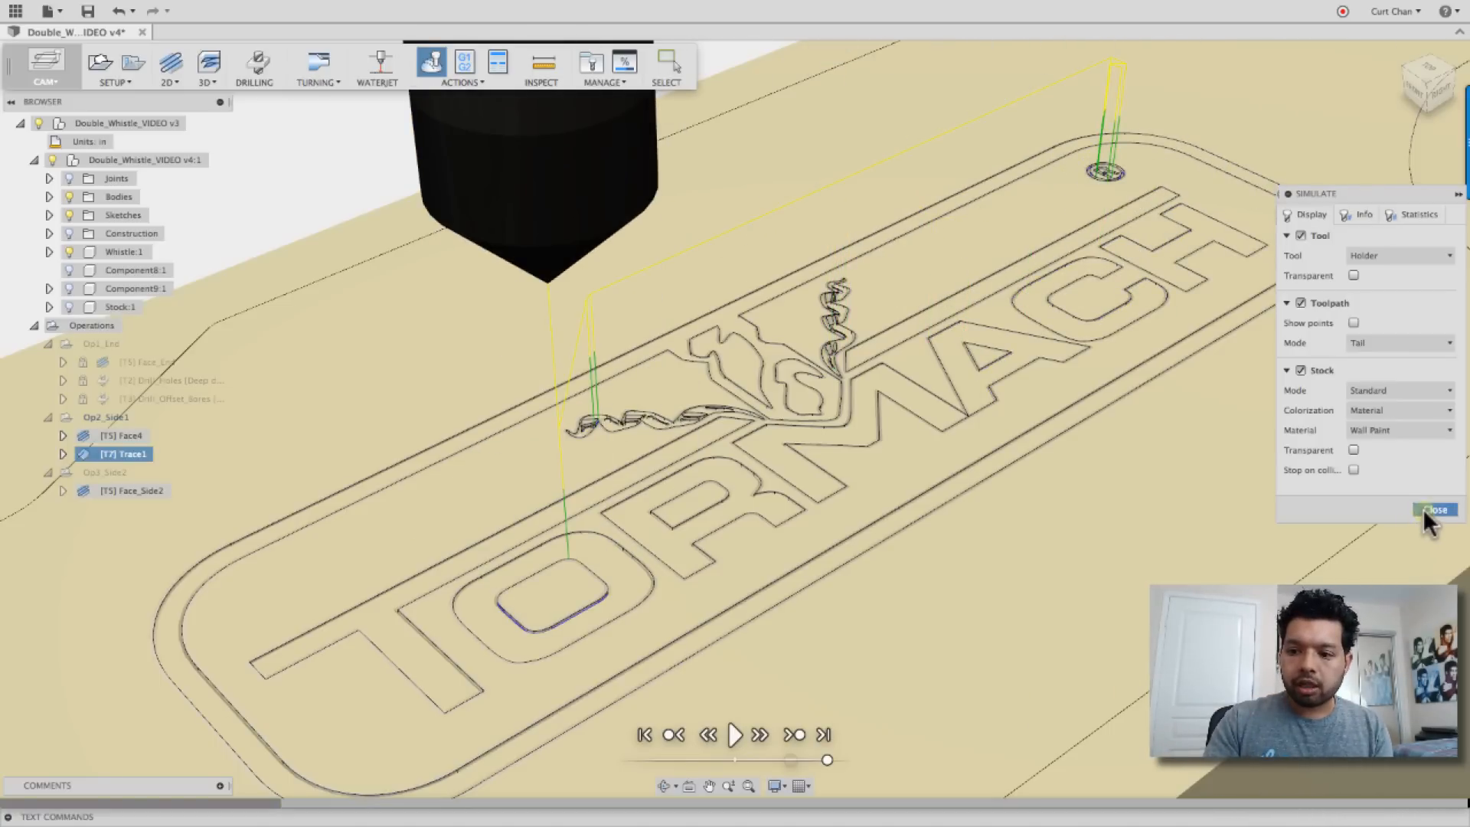
Close the simulation and create Engrave4 from Trace1 after reviewing Geometry and Tool
{"action": "left_click", "coordinate": [1433, 509]}
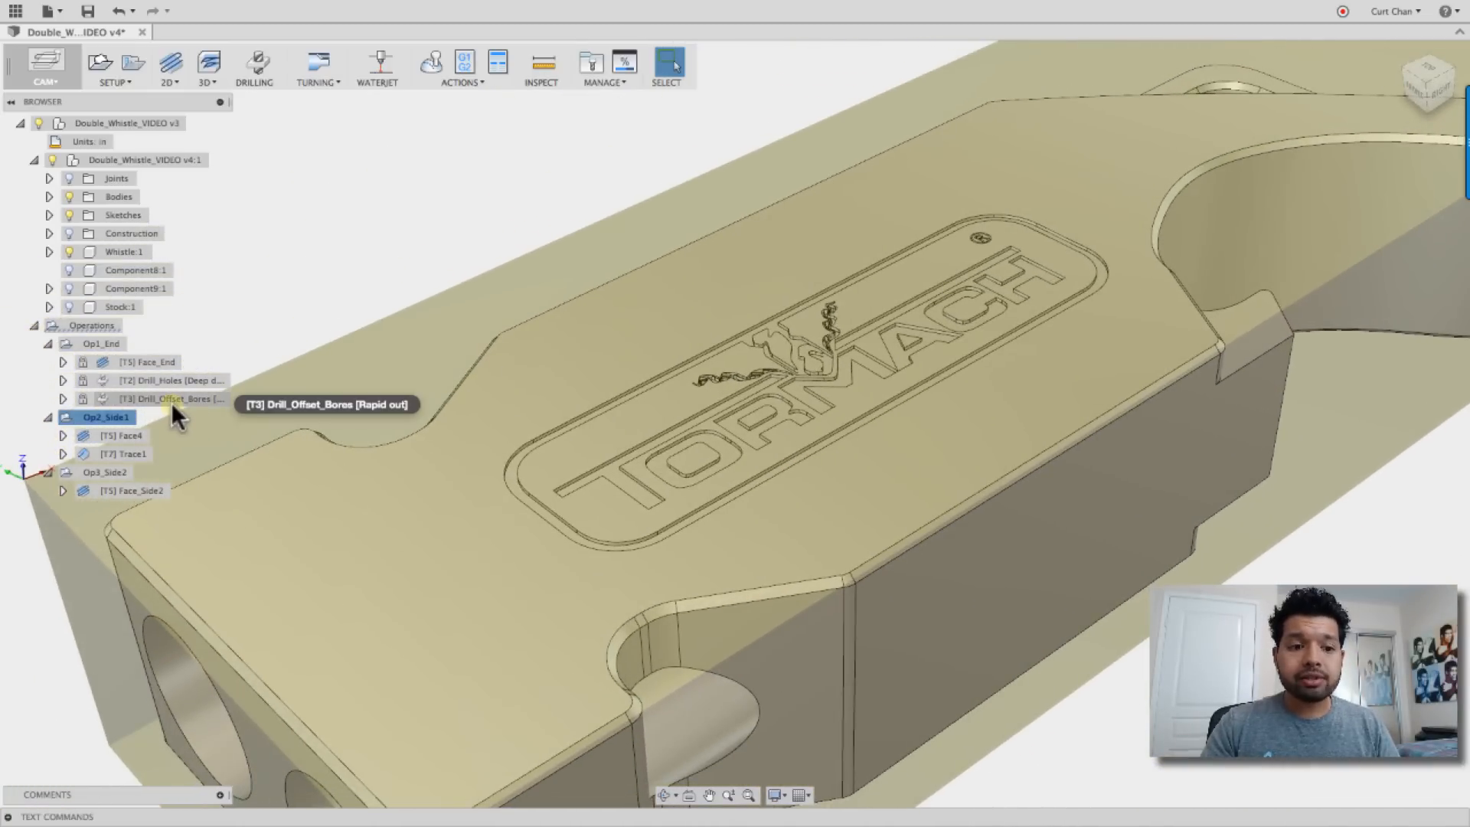
{"action": "left_click", "coordinate": [122, 454]}
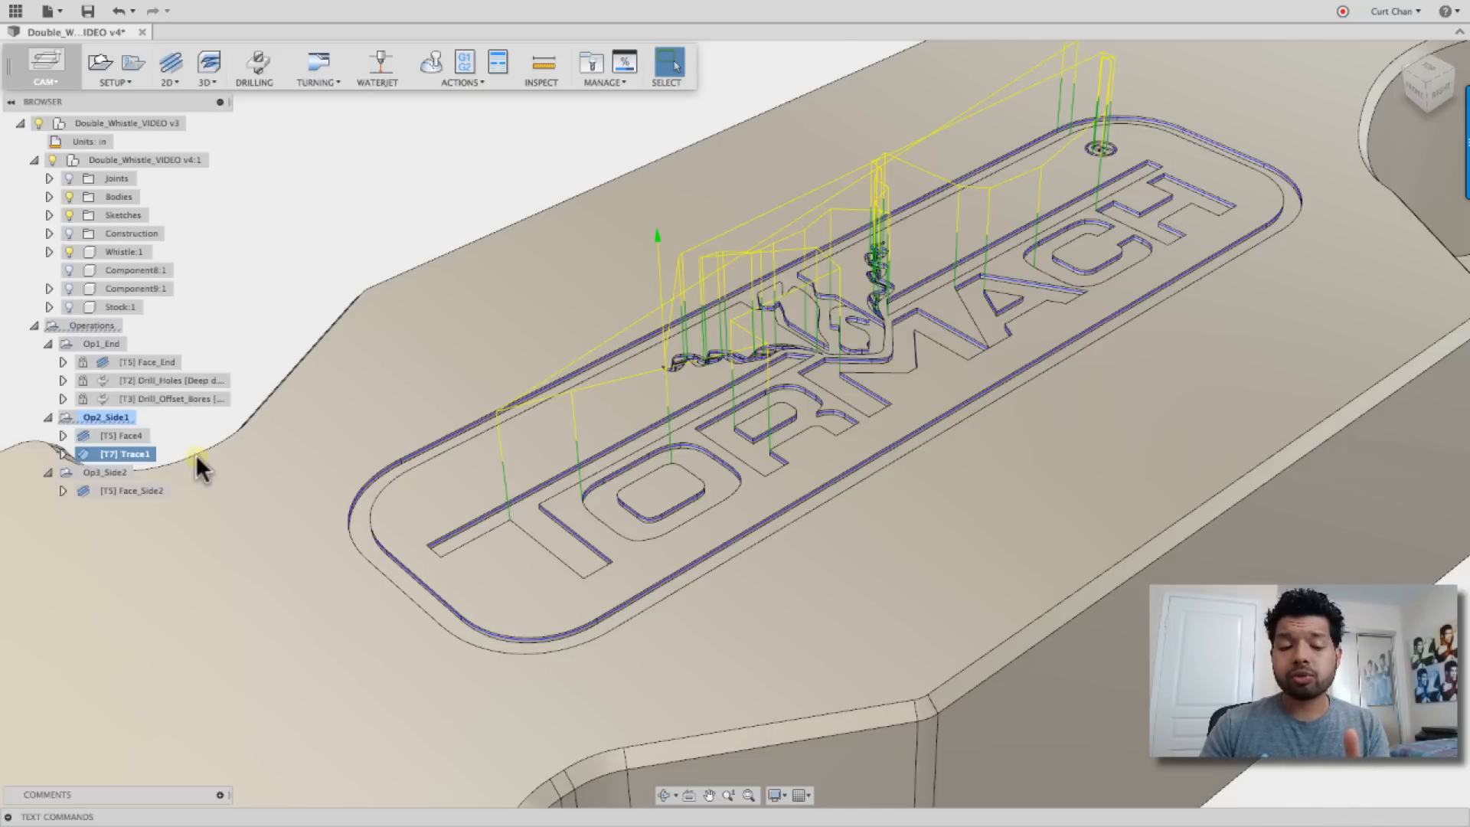
{"action": "right_click", "coordinate": [125, 454]}
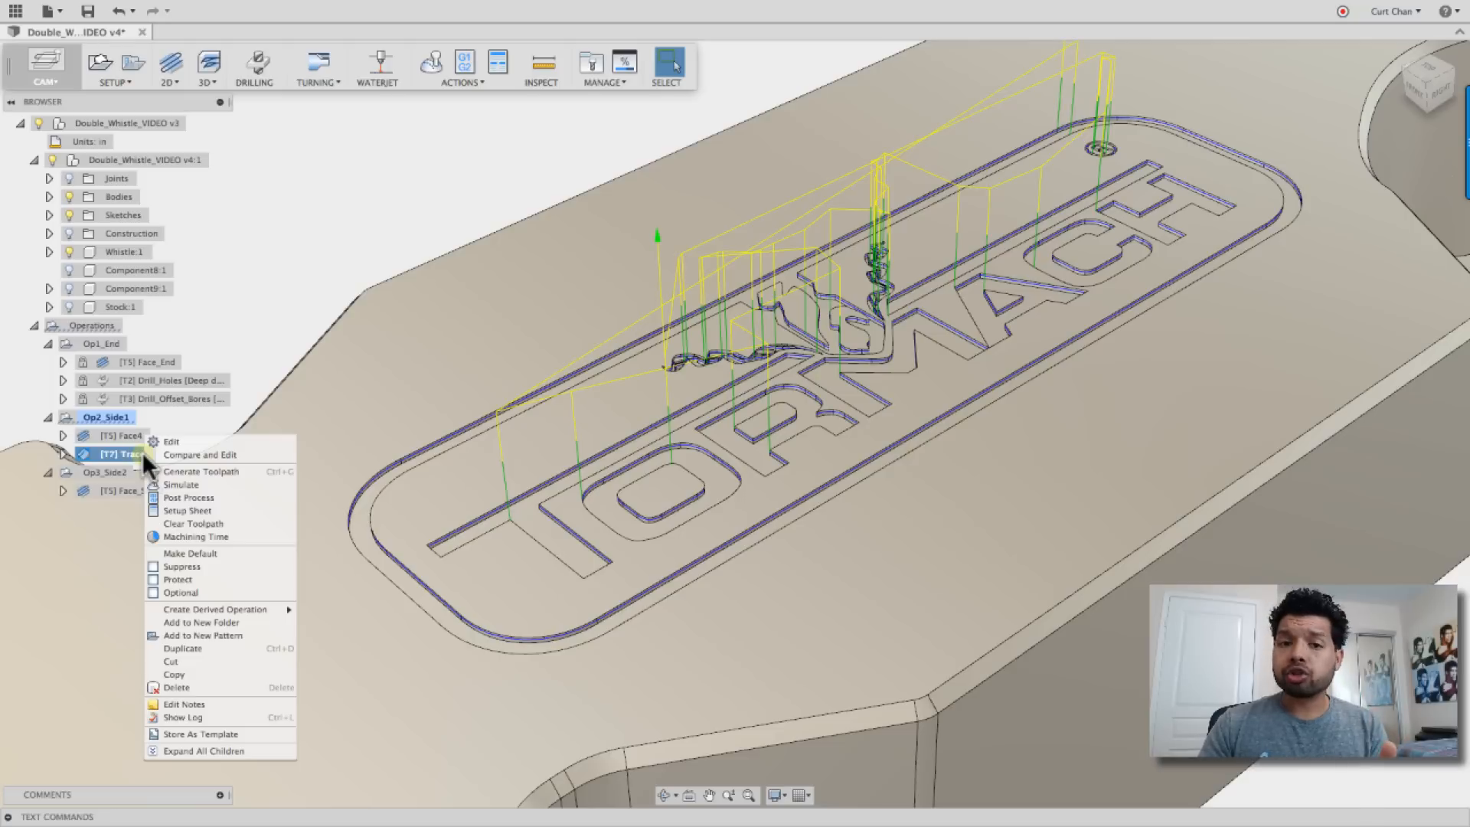
{"action": "mouse_move", "coordinate": [214, 609]}
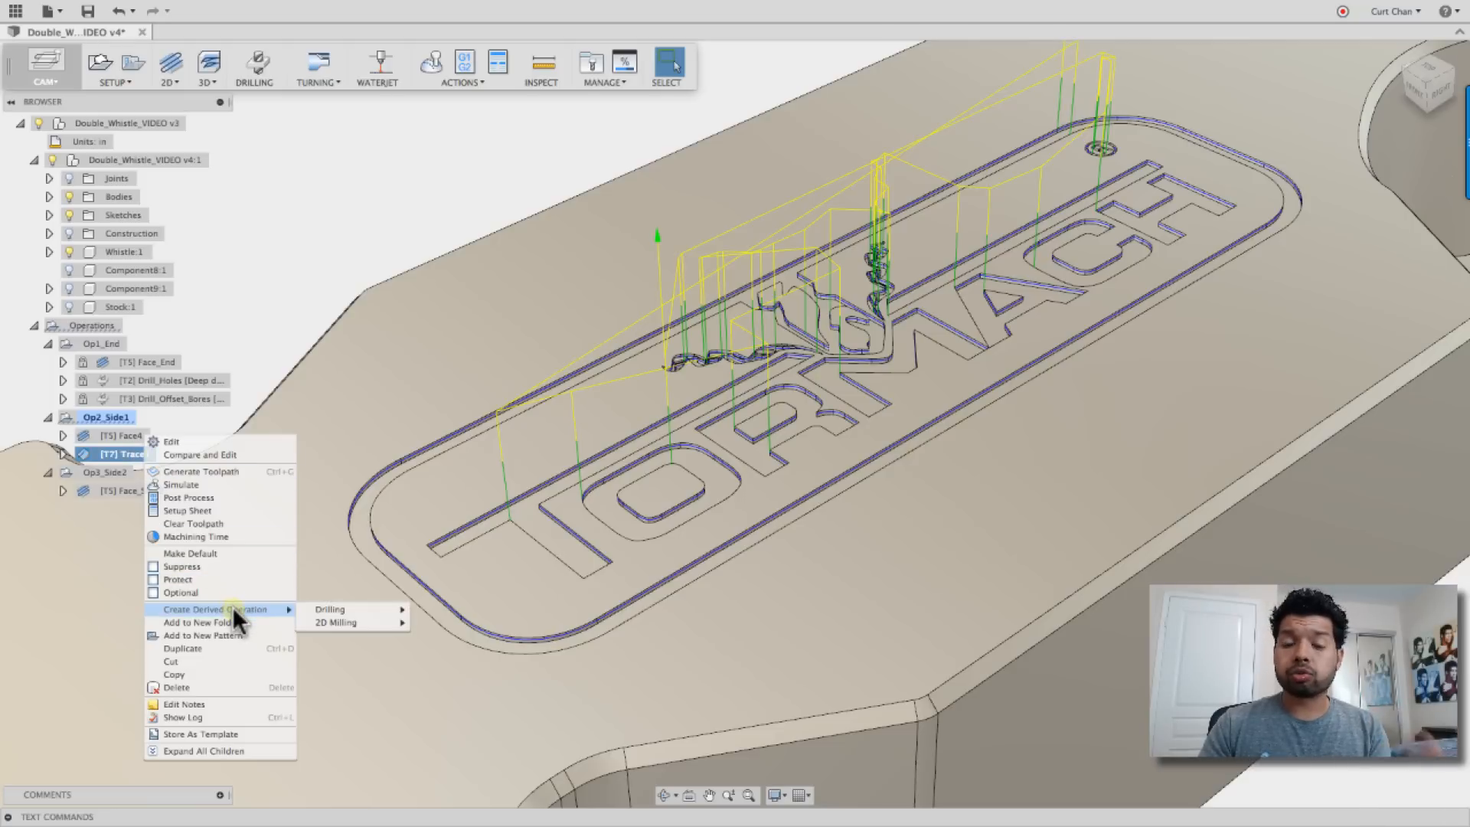
{"action": "mouse_move", "coordinate": [335, 623]}
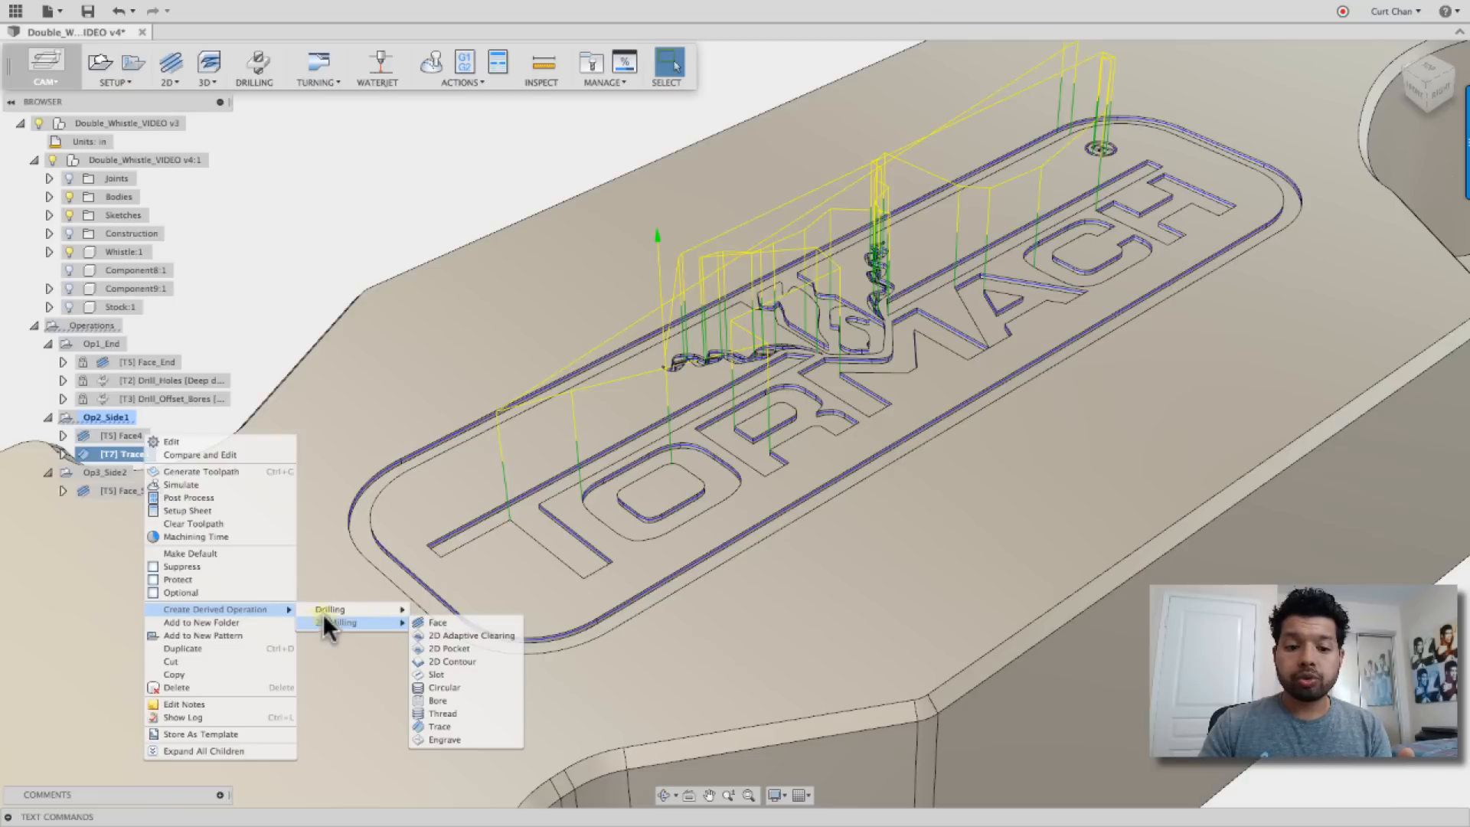
{"action": "mouse_move", "coordinate": [445, 740]}
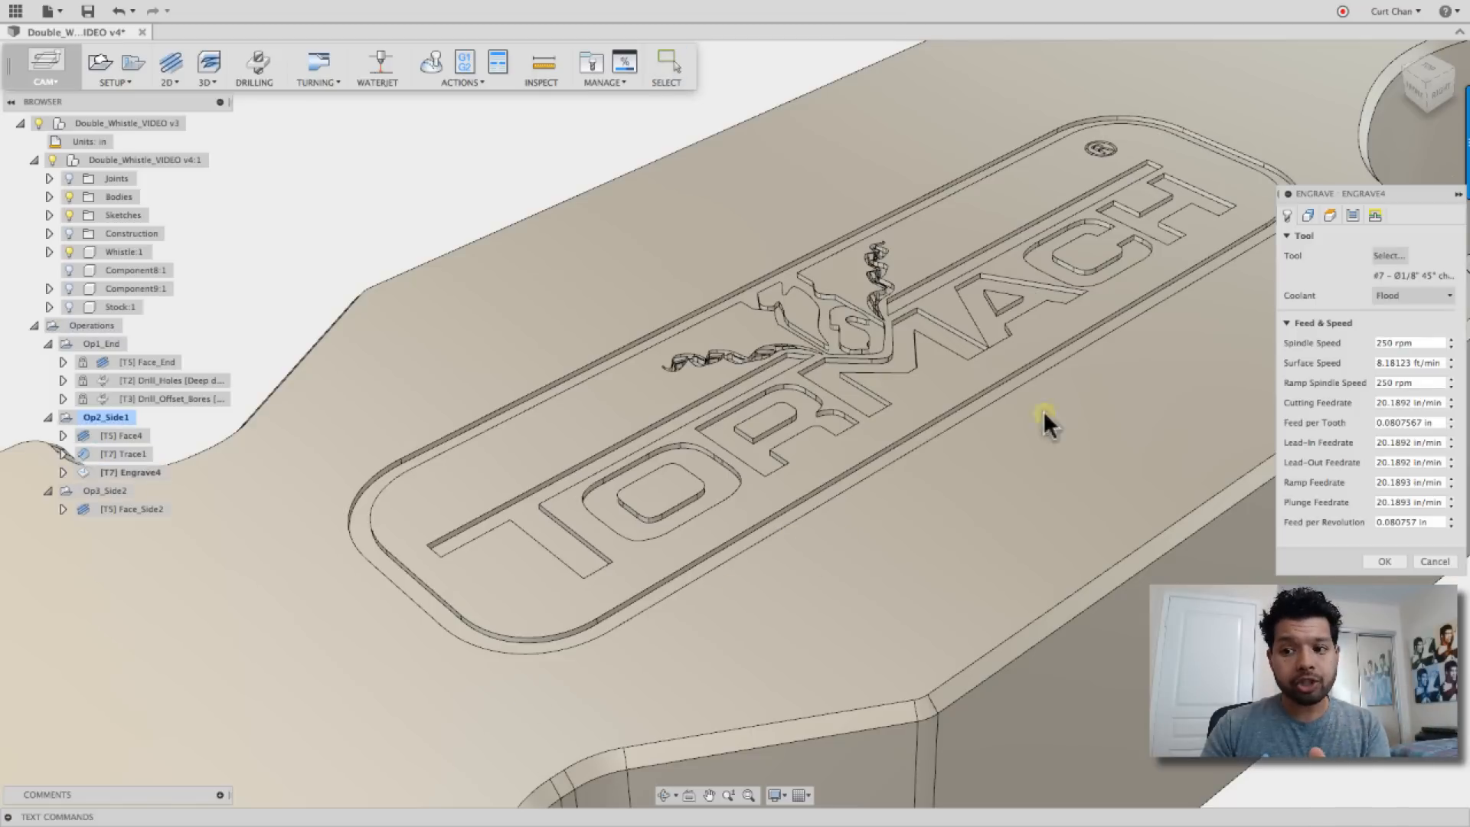
{"action": "left_click", "coordinate": [1306, 215]}
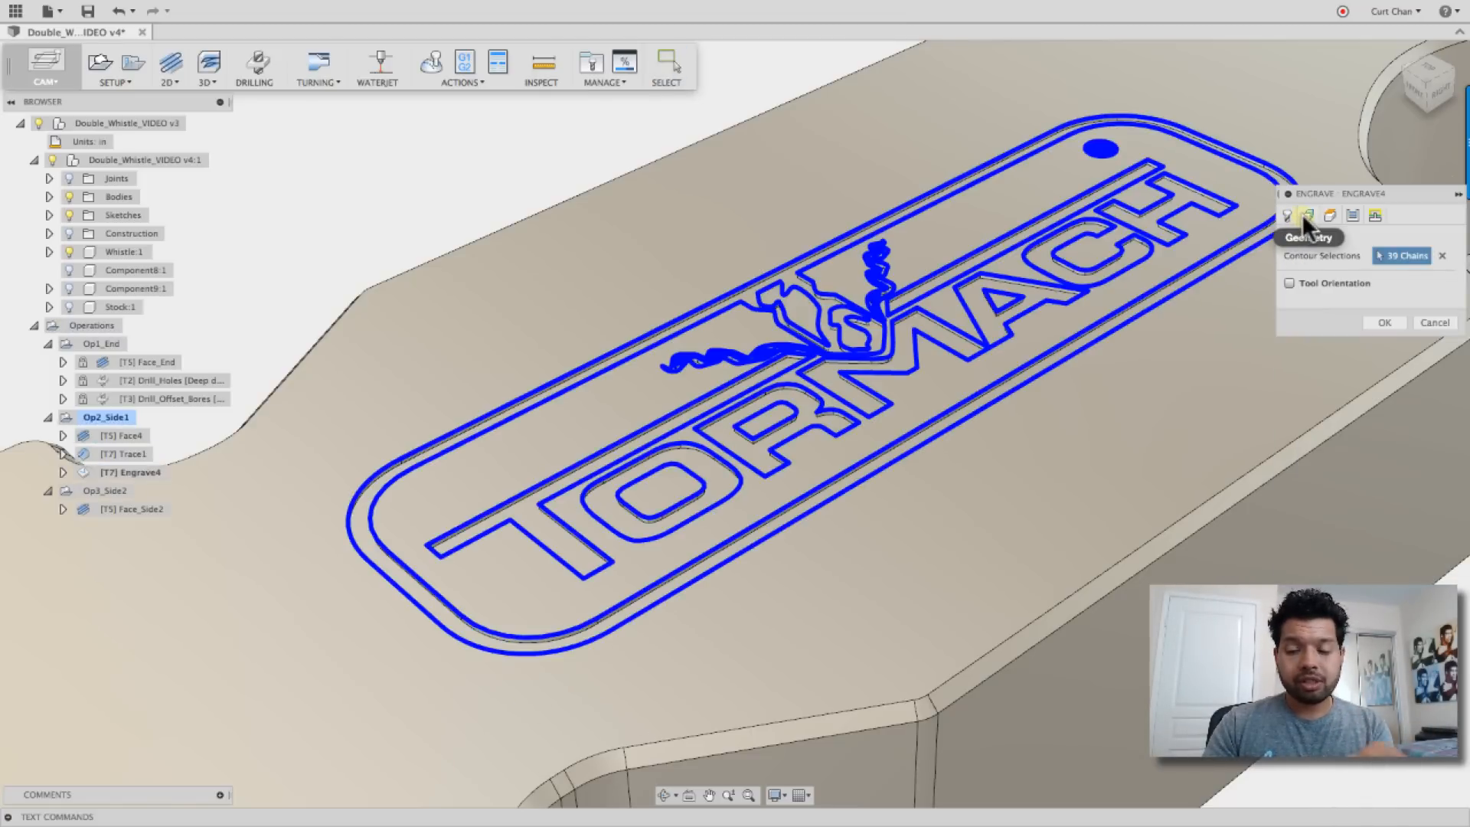
{"action": "left_click", "coordinate": [1306, 216]}
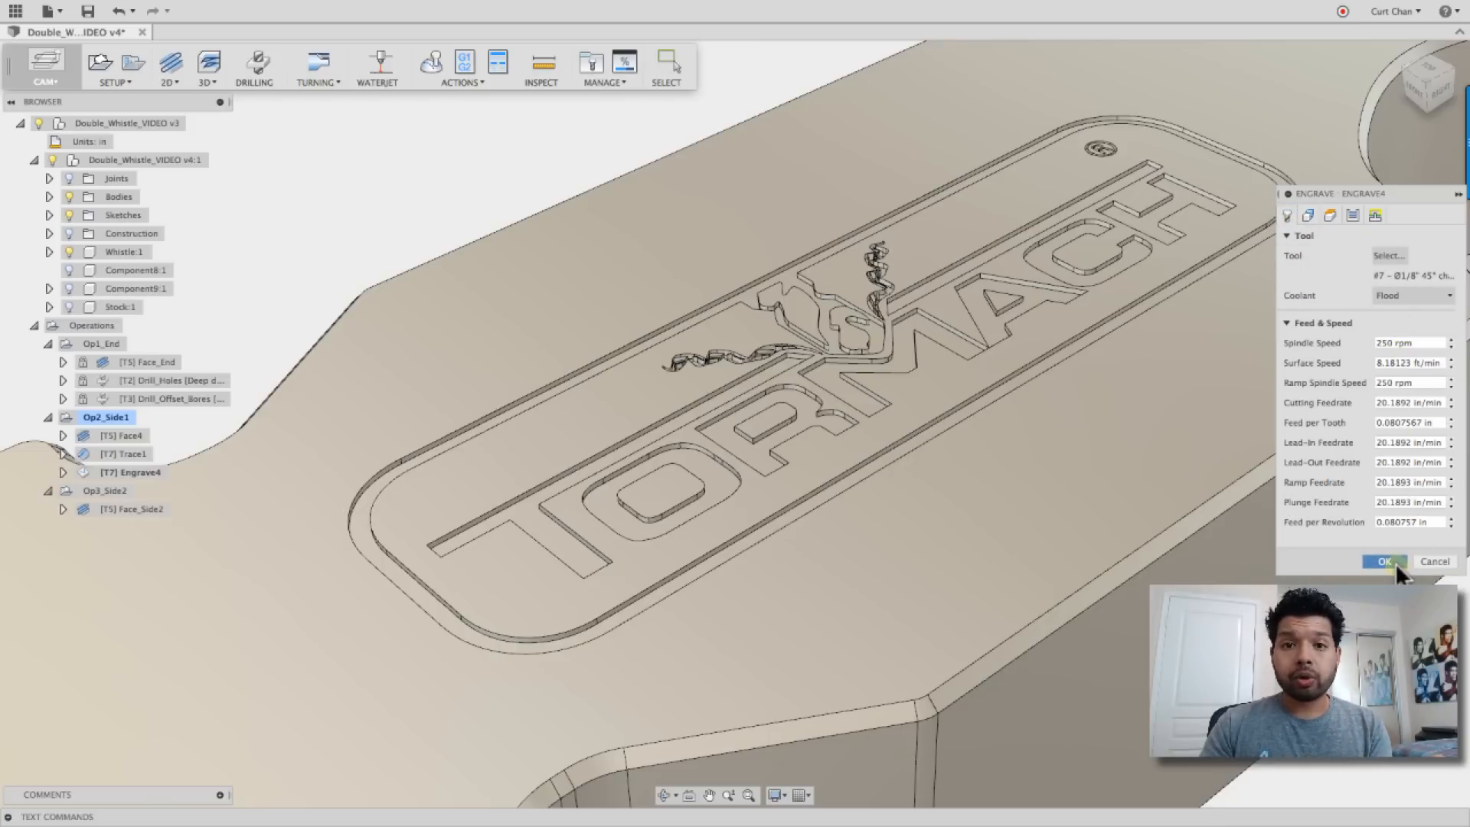
{"action": "left_click", "coordinate": [1385, 561]}
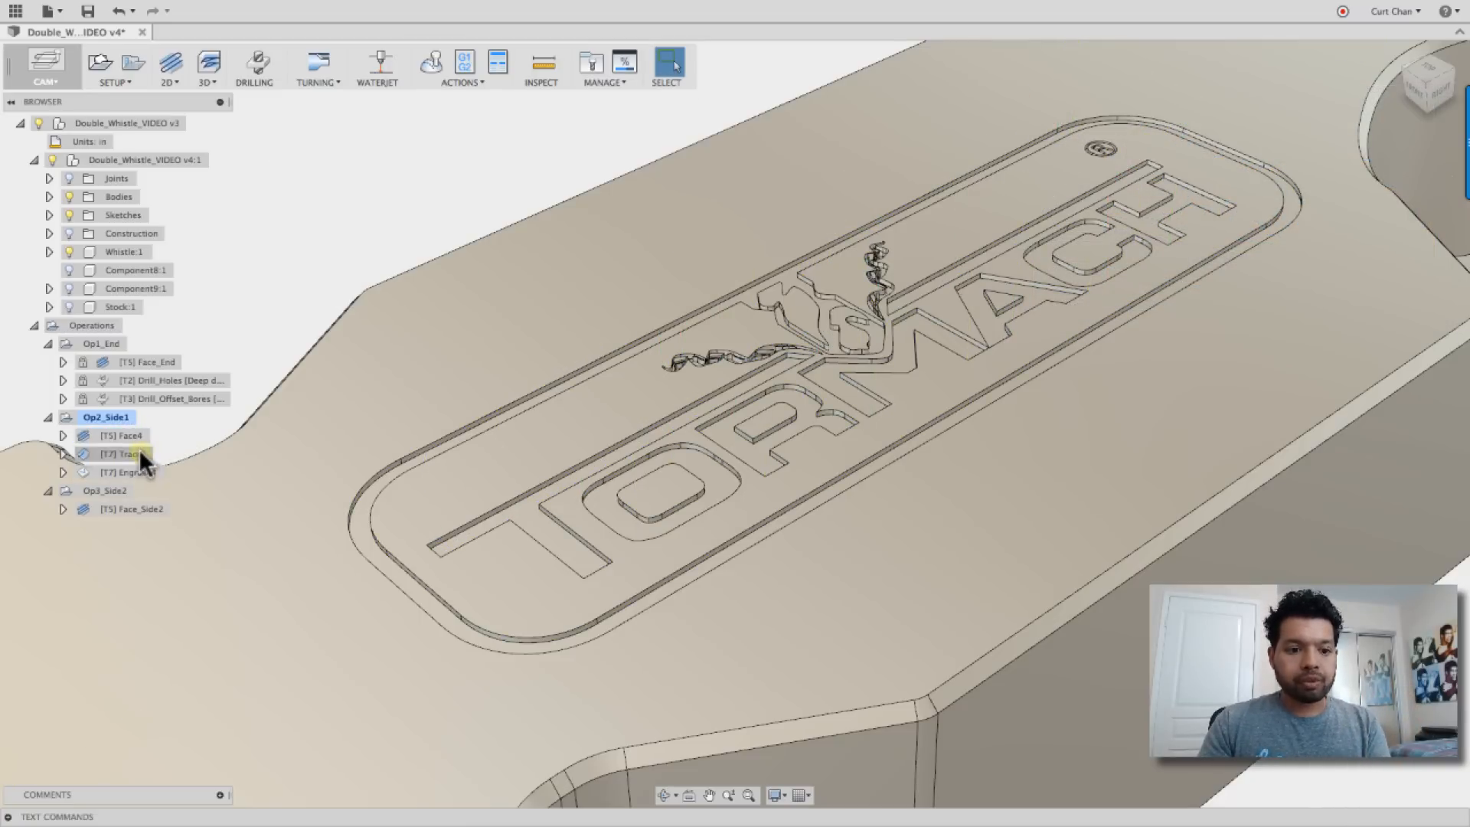
Suppress Trace1, then start simulating Face4 together with Engrave4
{"action": "double_click", "coordinate": [122, 454]}
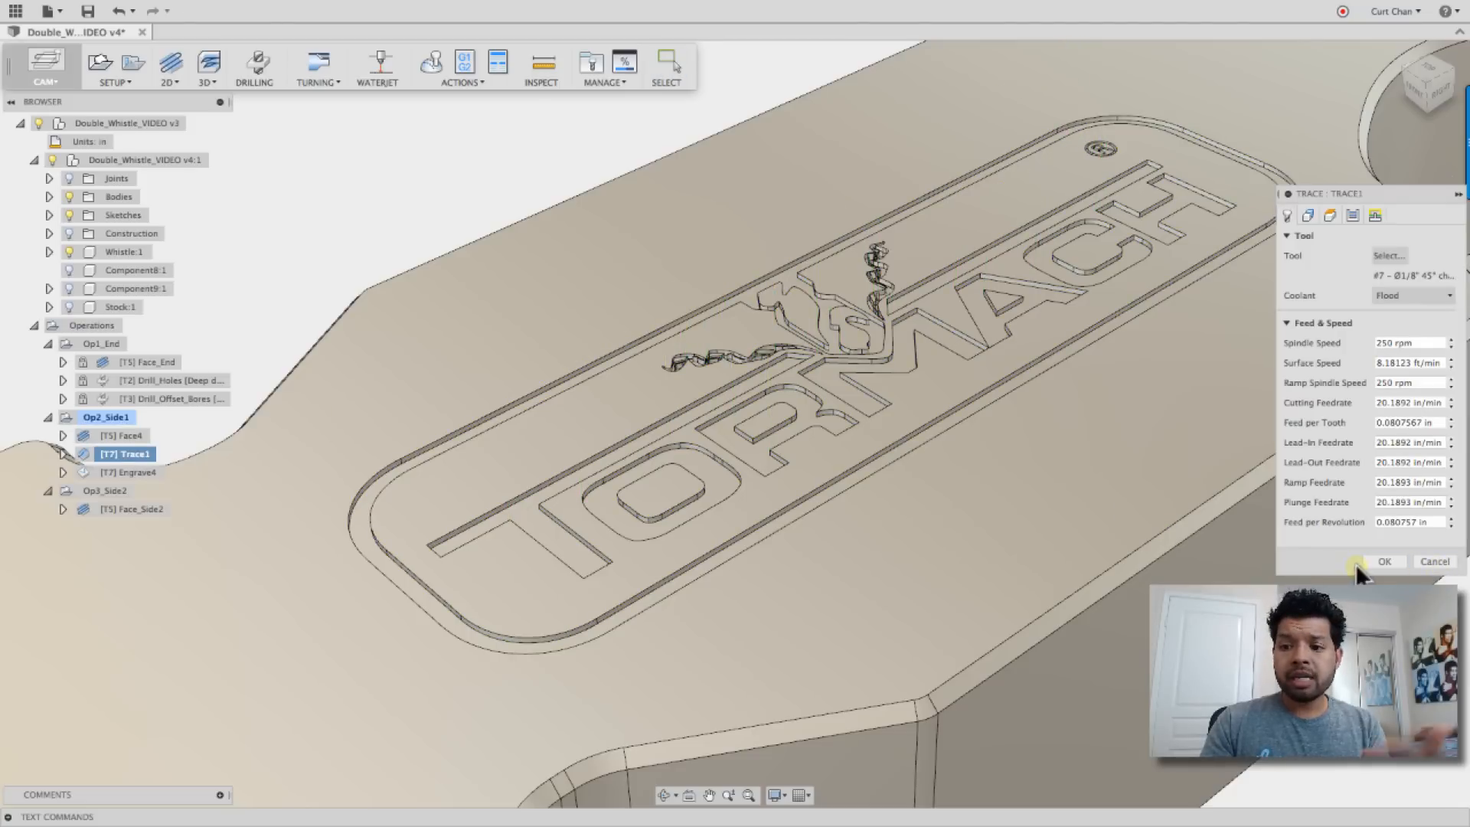
{"action": "left_click", "coordinate": [1384, 560]}
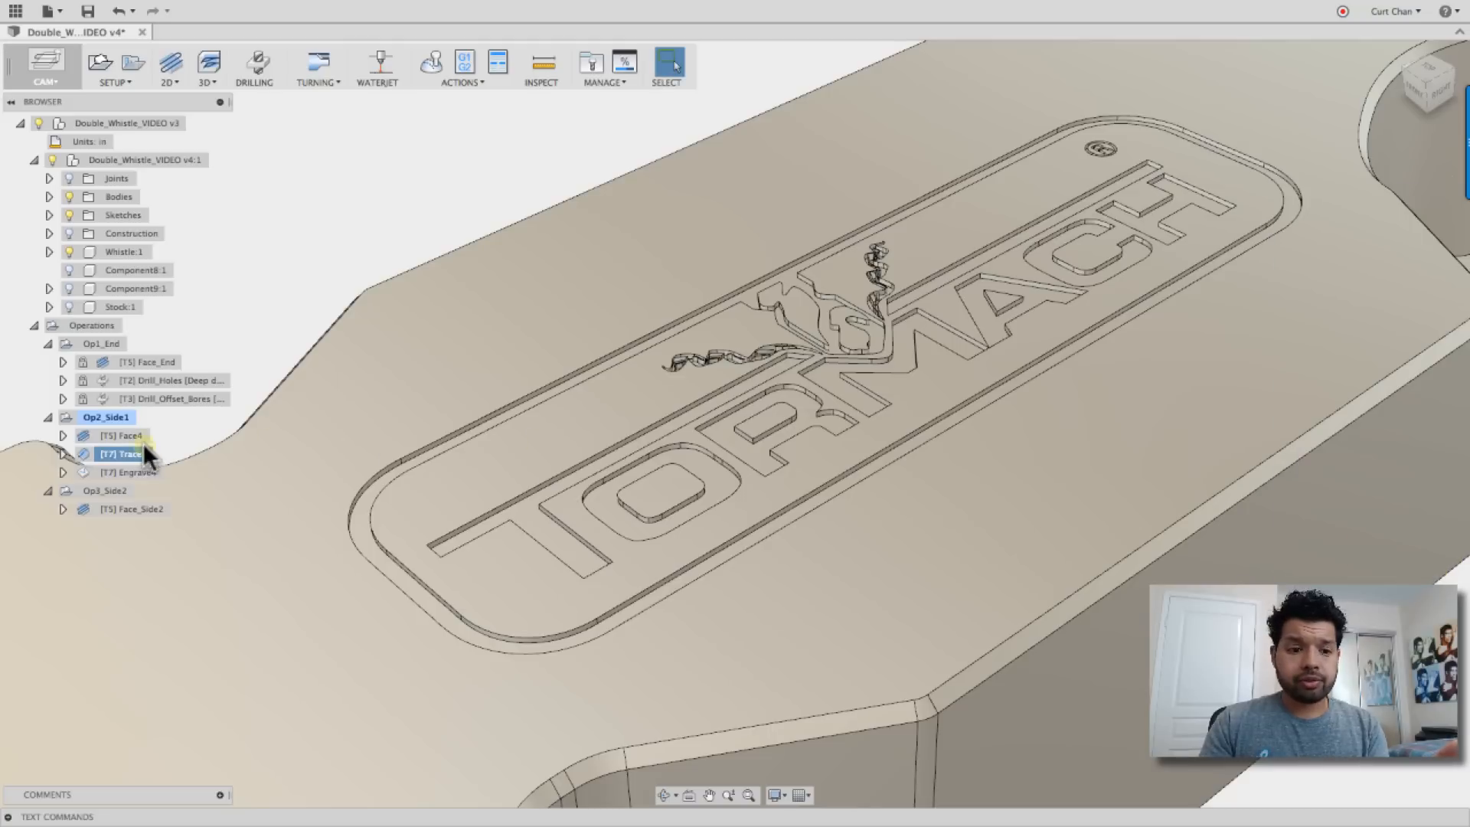
{"action": "right_click", "coordinate": [120, 454]}
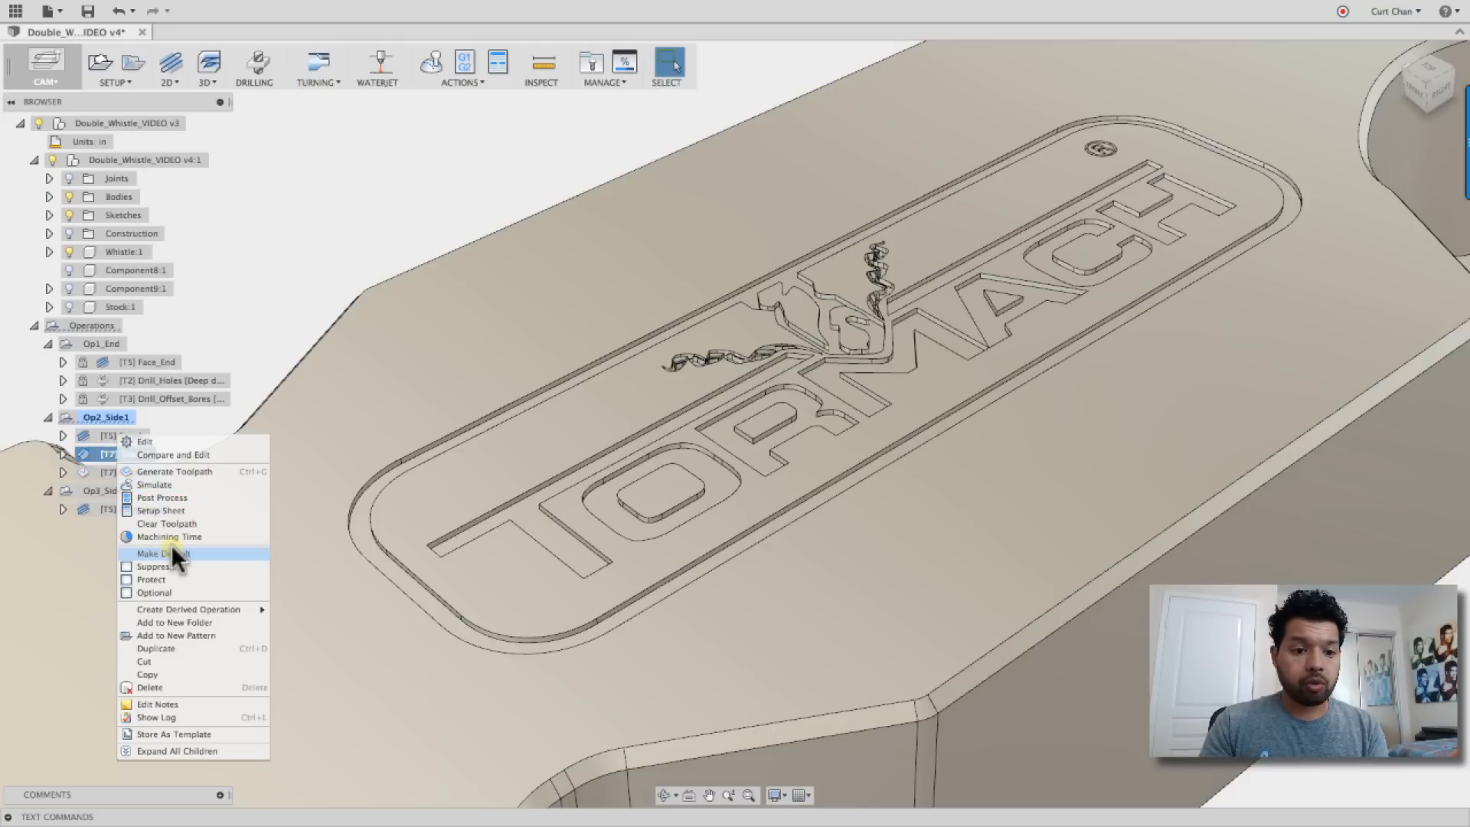
{"action": "left_click", "coordinate": [155, 567]}
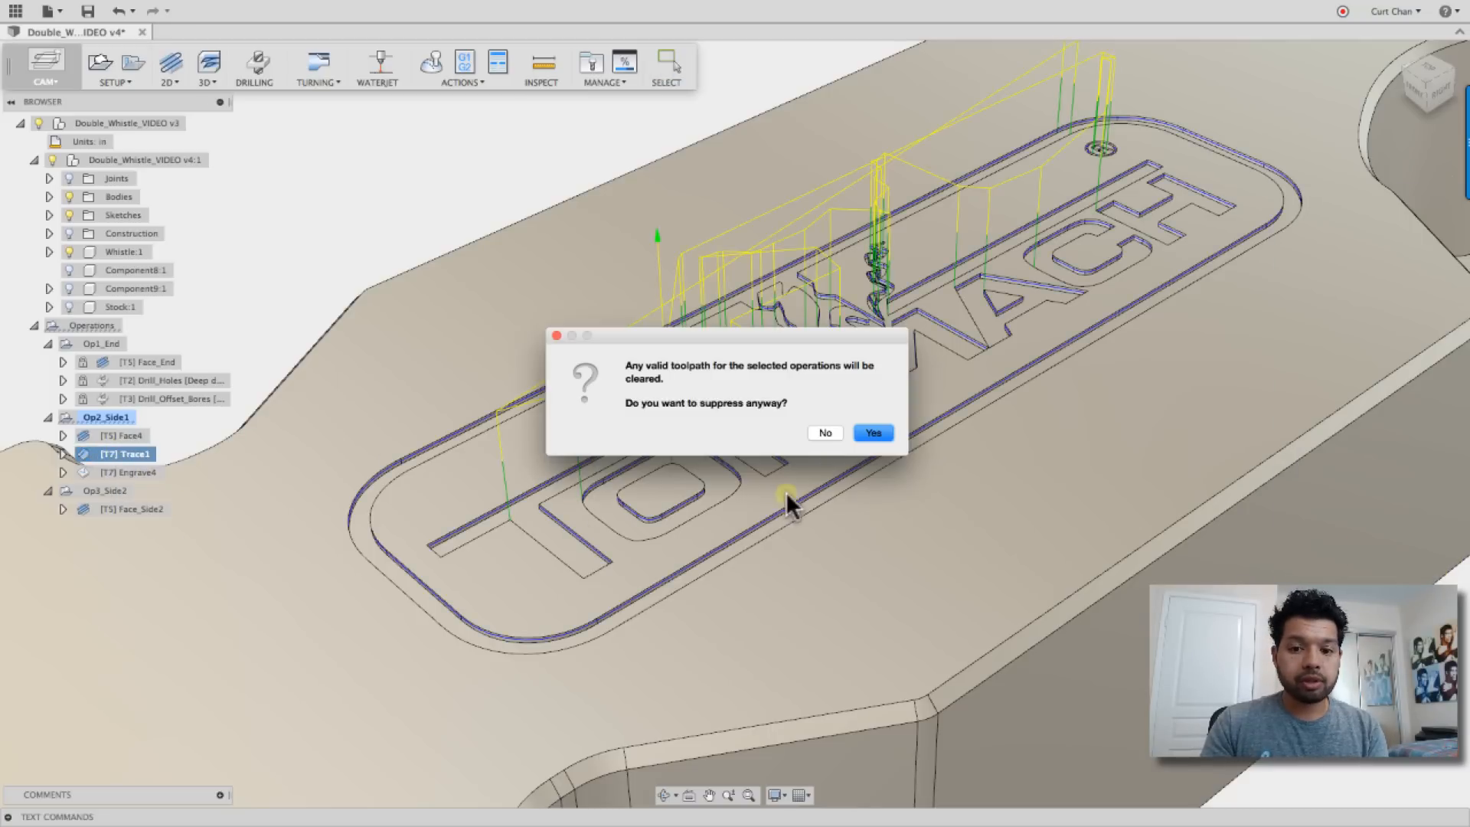
{"action": "left_click", "coordinate": [873, 432]}
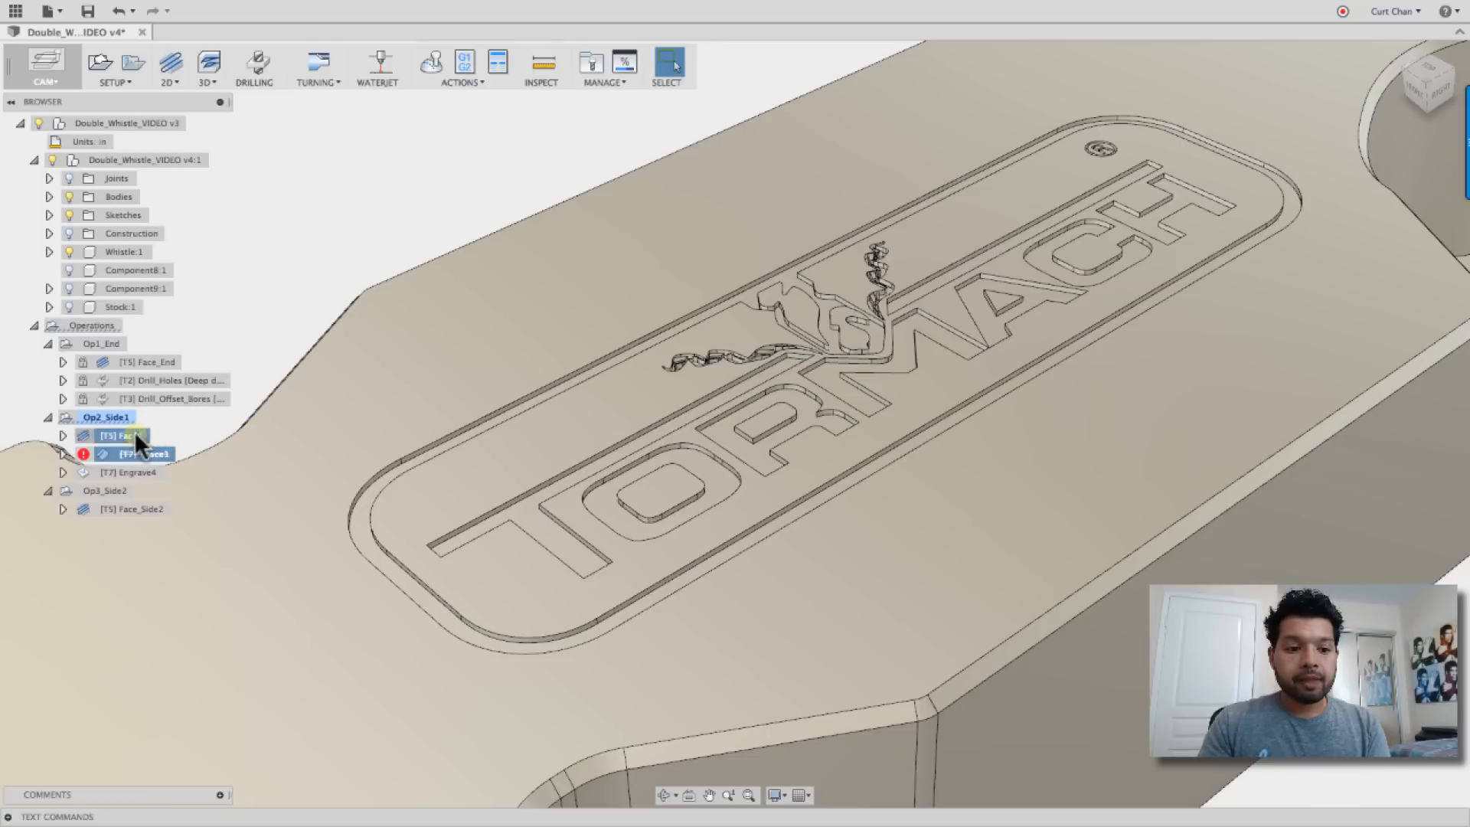
{"action": "left_click", "coordinate": [129, 471]}
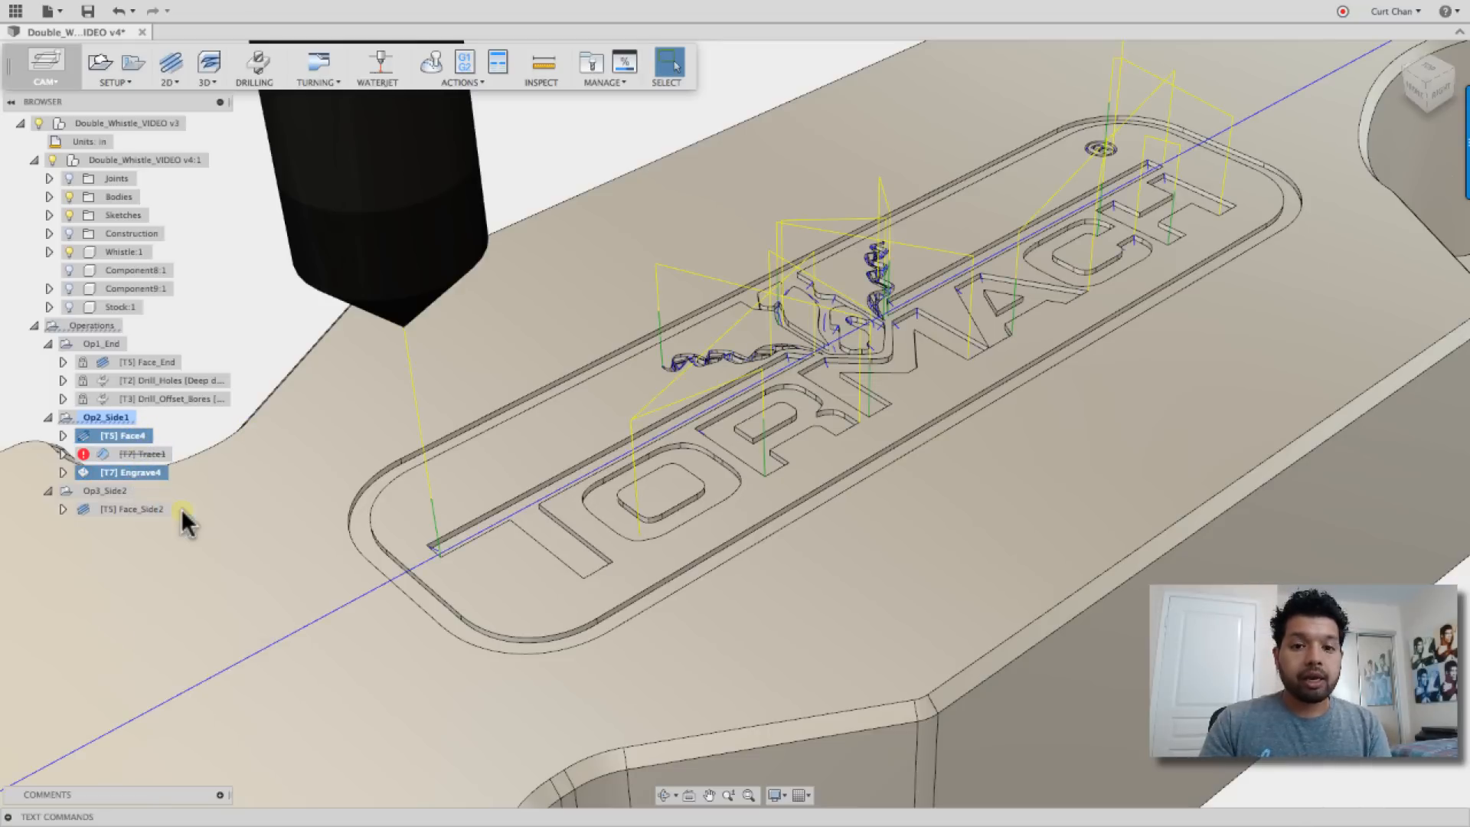
{"action": "left_click", "coordinate": [430, 62]}
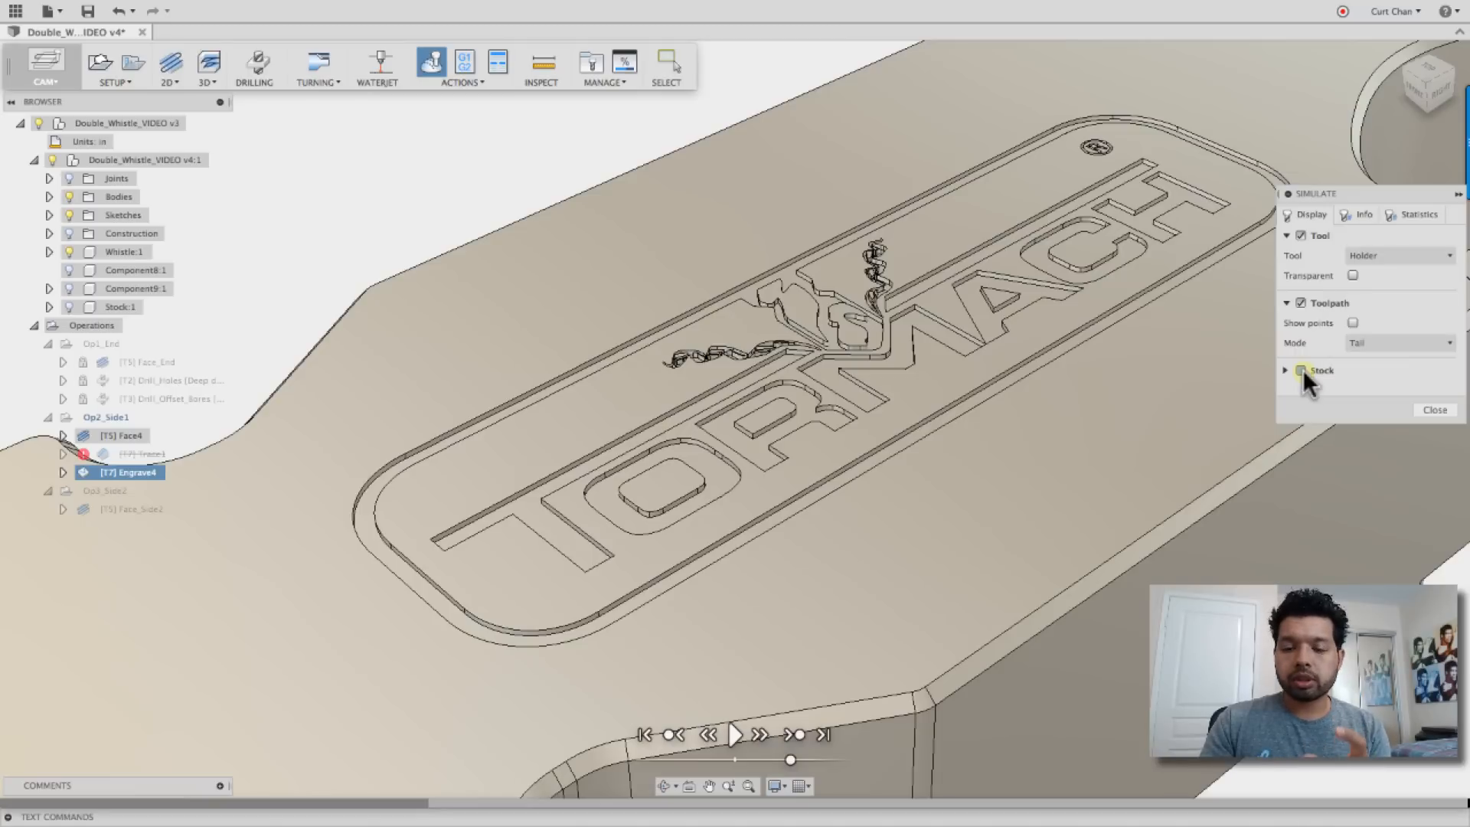
Show the stock and run the Face4/Engrave4 simulation through to the end
{"action": "left_click", "coordinate": [1301, 369]}
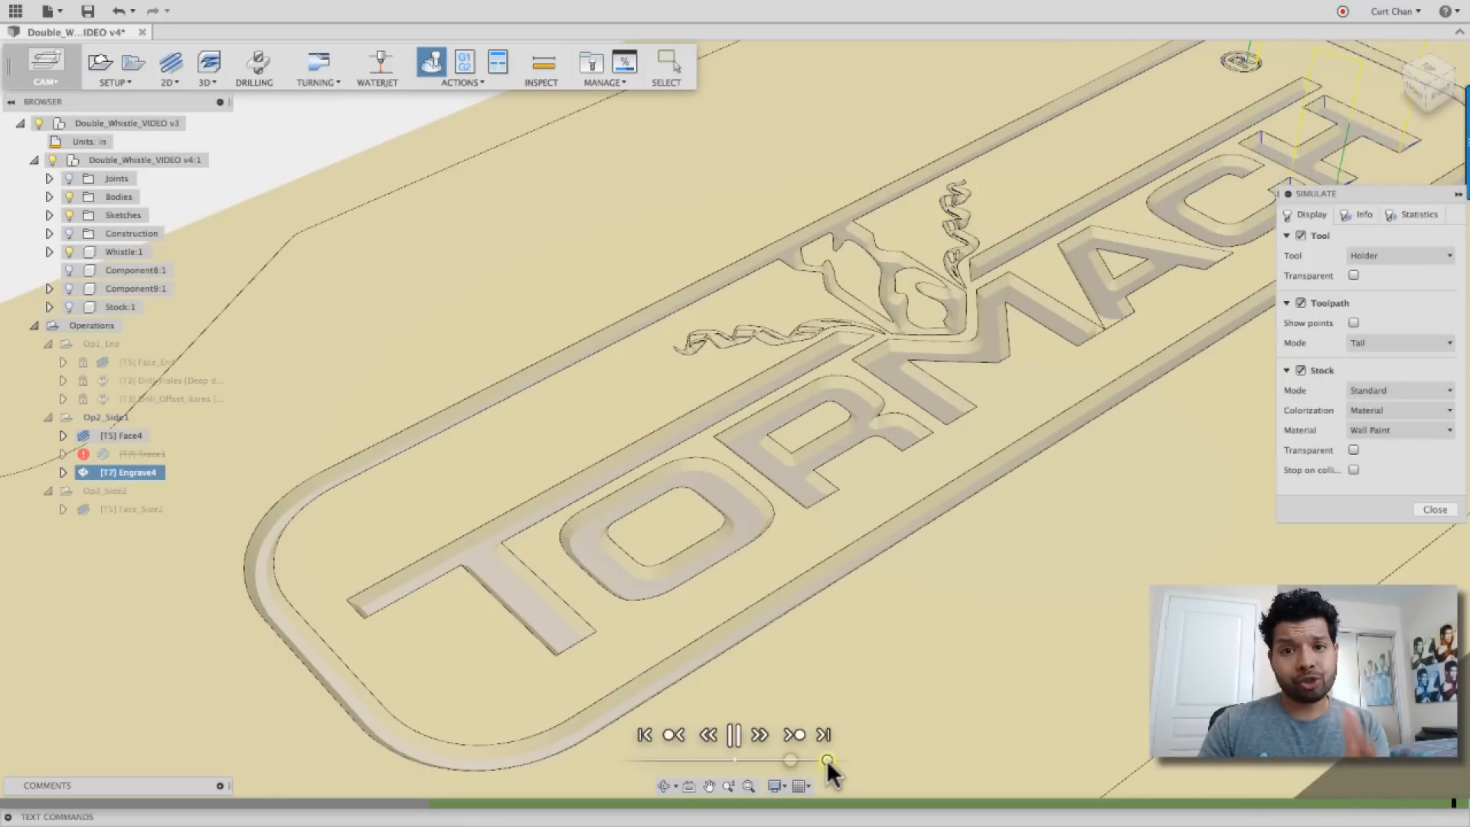
{"action": "left_click", "coordinate": [735, 734]}
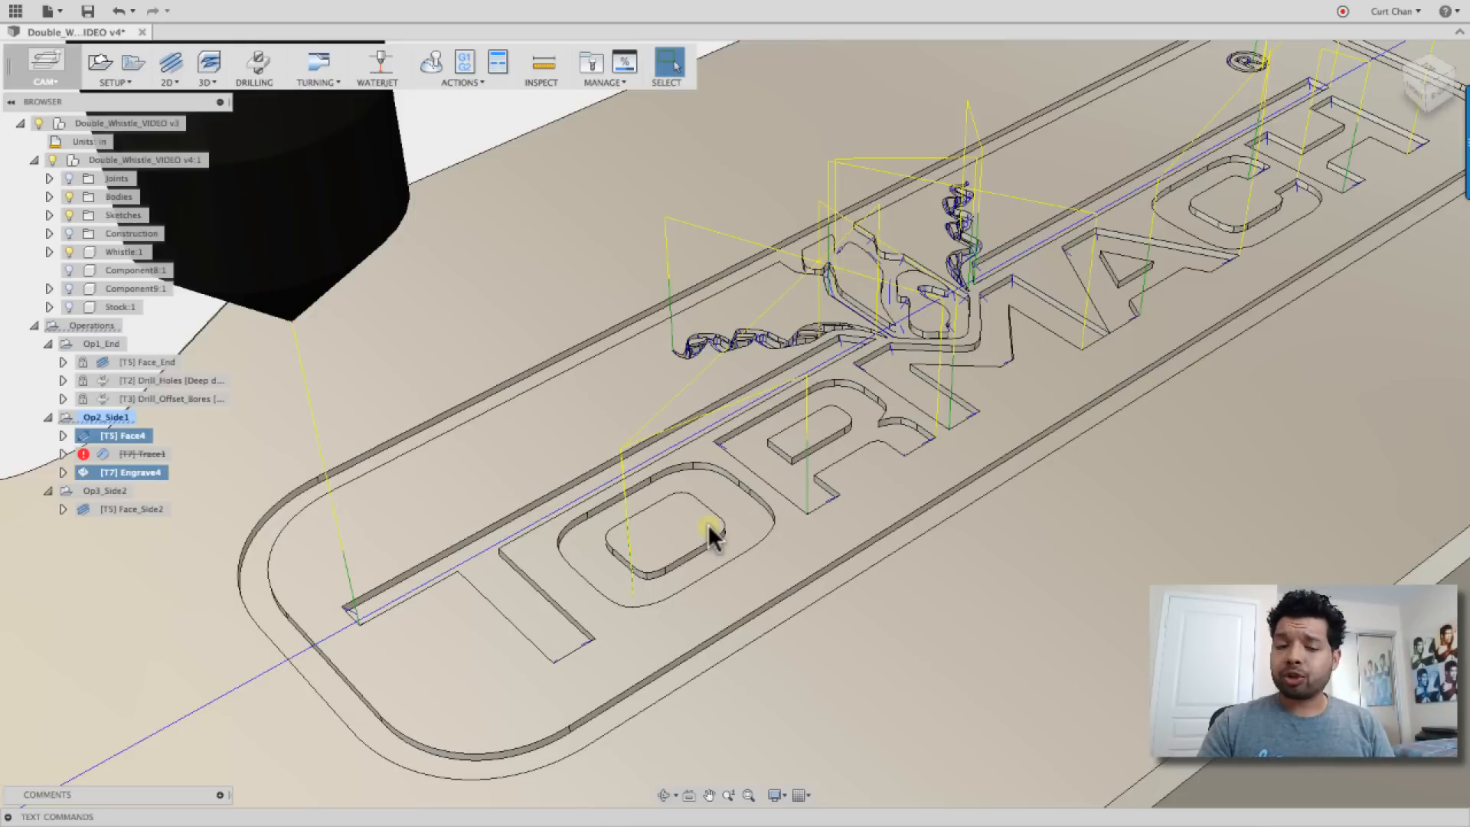
{"action": "mouse_move", "coordinate": [379, 535]}
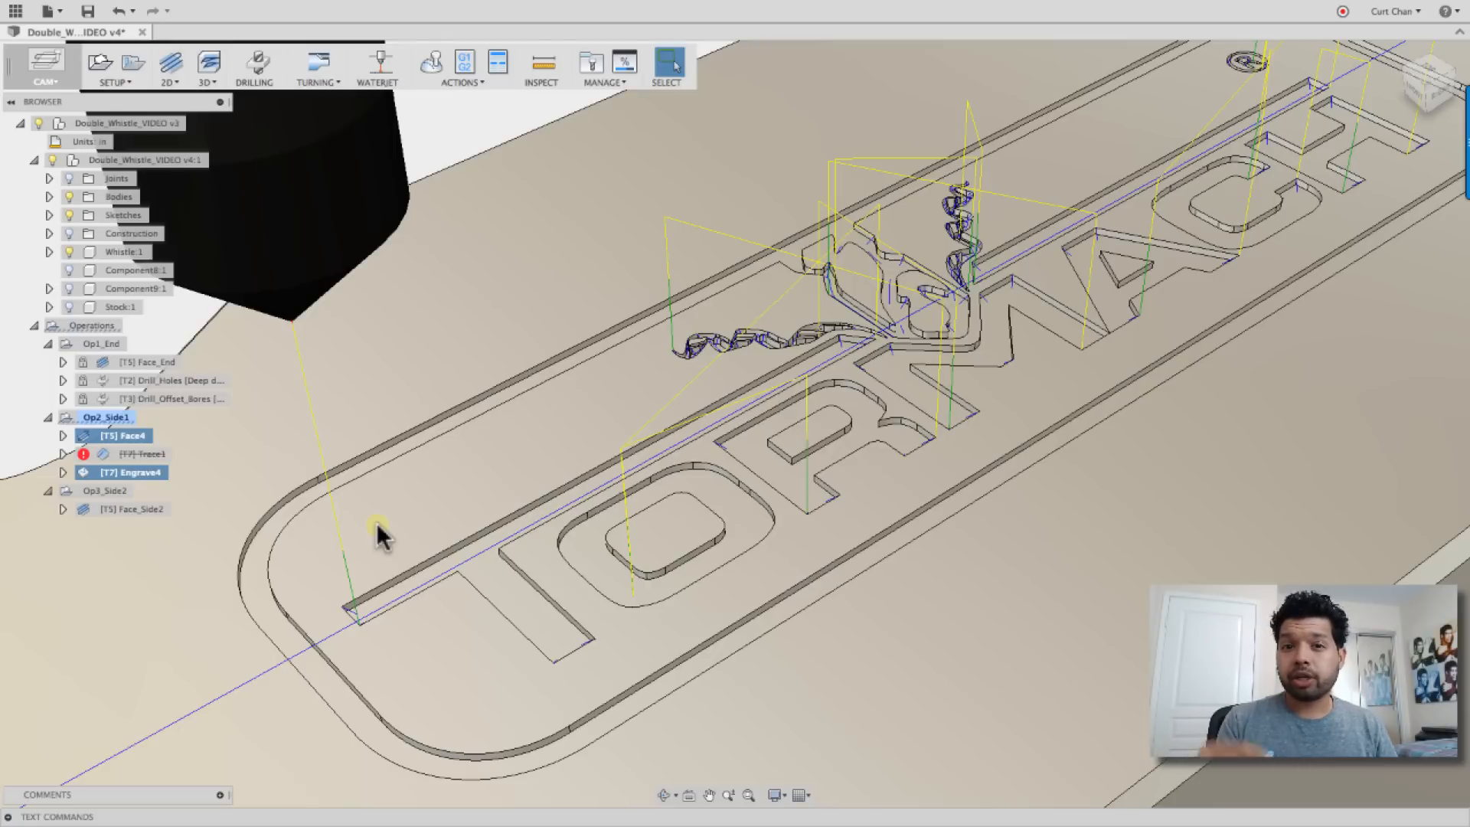
{"action": "mouse_move", "coordinate": [42, 553]}
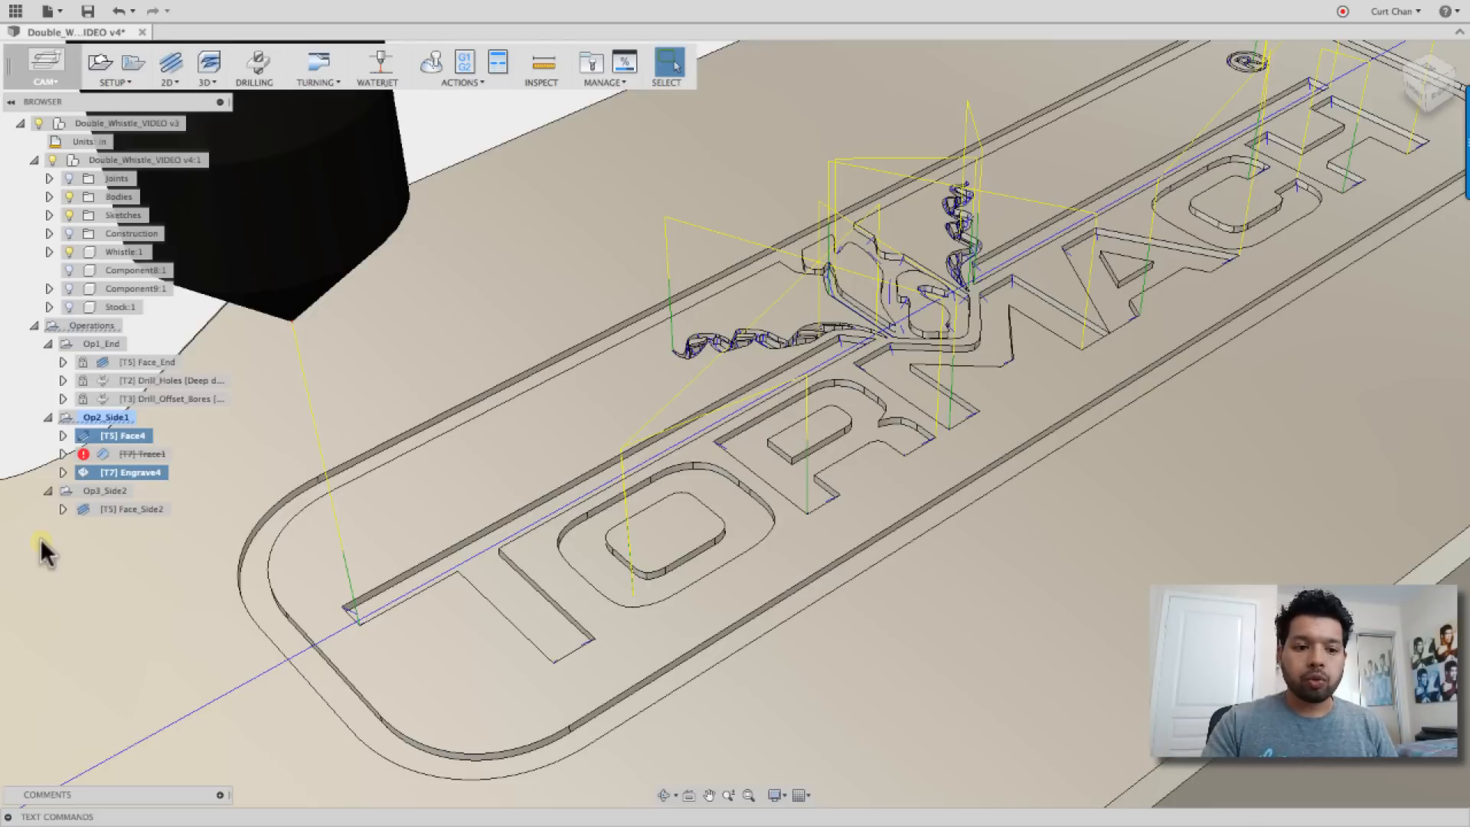
Deselect the toolpaths and switch the workspace from CAM to MODEL
{"action": "left_click", "coordinate": [104, 489]}
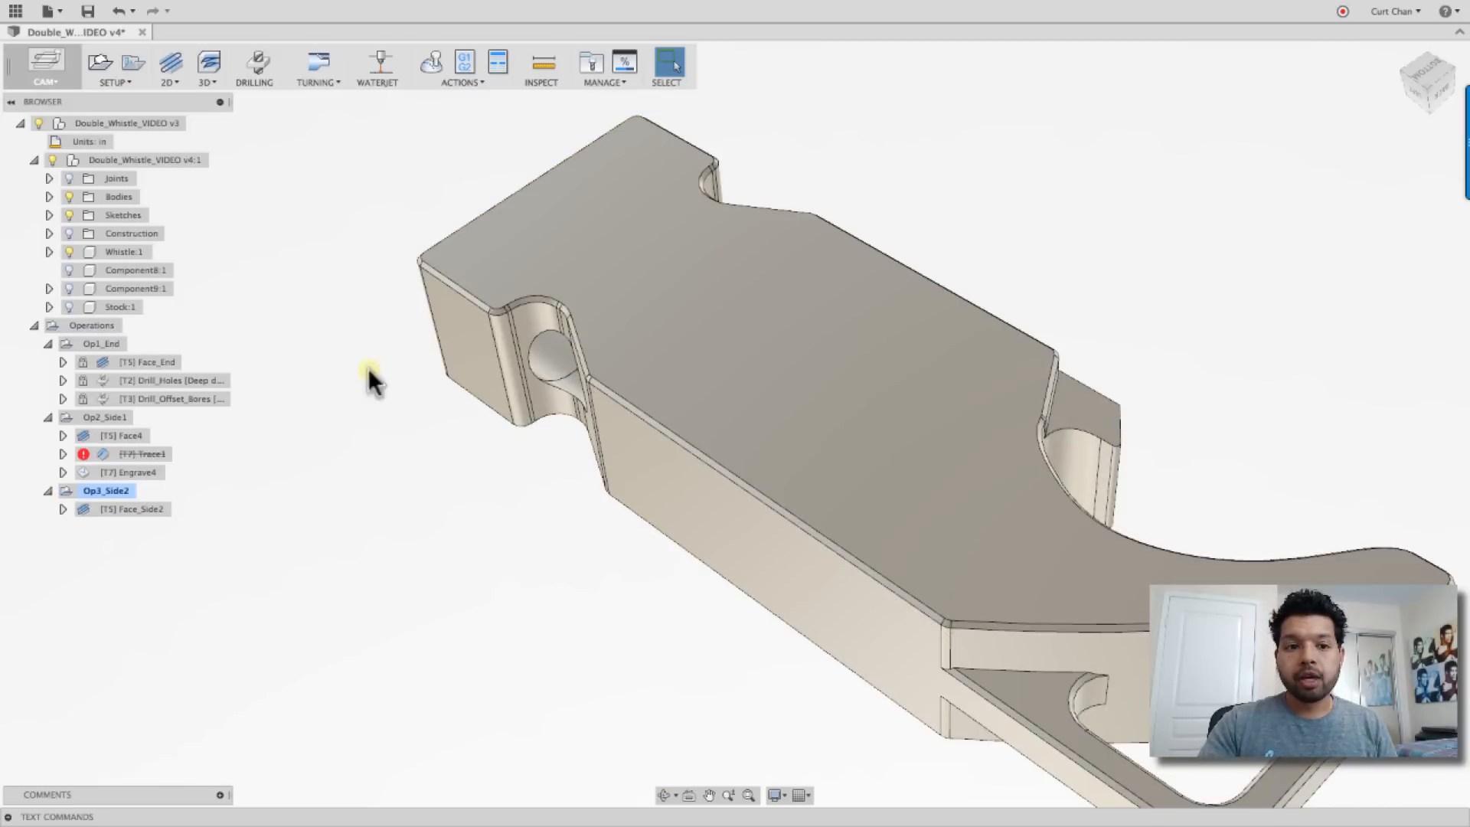
{"action": "left_click", "coordinate": [45, 68]}
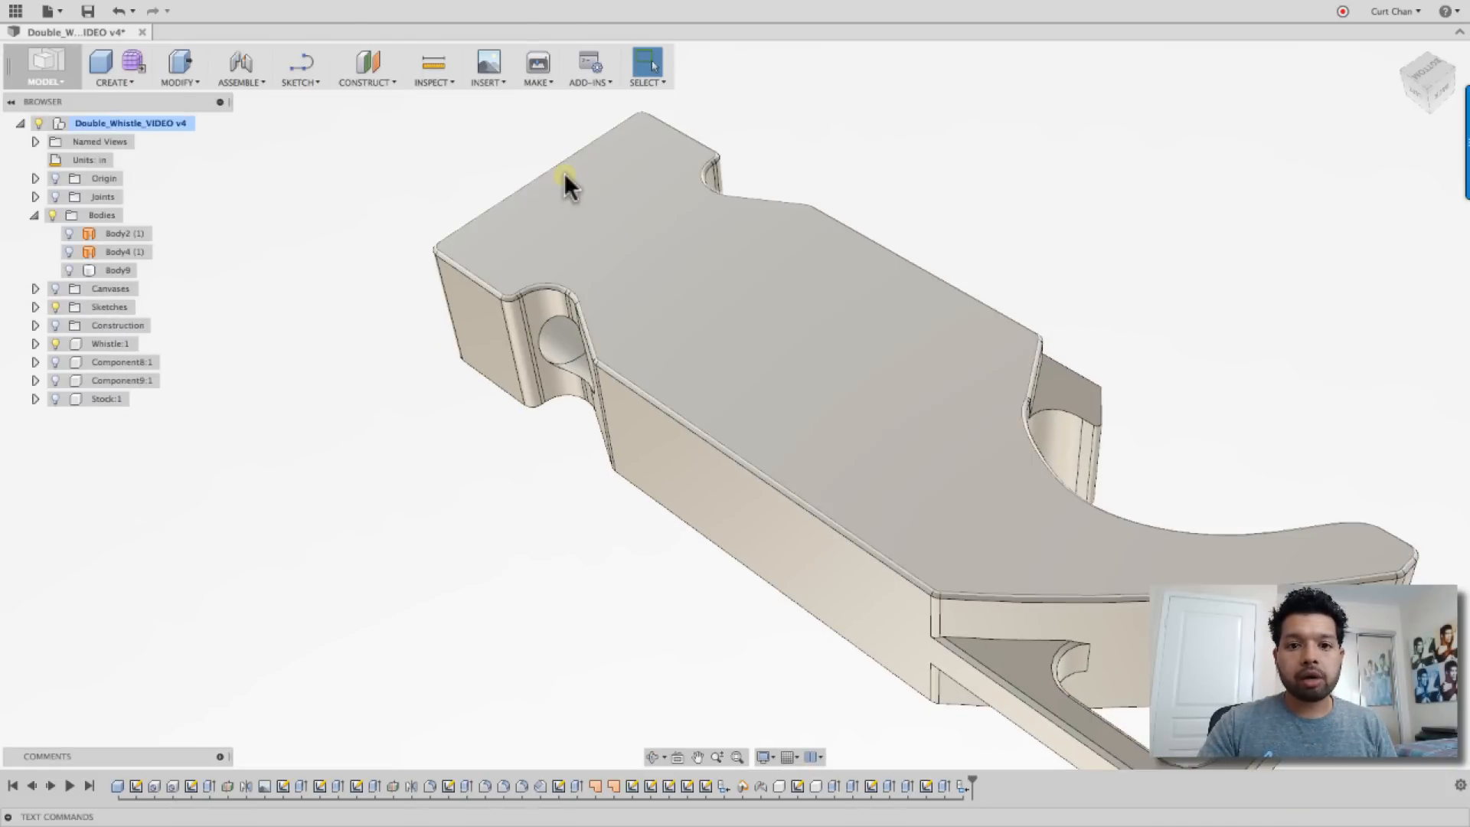
{"action": "left_click", "coordinate": [488, 66]}
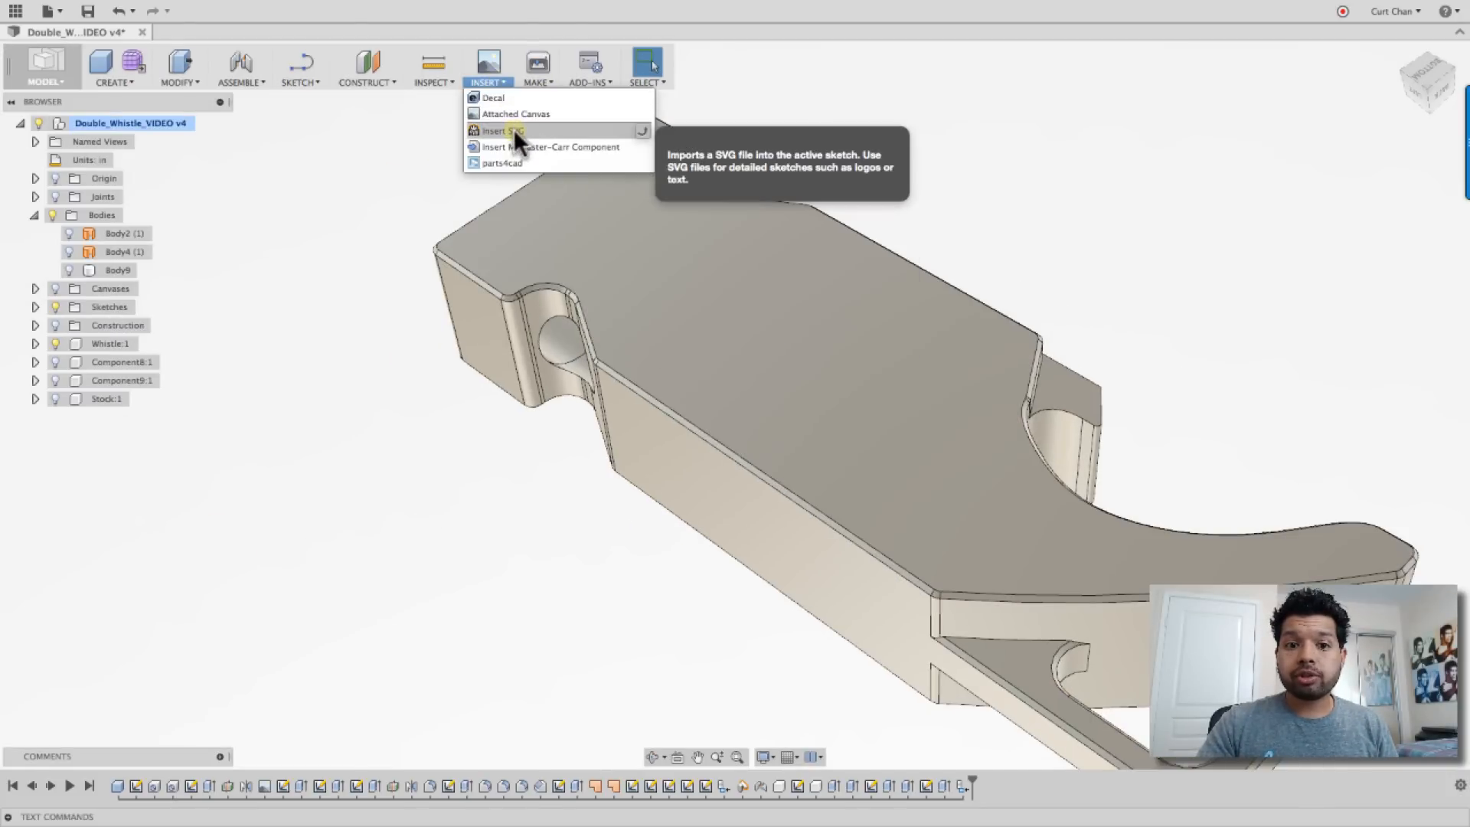
Import the logo SVG file into a sketch on the whistle's top face
{"action": "left_click", "coordinate": [501, 131]}
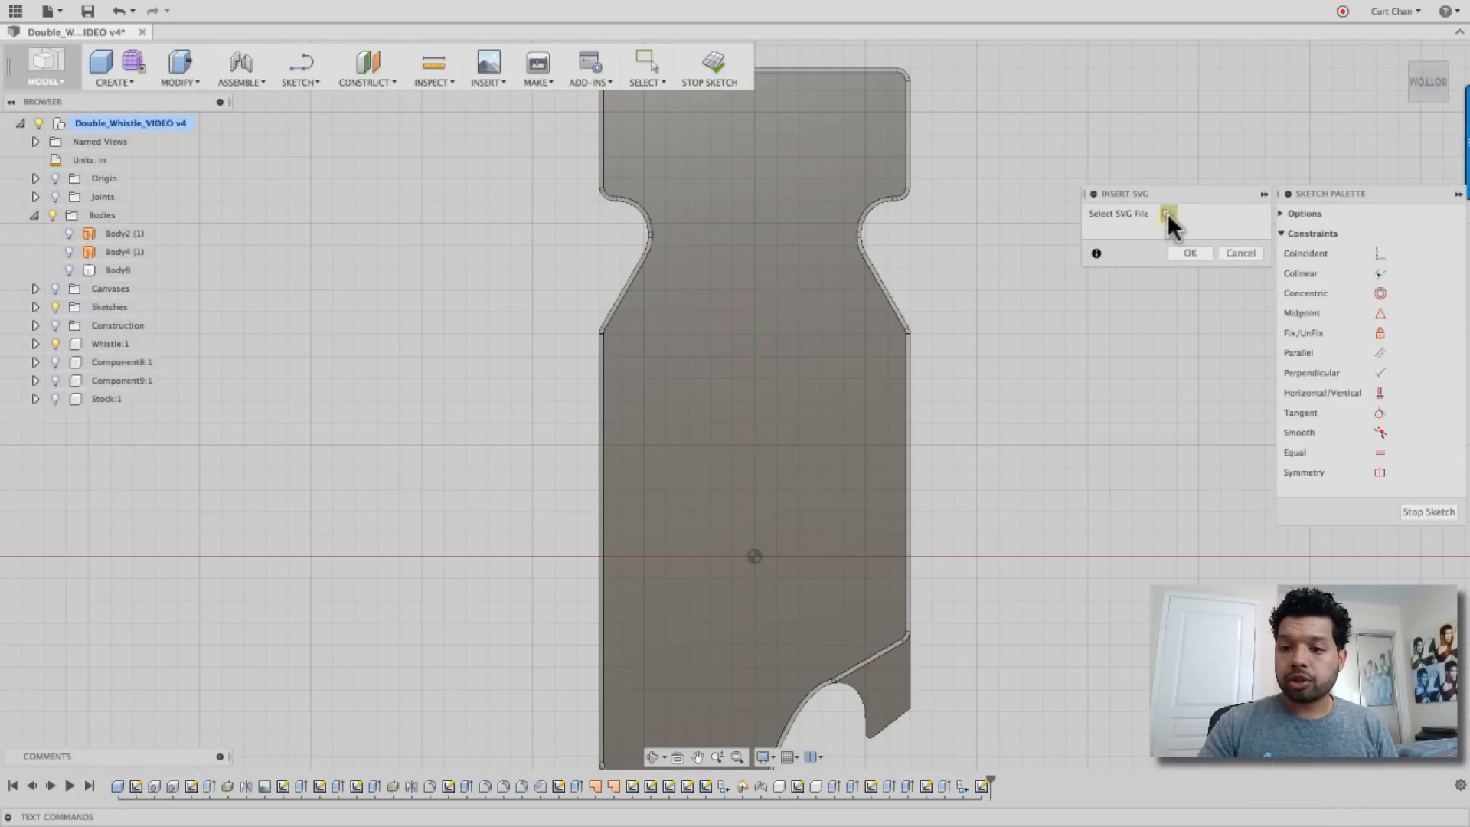
{"action": "left_click", "coordinate": [1168, 214]}
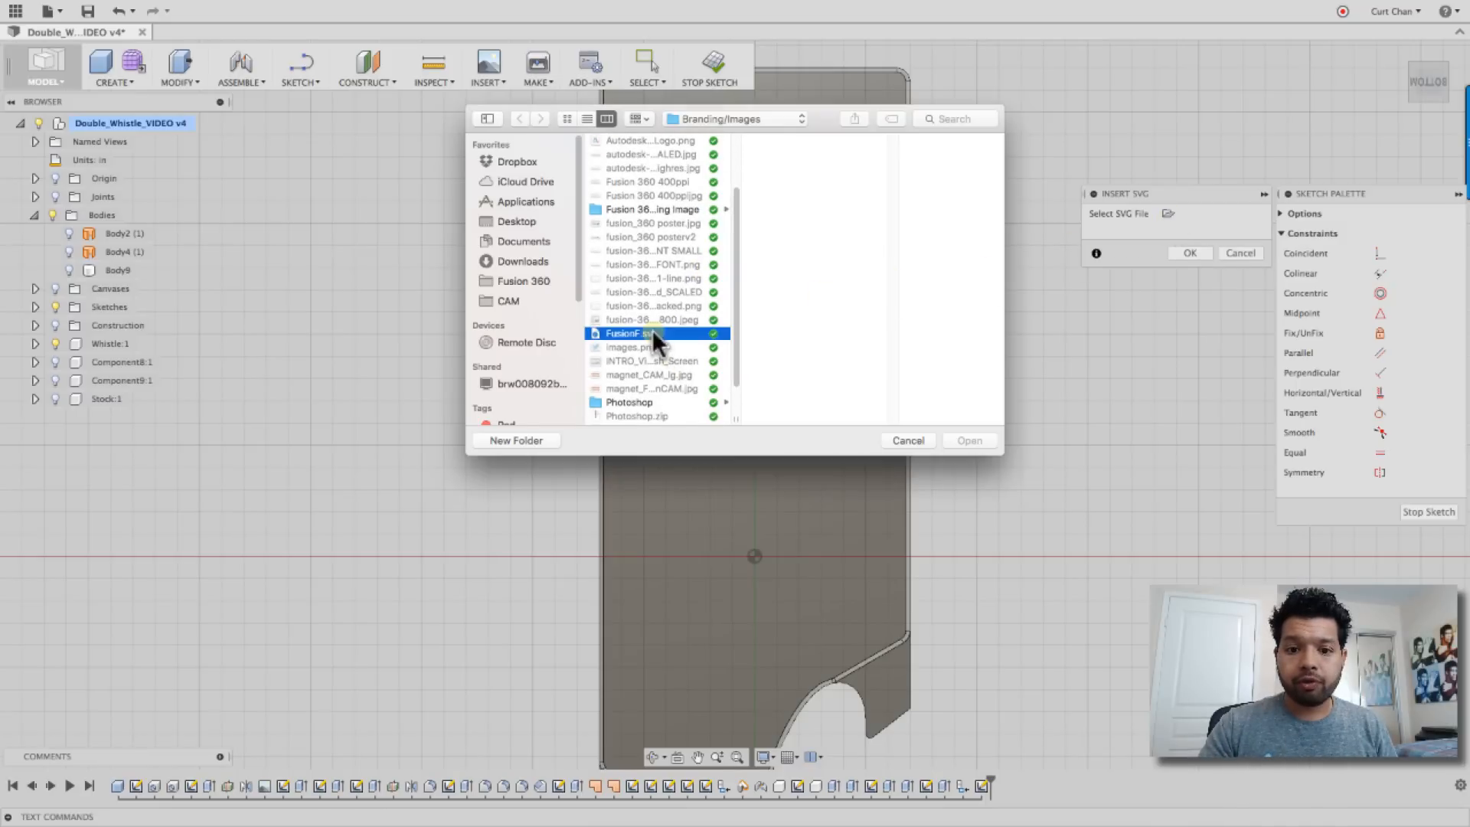
{"action": "left_click", "coordinate": [969, 441]}
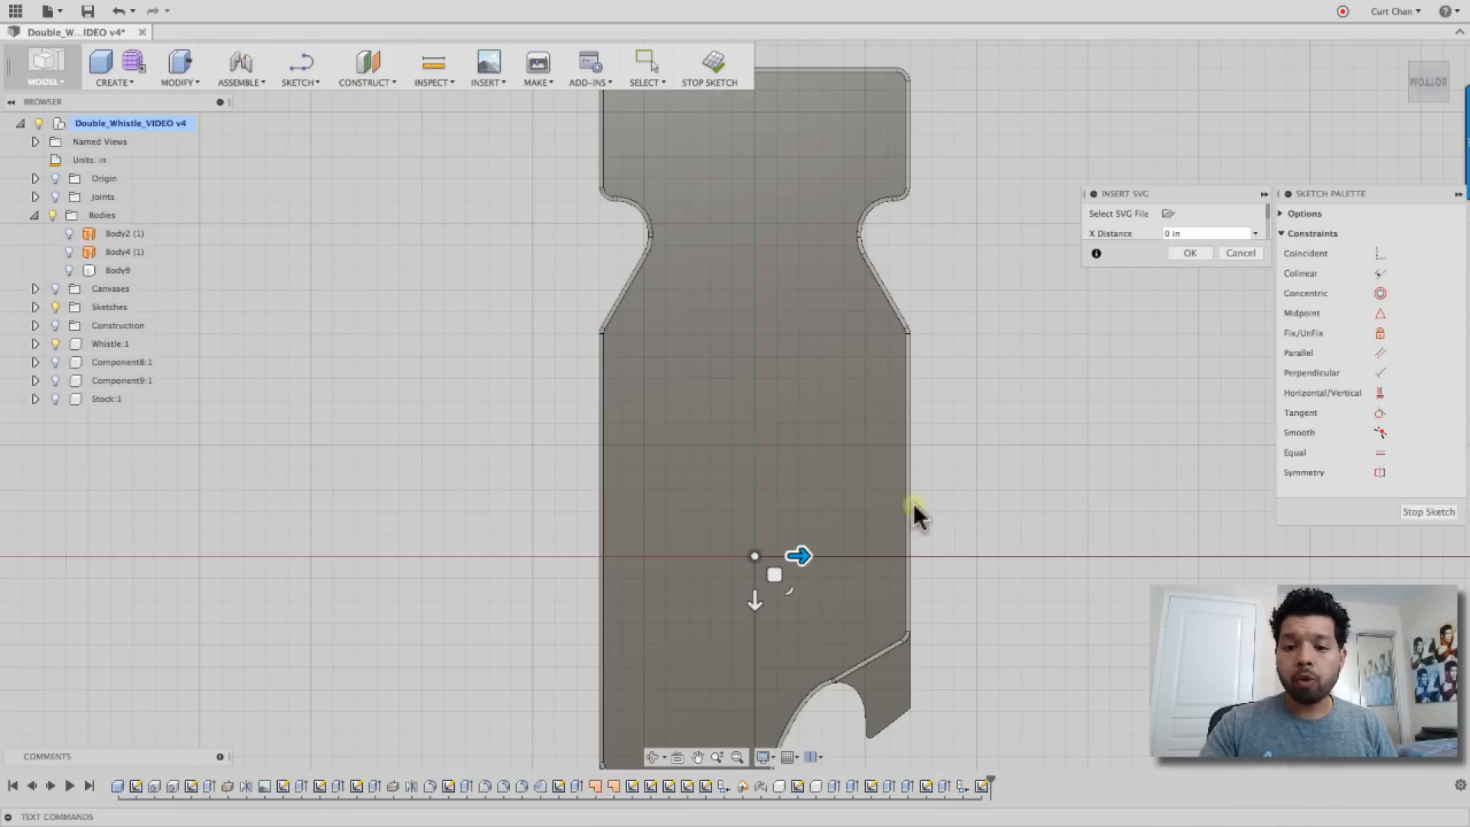
{"action": "scroll", "scroll_direction": "down", "scroll_amount": 3}
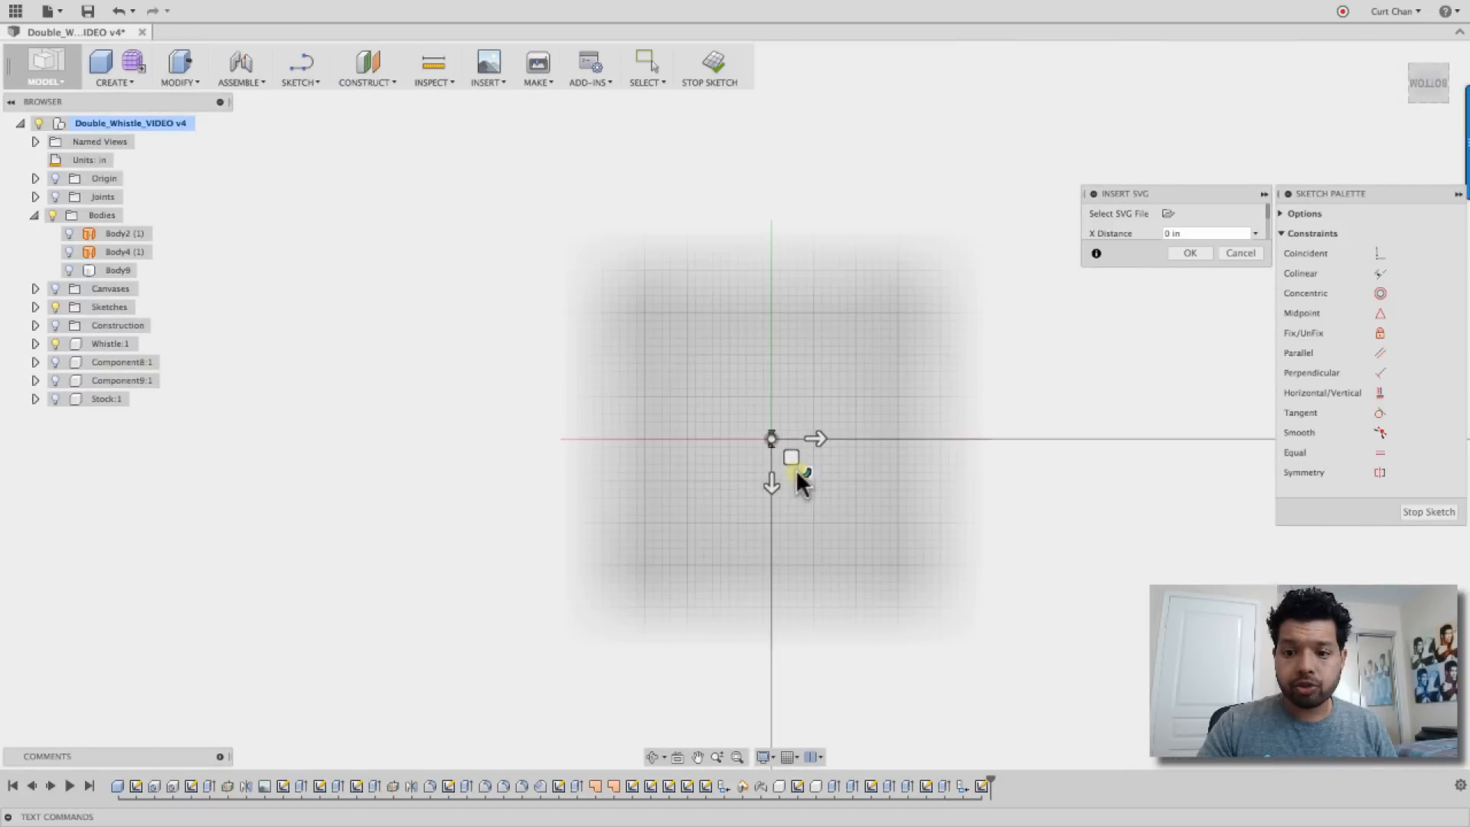
Drag the inserted logo up and left to sit over the whistle's top end
{"action": "left_click_drag", "start_coordinate": [796, 483], "coordinate": [839, 511]}
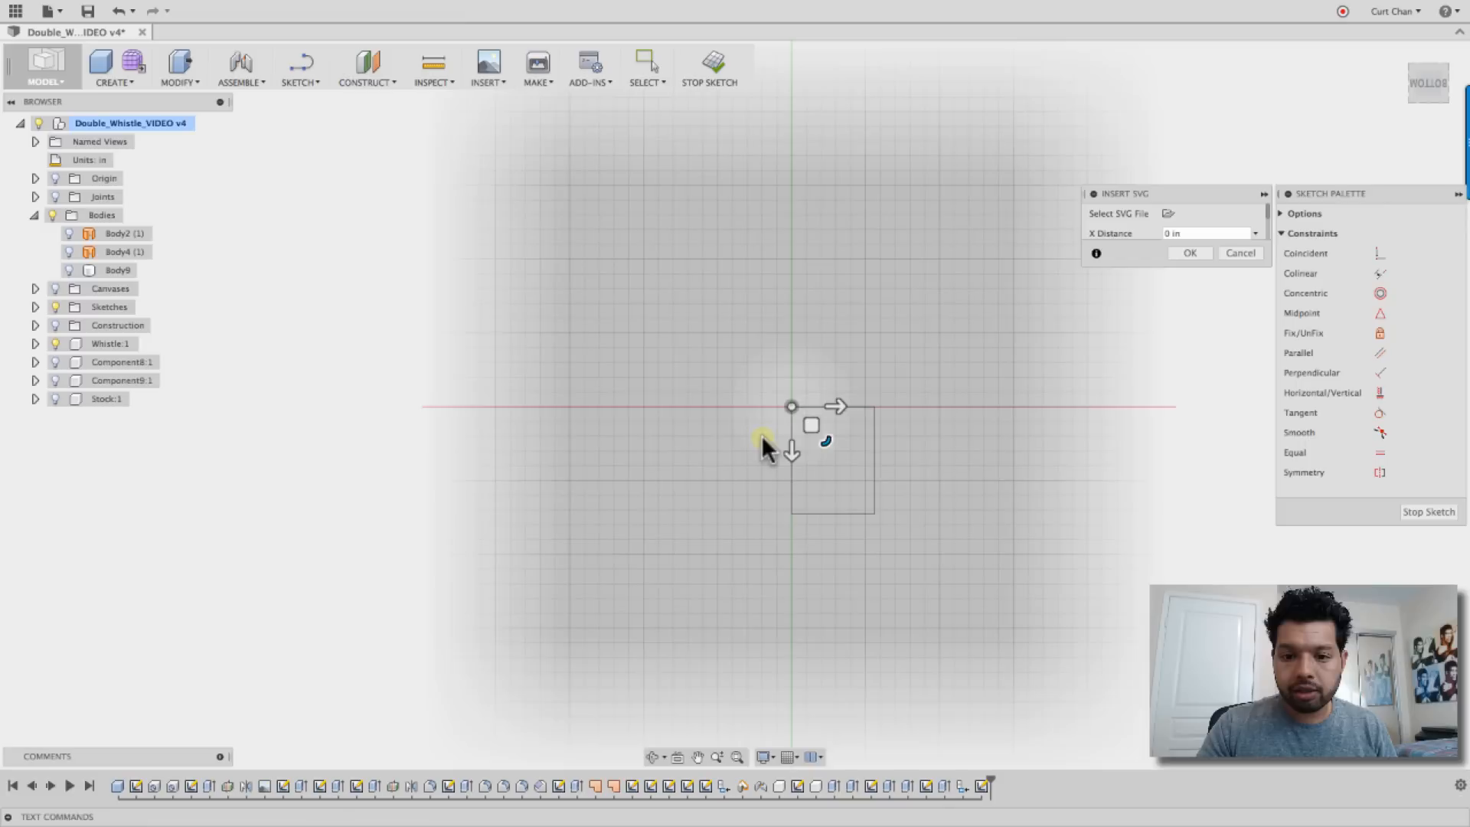
{"action": "left_click_drag", "start_coordinate": [768, 445], "coordinate": [857, 338]}
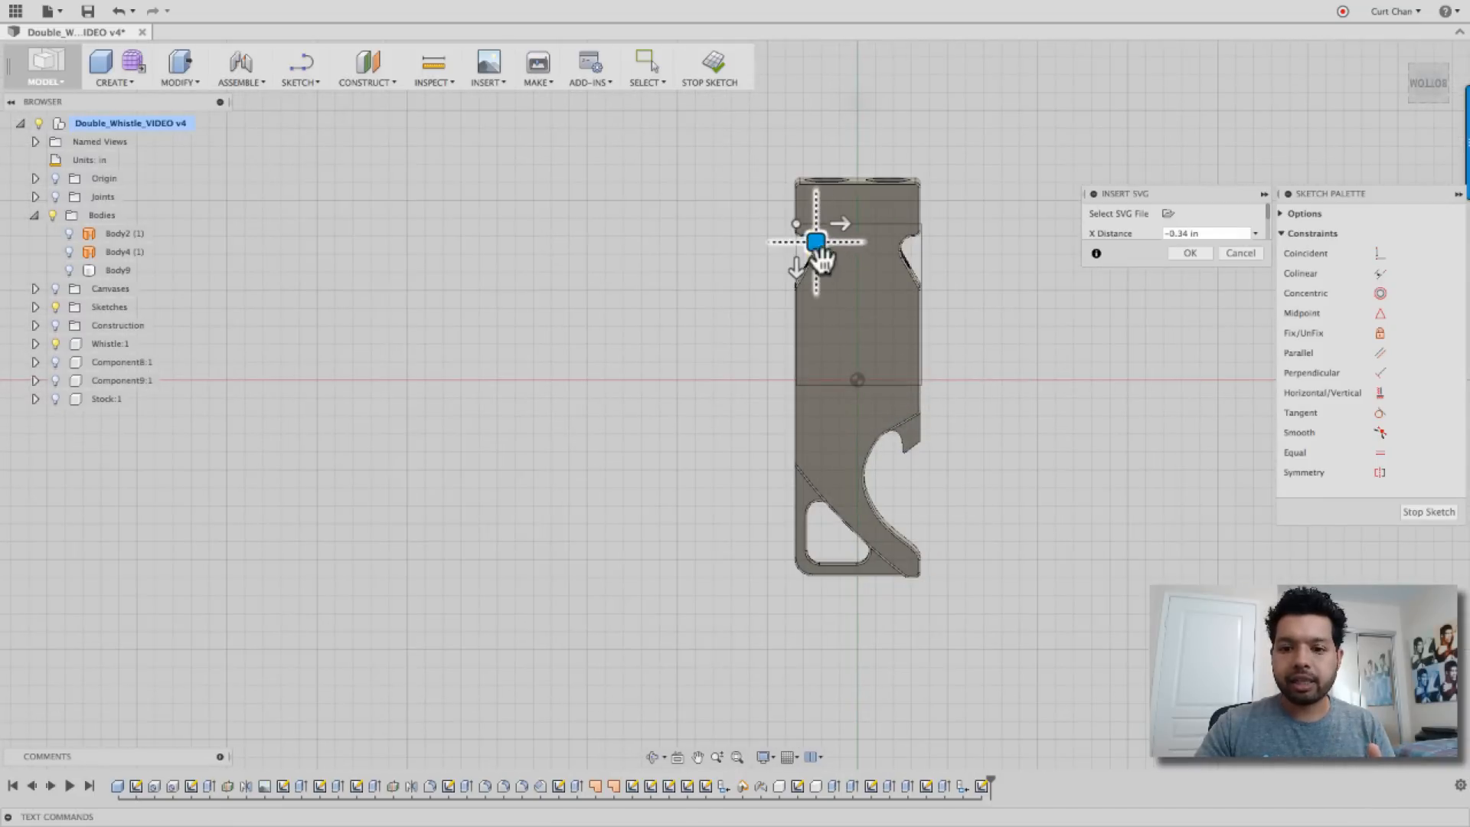
{"action": "left_click_drag", "start_coordinate": [838, 223], "coordinate": [855, 229]}
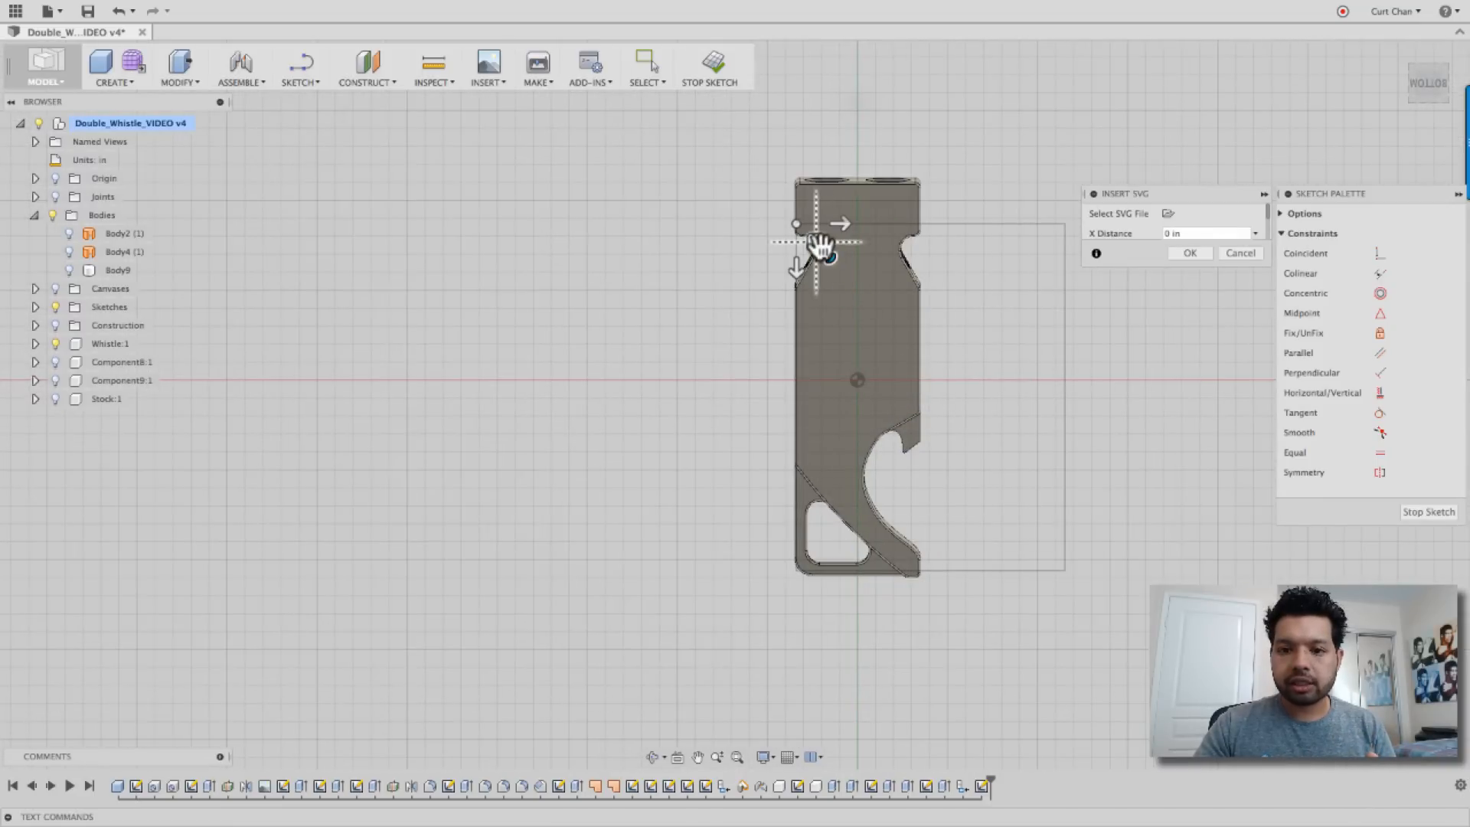
{"action": "left_click_drag", "start_coordinate": [823, 246], "coordinate": [757, 209]}
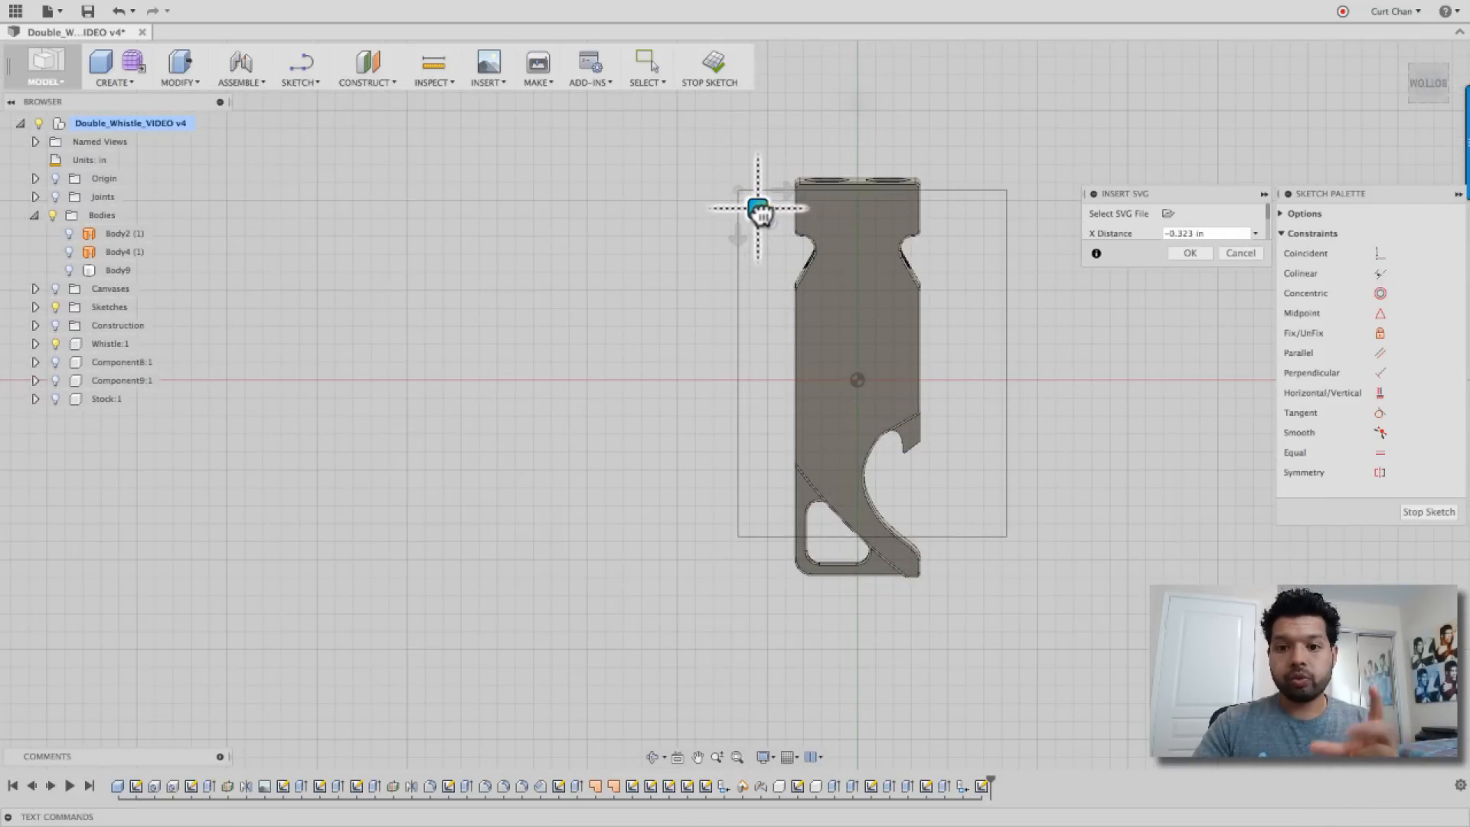
{"action": "left_click_drag", "start_coordinate": [759, 209], "coordinate": [744, 205]}
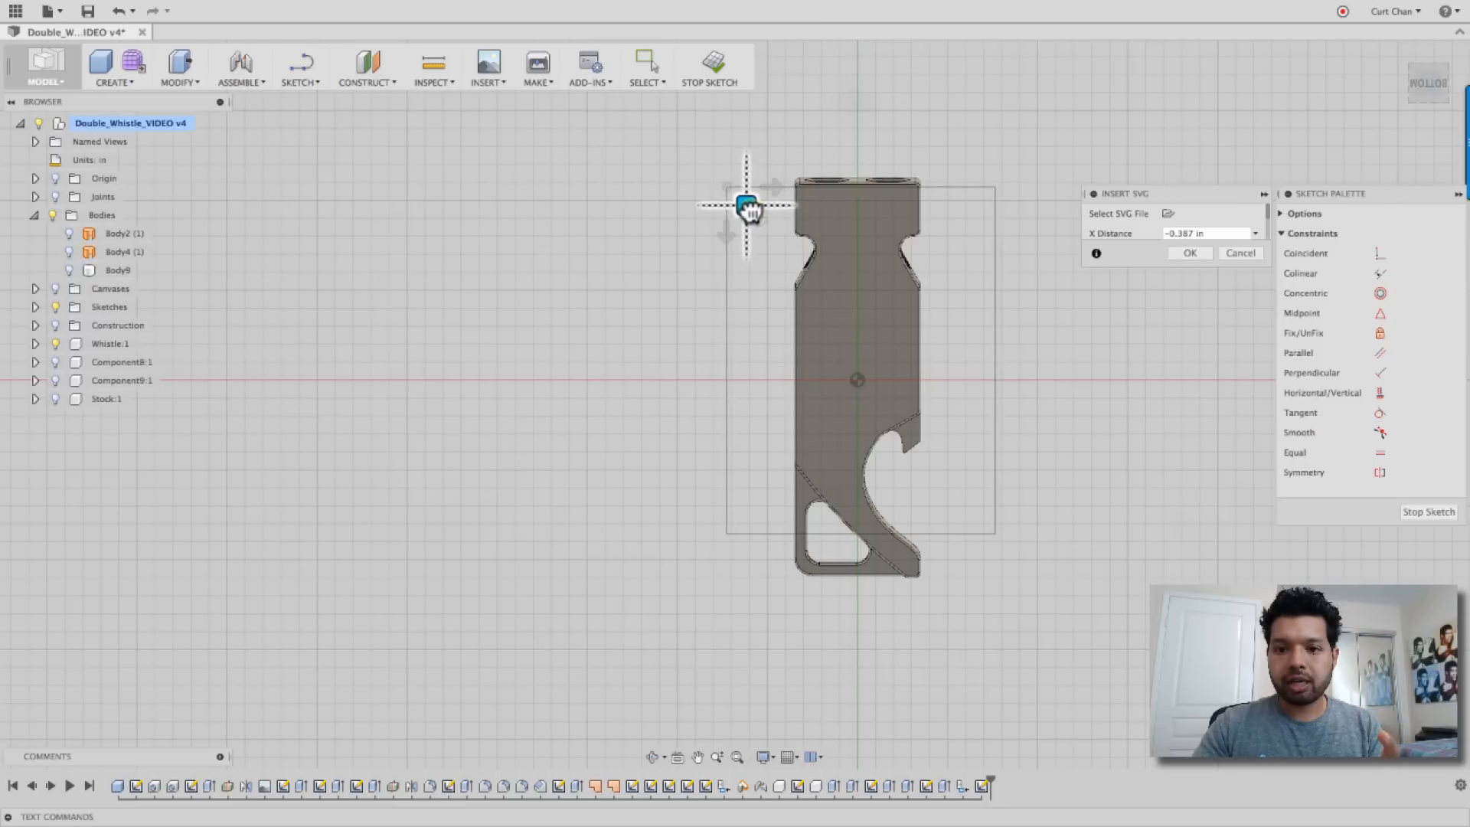
{"action": "left_click", "coordinate": [1189, 253]}
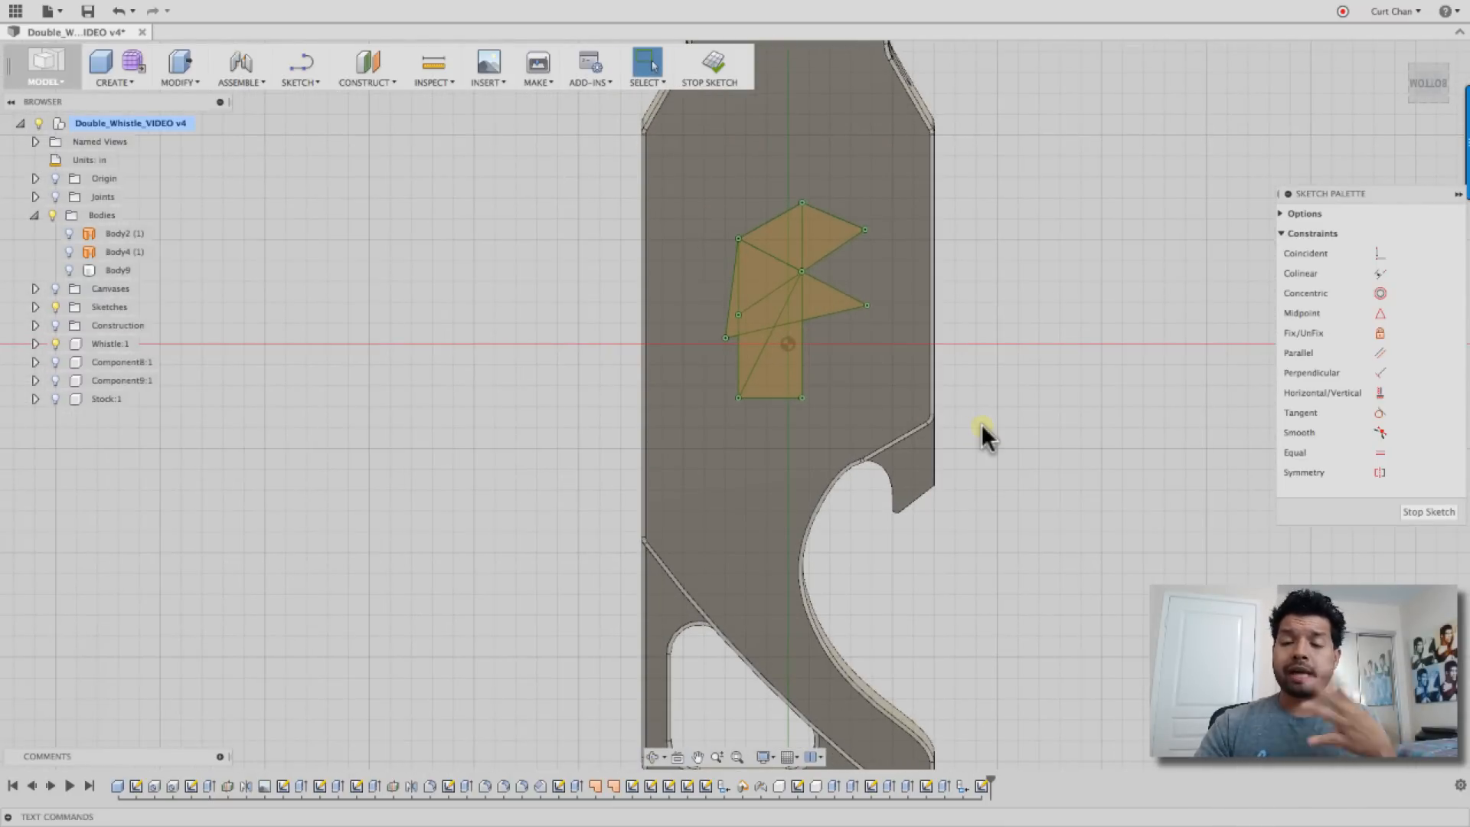
{"action": "mouse_move", "coordinate": [965, 267]}
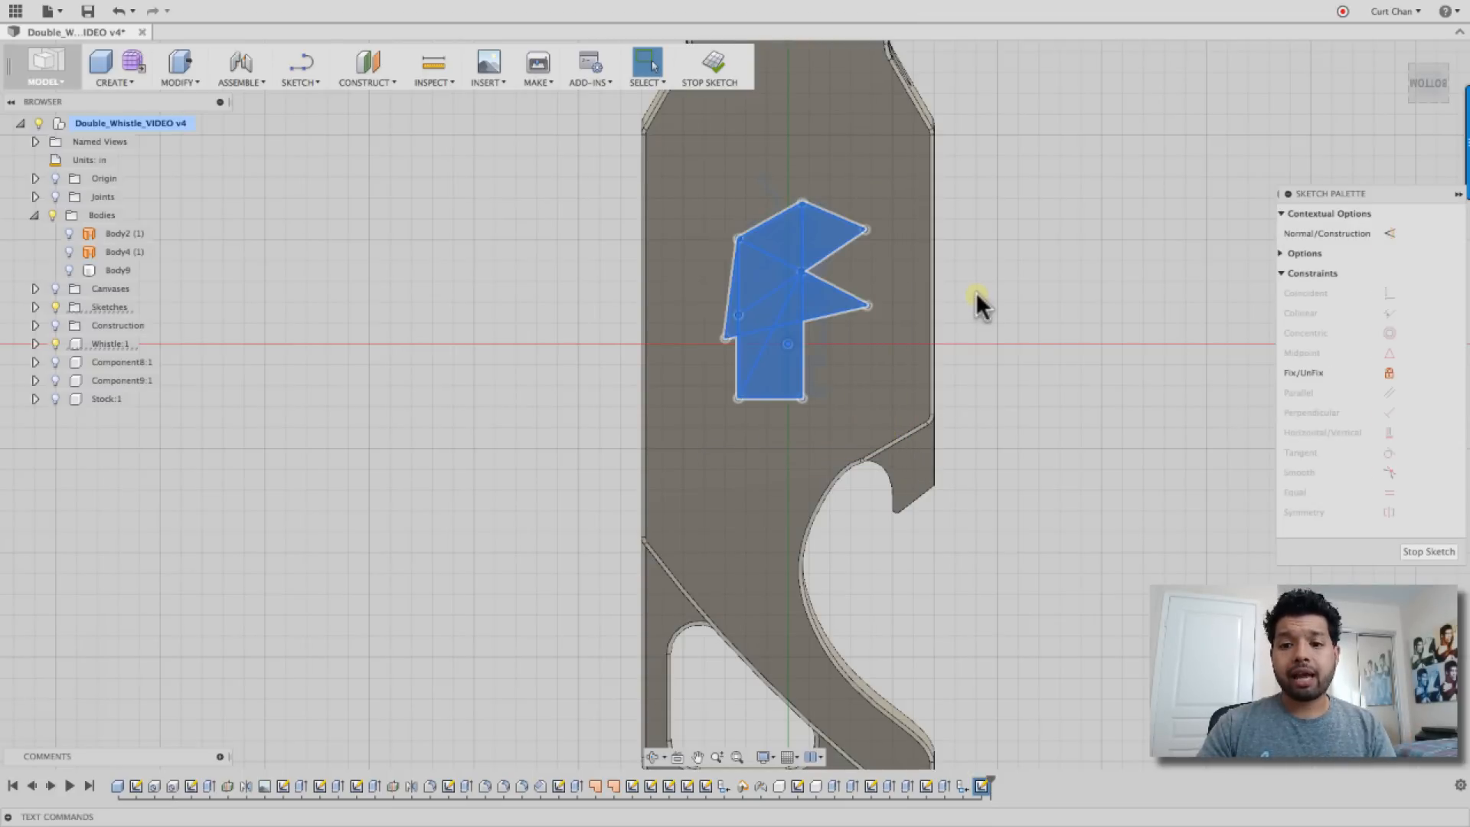
{"action": "mouse_move", "coordinate": [947, 335]}
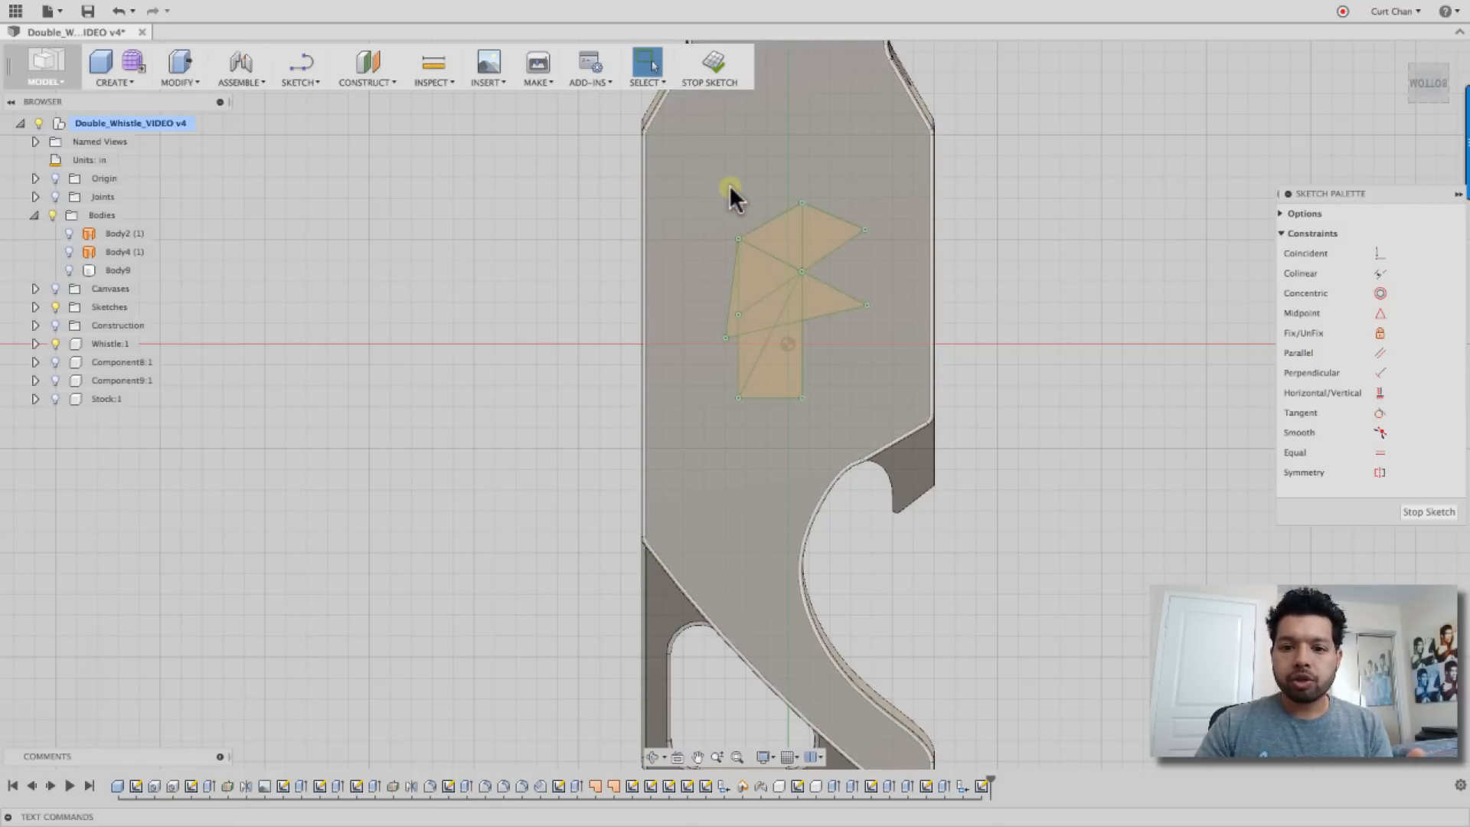
Window-select all of the logo's sketch geometry
{"action": "left_click_drag", "start_coordinate": [731, 188], "coordinate": [894, 436]}
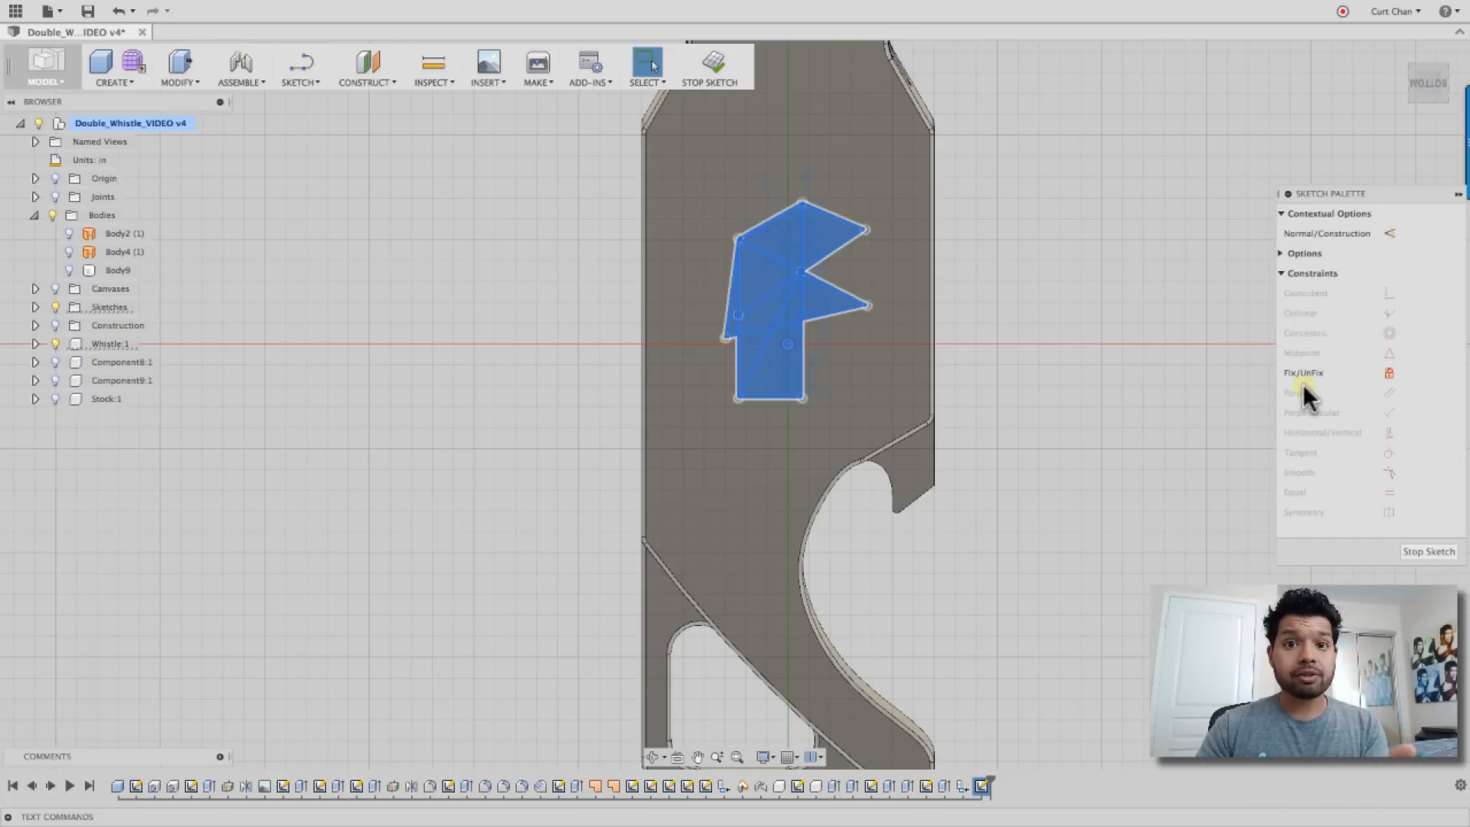
{"action": "mouse_move", "coordinate": [1389, 372]}
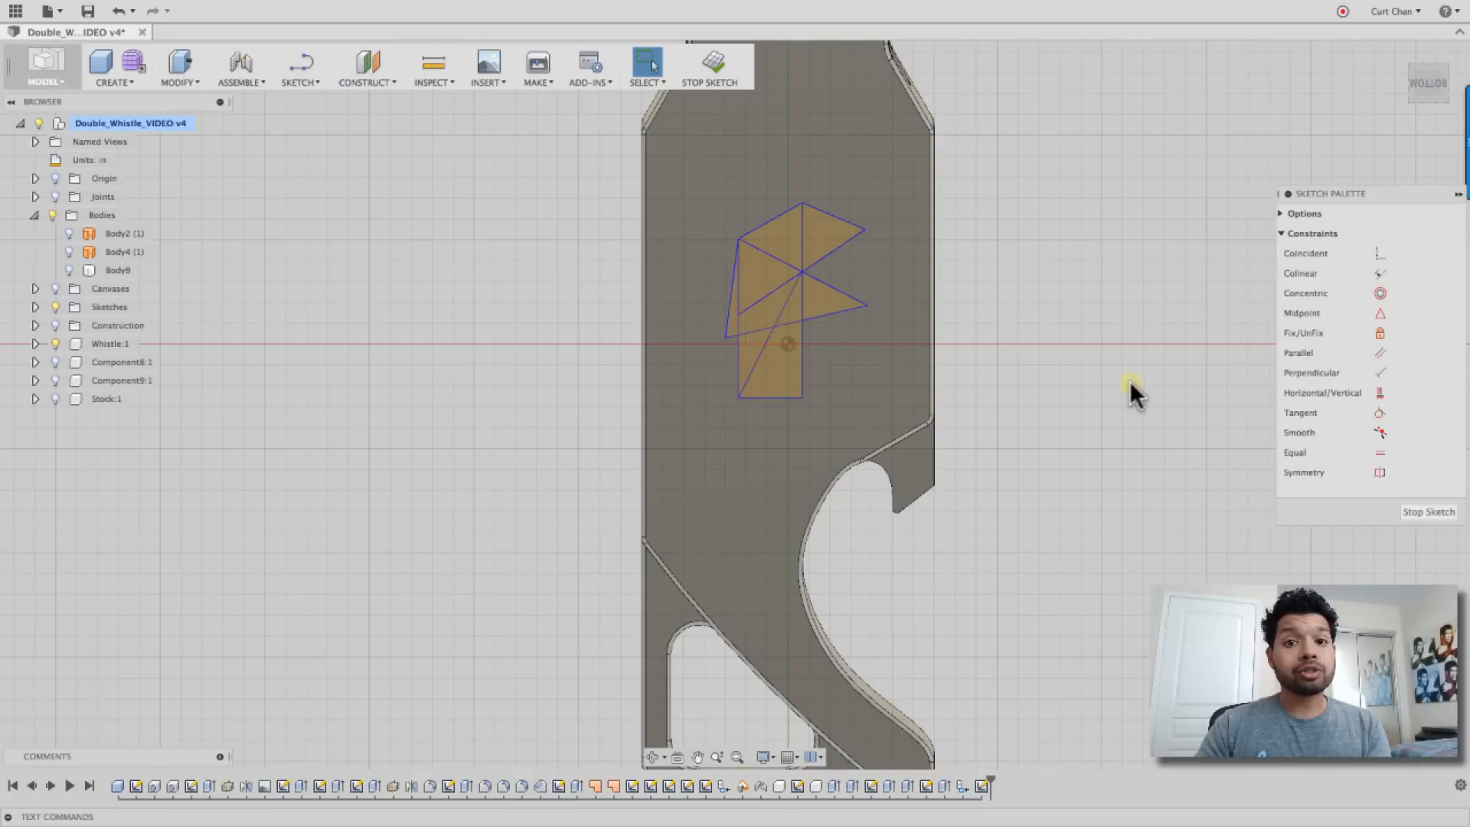
{"action": "mouse_move", "coordinate": [1135, 393]}
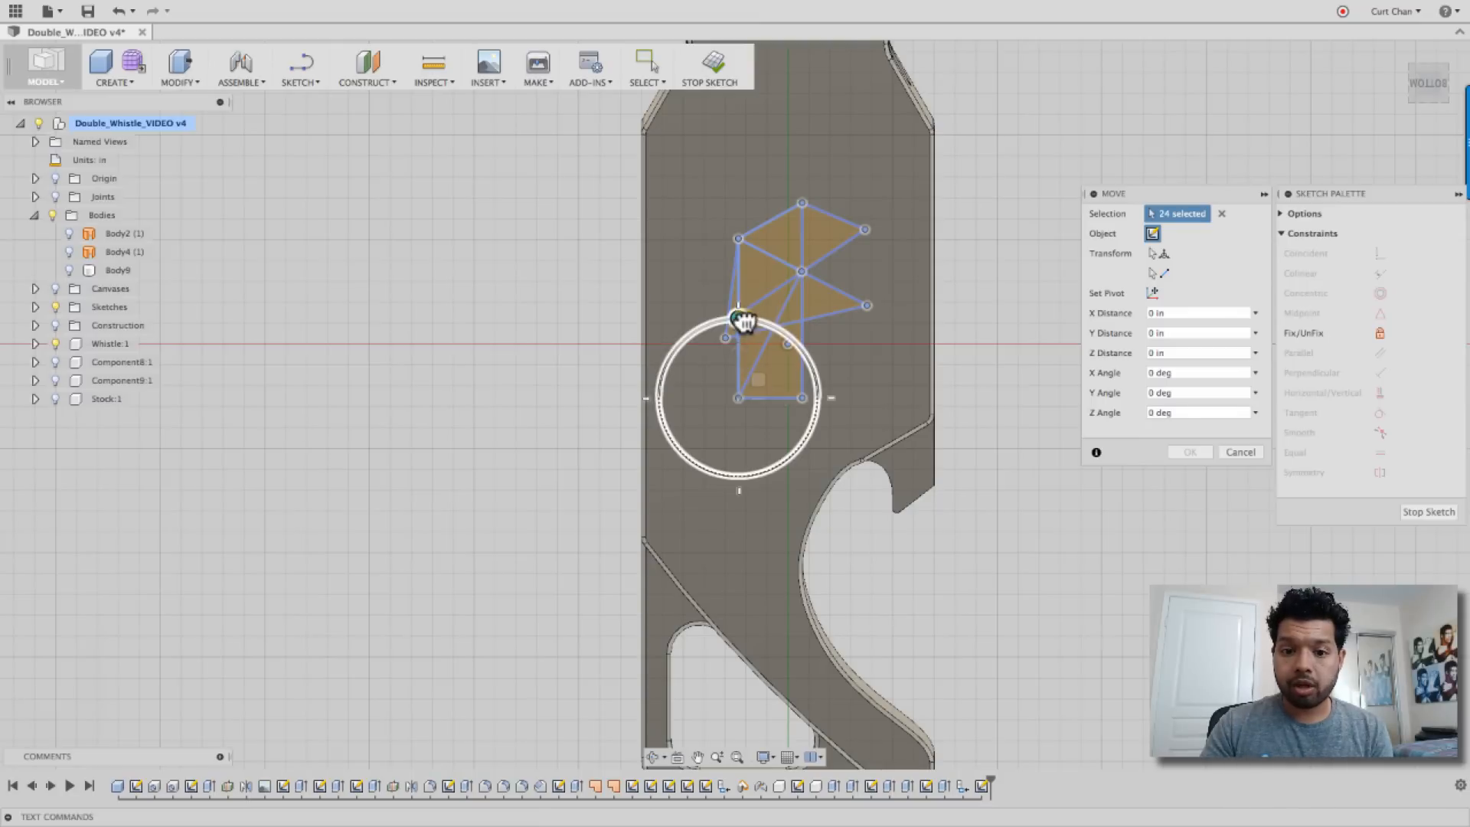
Rotate the logo 90° about Z, shift it onto the top face, and confirm
{"action": "left_click_drag", "start_coordinate": [739, 318], "coordinate": [647, 387]}
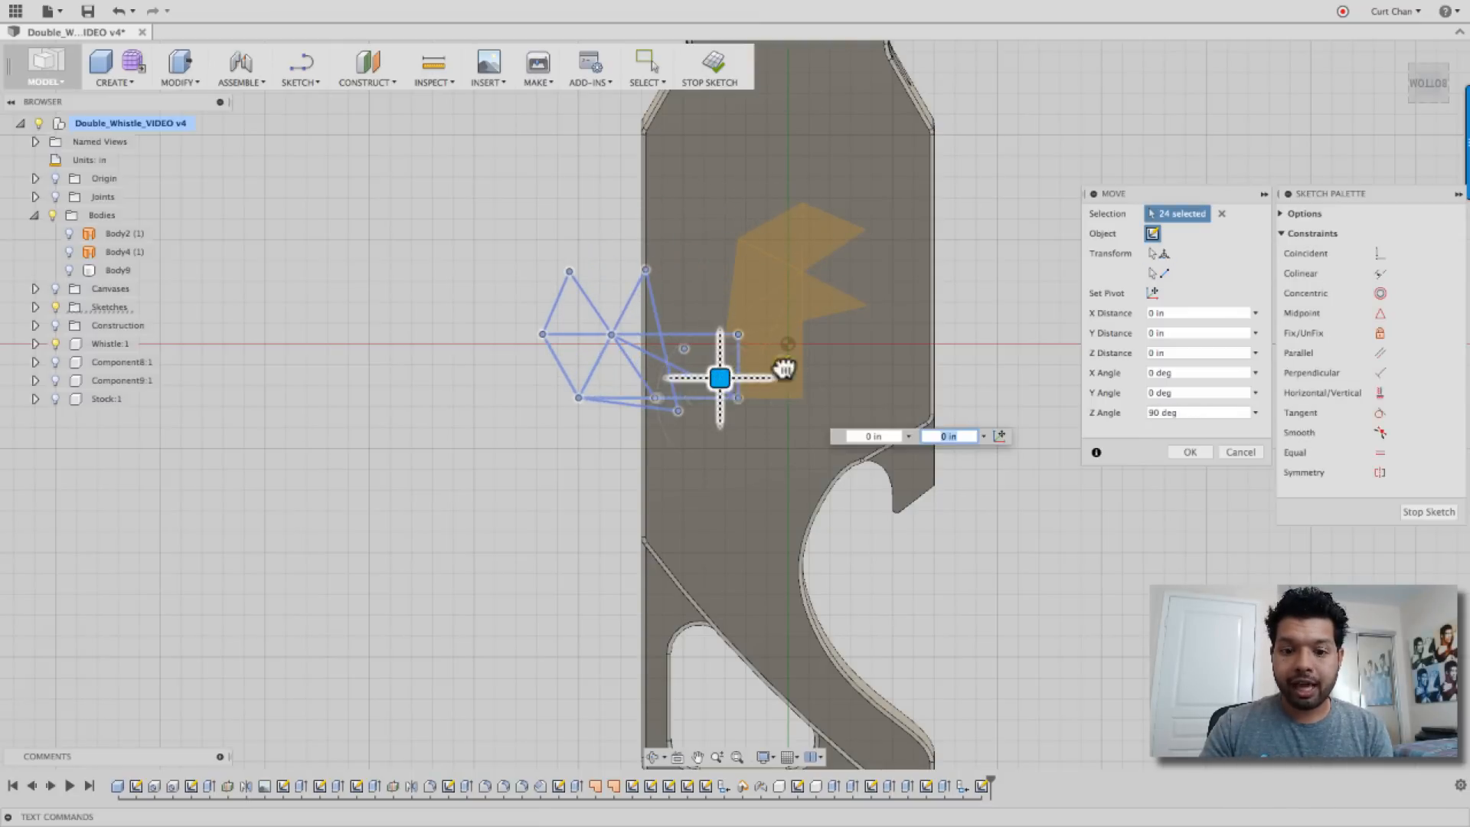
{"action": "left_click_drag", "start_coordinate": [719, 377], "coordinate": [863, 340]}
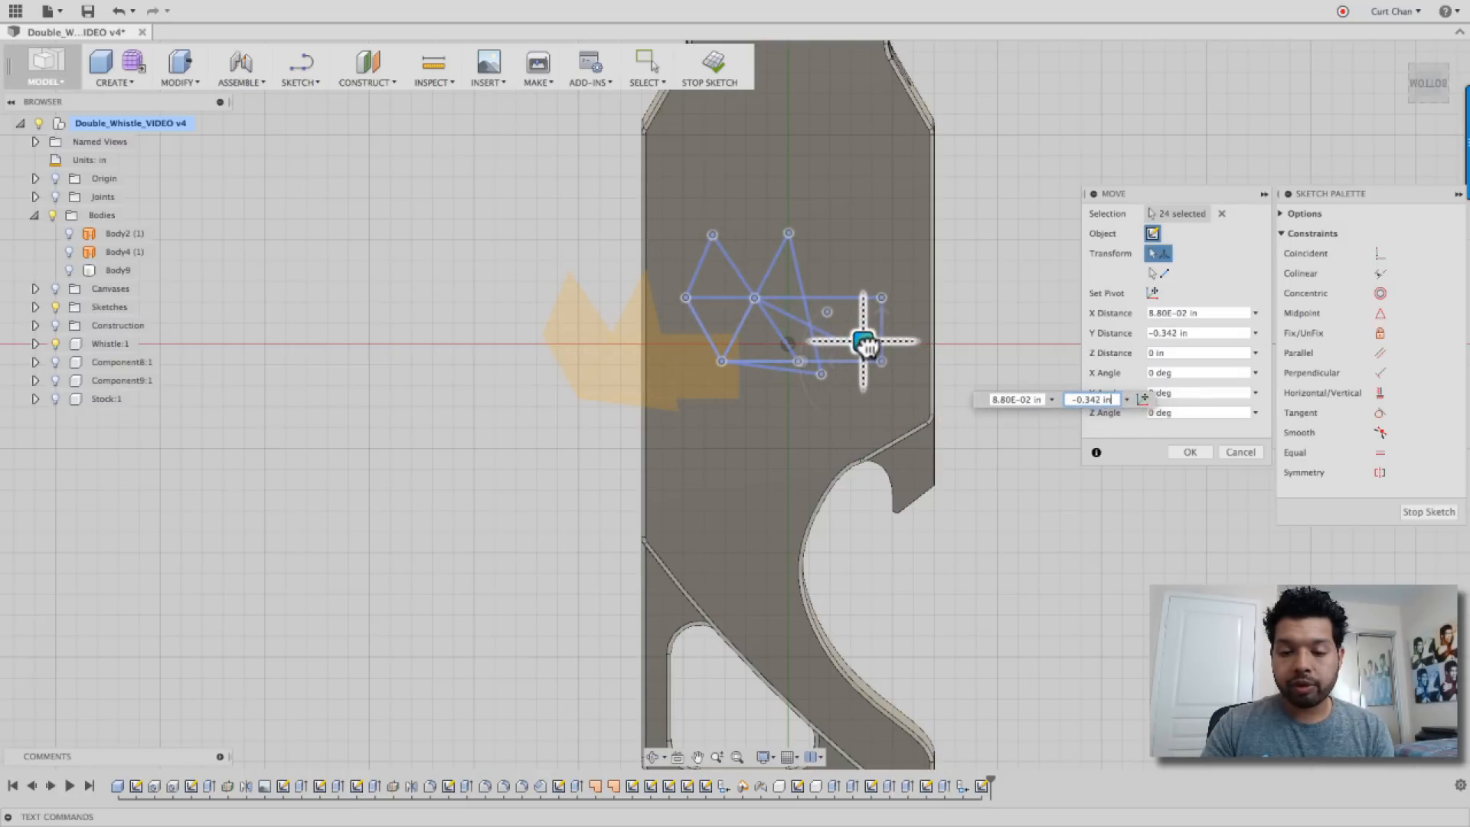
{"action": "left_click", "coordinate": [1189, 451]}
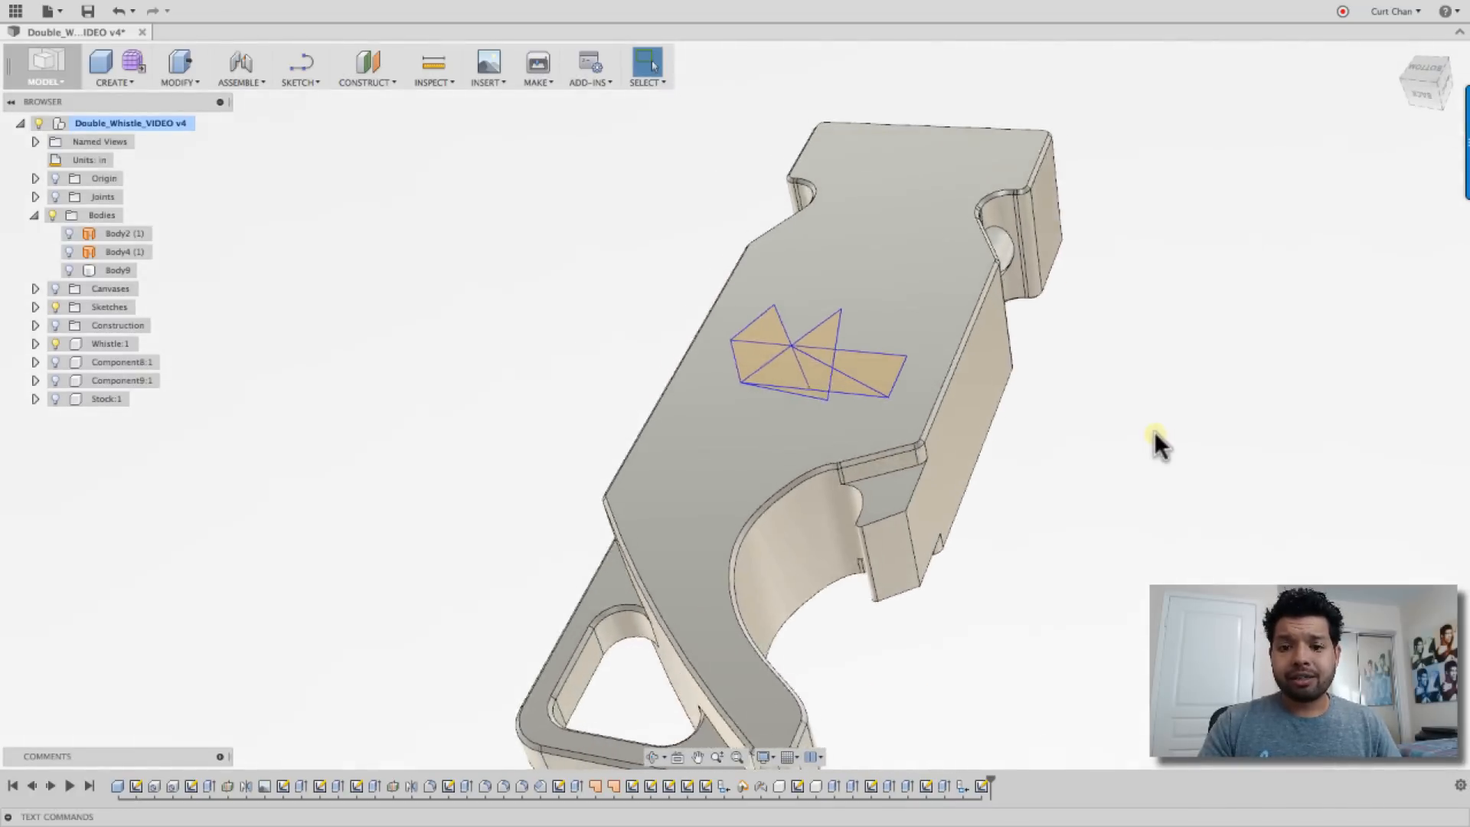
{"action": "left_click_drag", "start_coordinate": [1162, 445], "coordinate": [469, 323]}
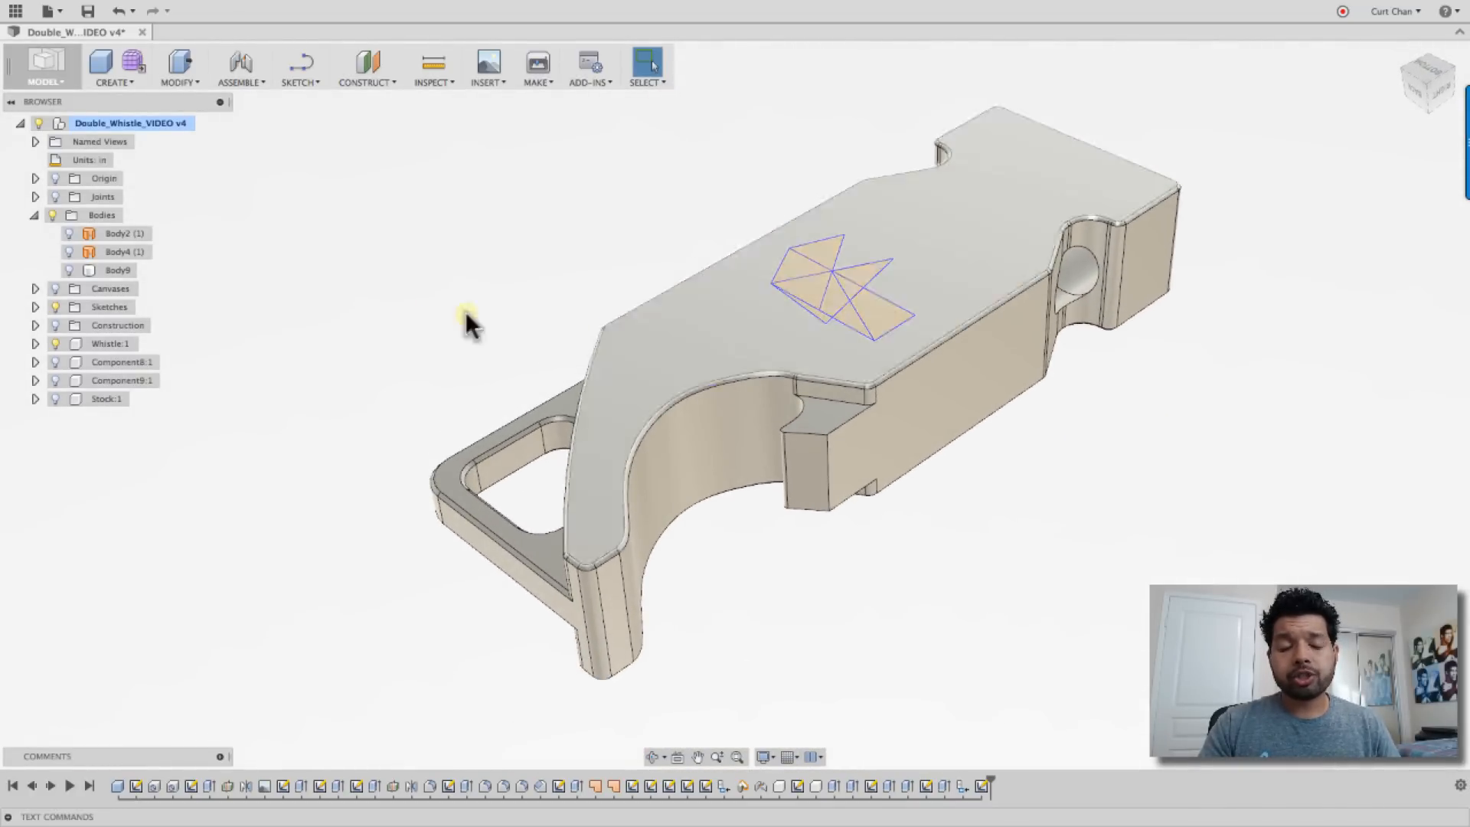
{"action": "left_click", "coordinate": [44, 67]}
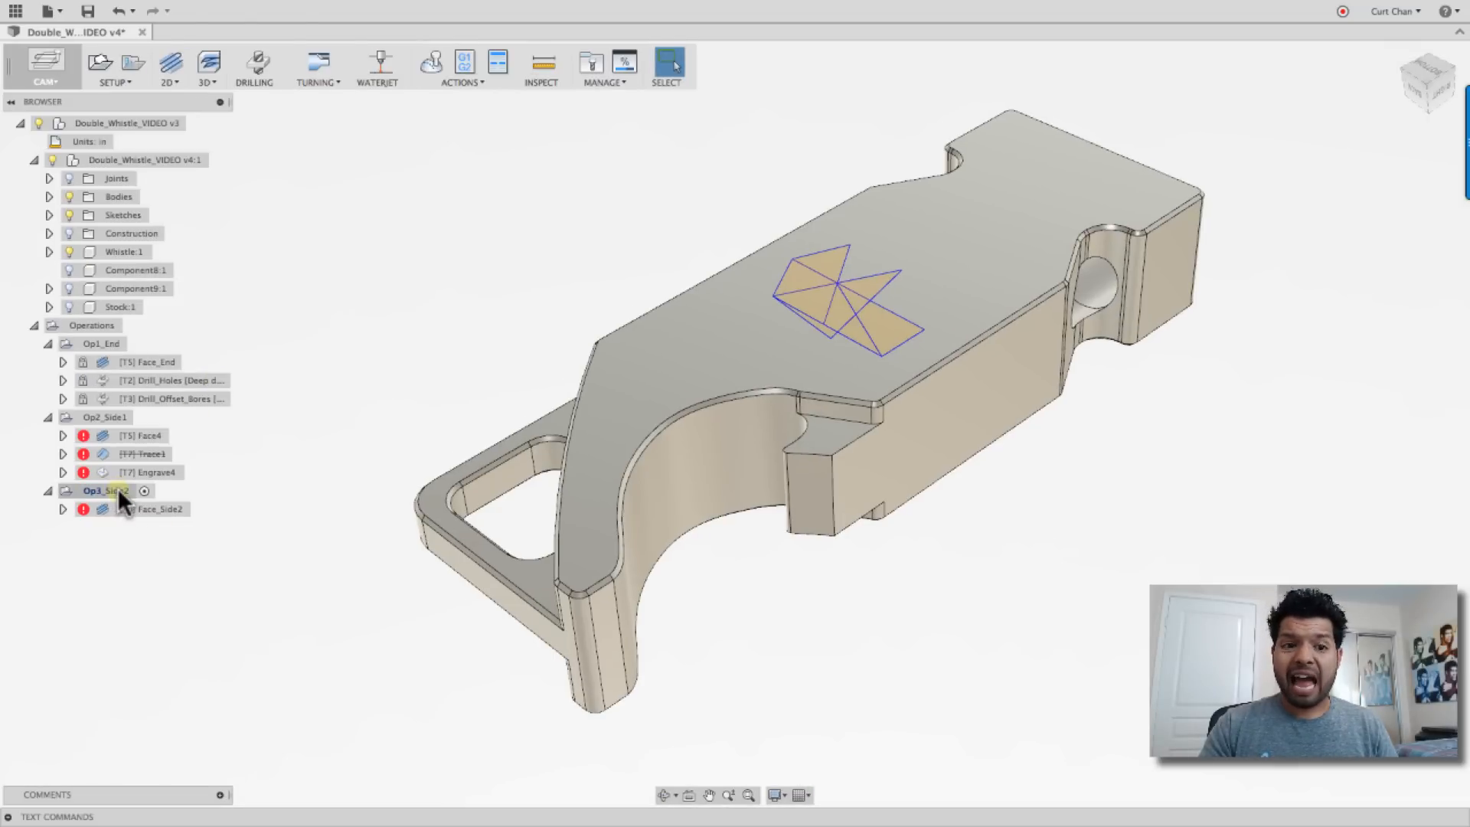
Create a Trace operation under Op3_Side2 using an end mill
{"action": "left_click", "coordinate": [168, 66]}
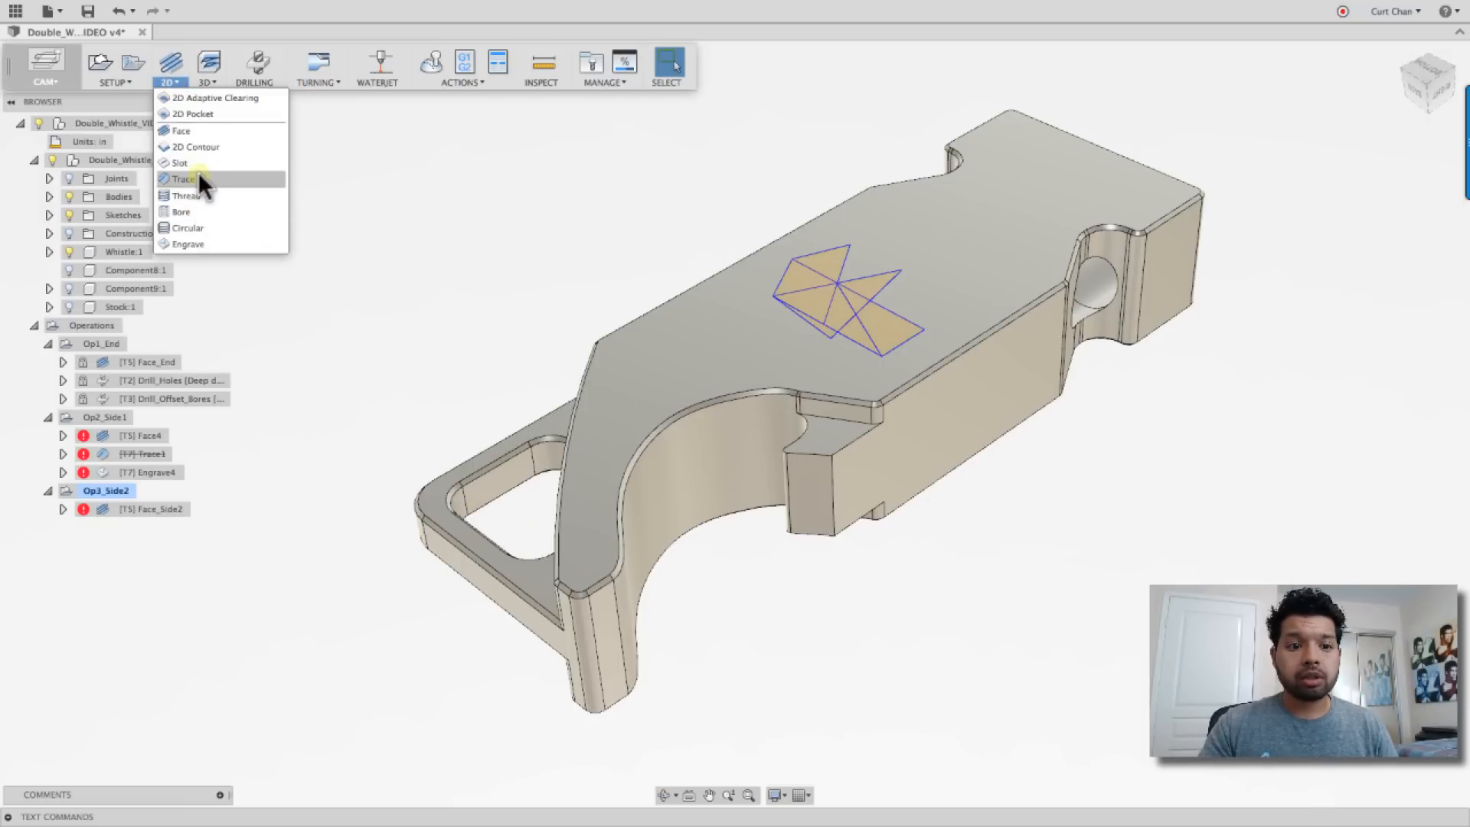
{"action": "left_click", "coordinate": [184, 179]}
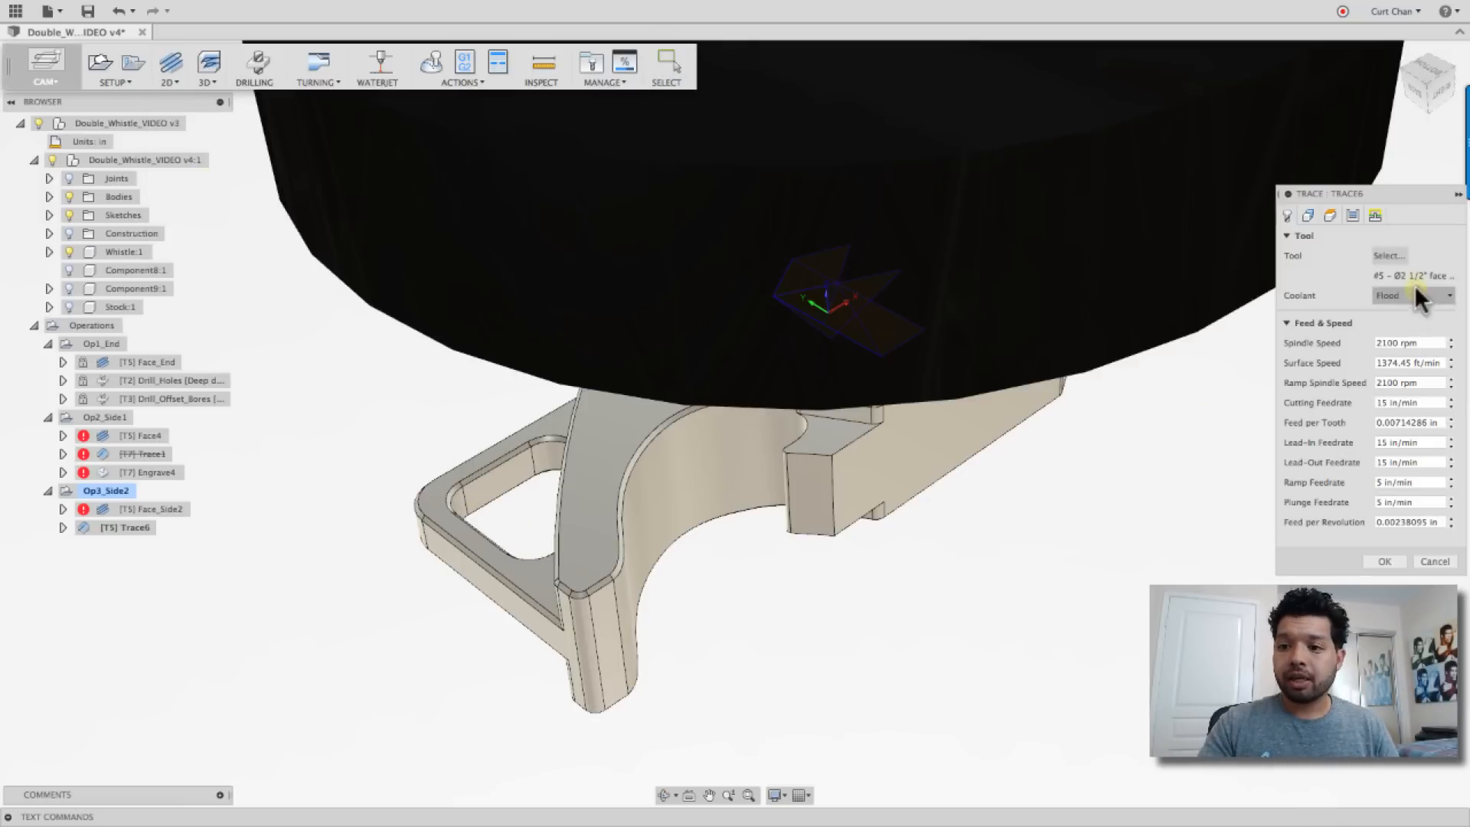
{"action": "left_click", "coordinate": [1388, 255]}
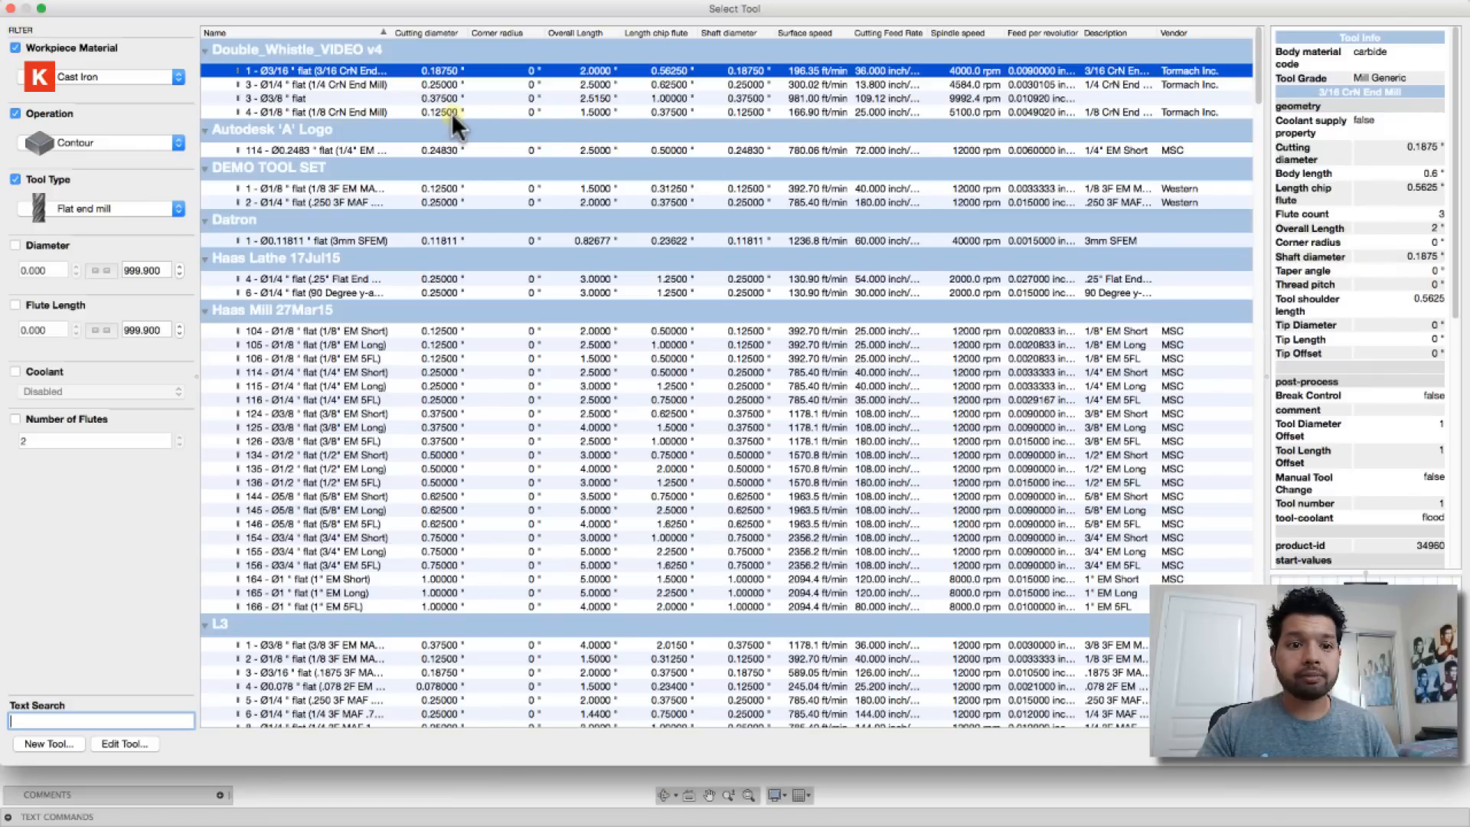
{"action": "left_click", "coordinate": [98, 208]}
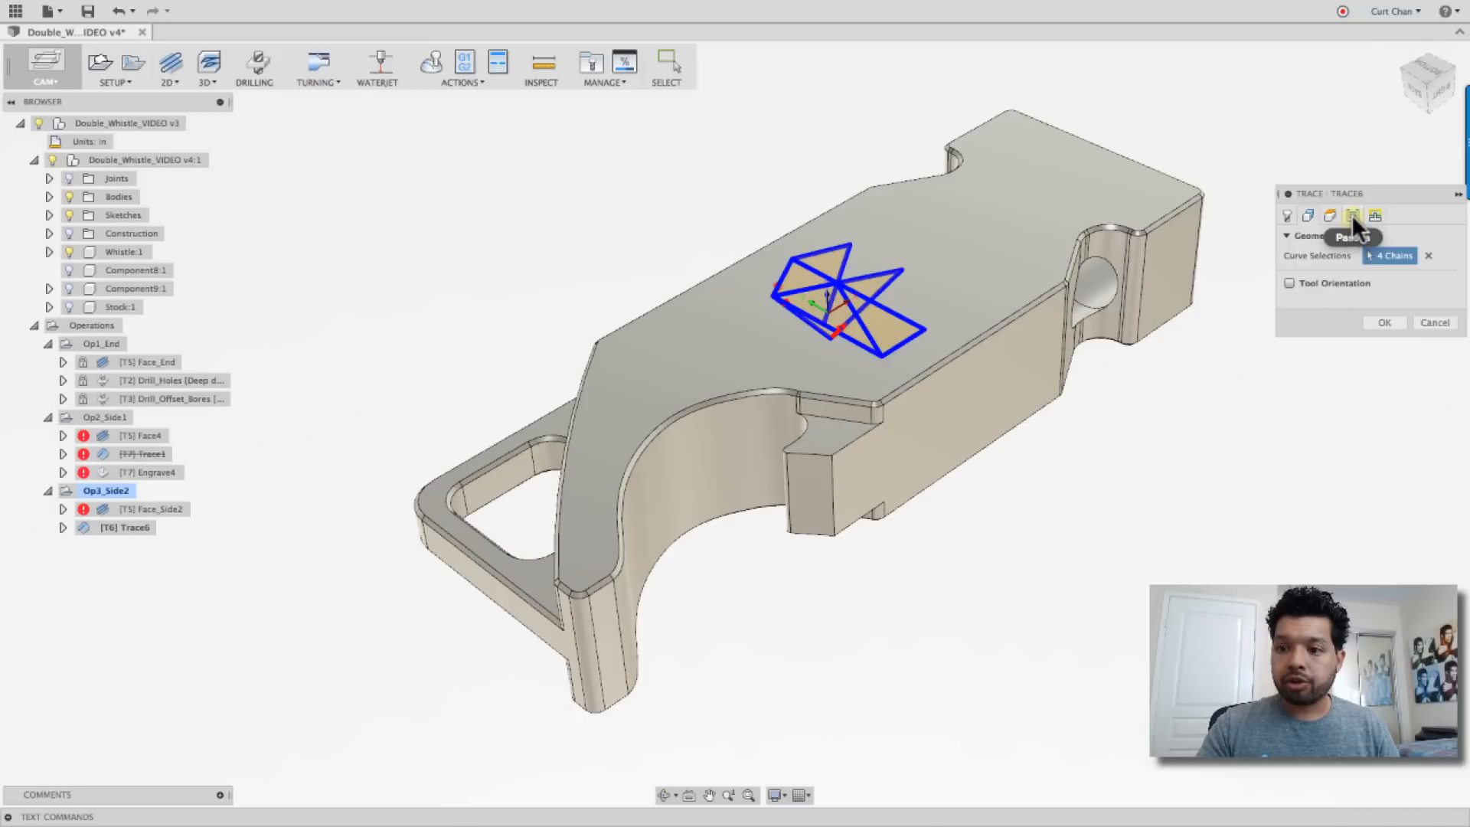
Enter an axial offset of -.005 in the trace's Passes settings
{"action": "left_click", "coordinate": [1350, 216]}
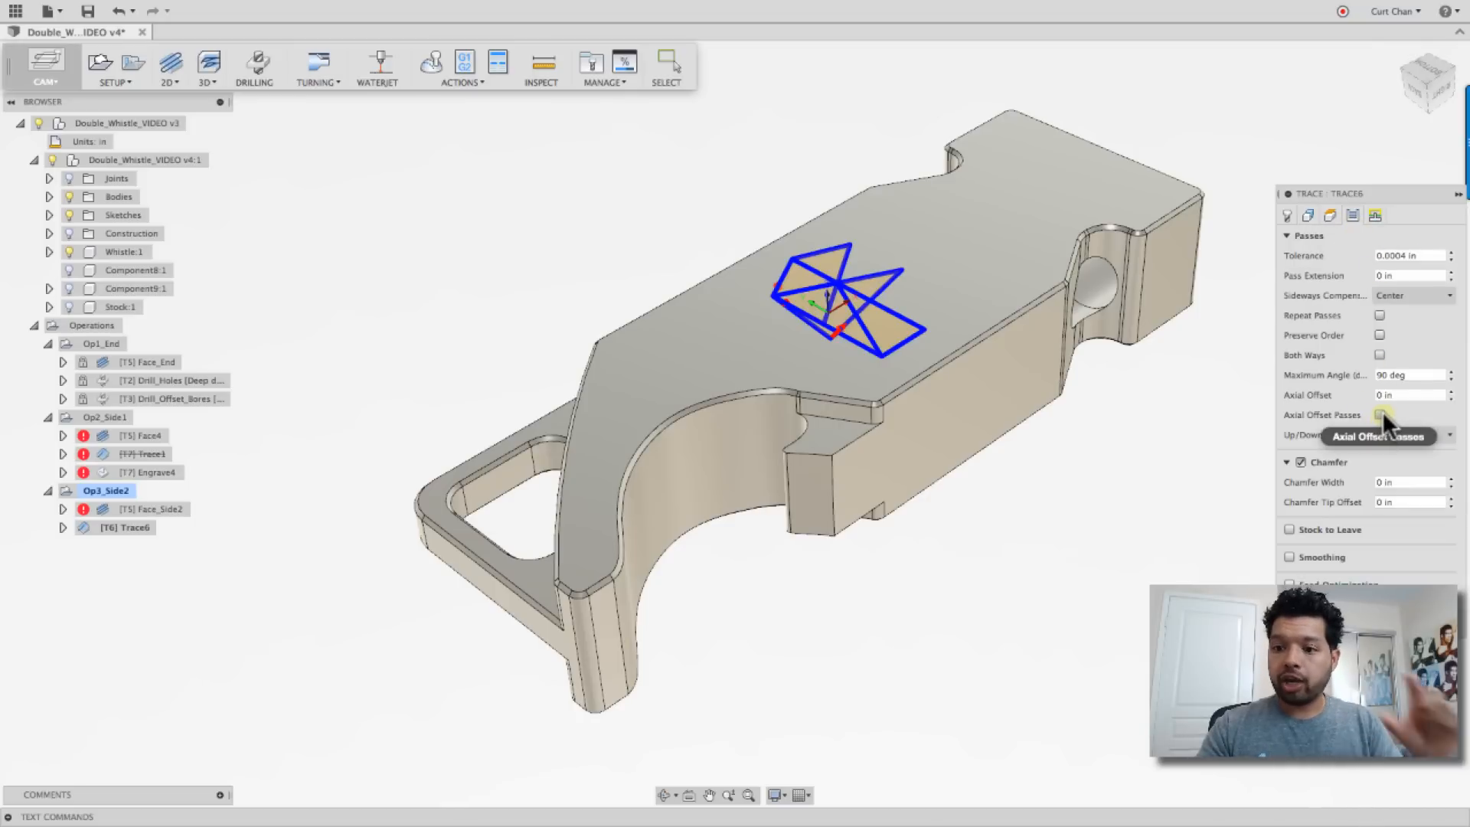
{"action": "mouse_move", "coordinate": [1382, 415]}
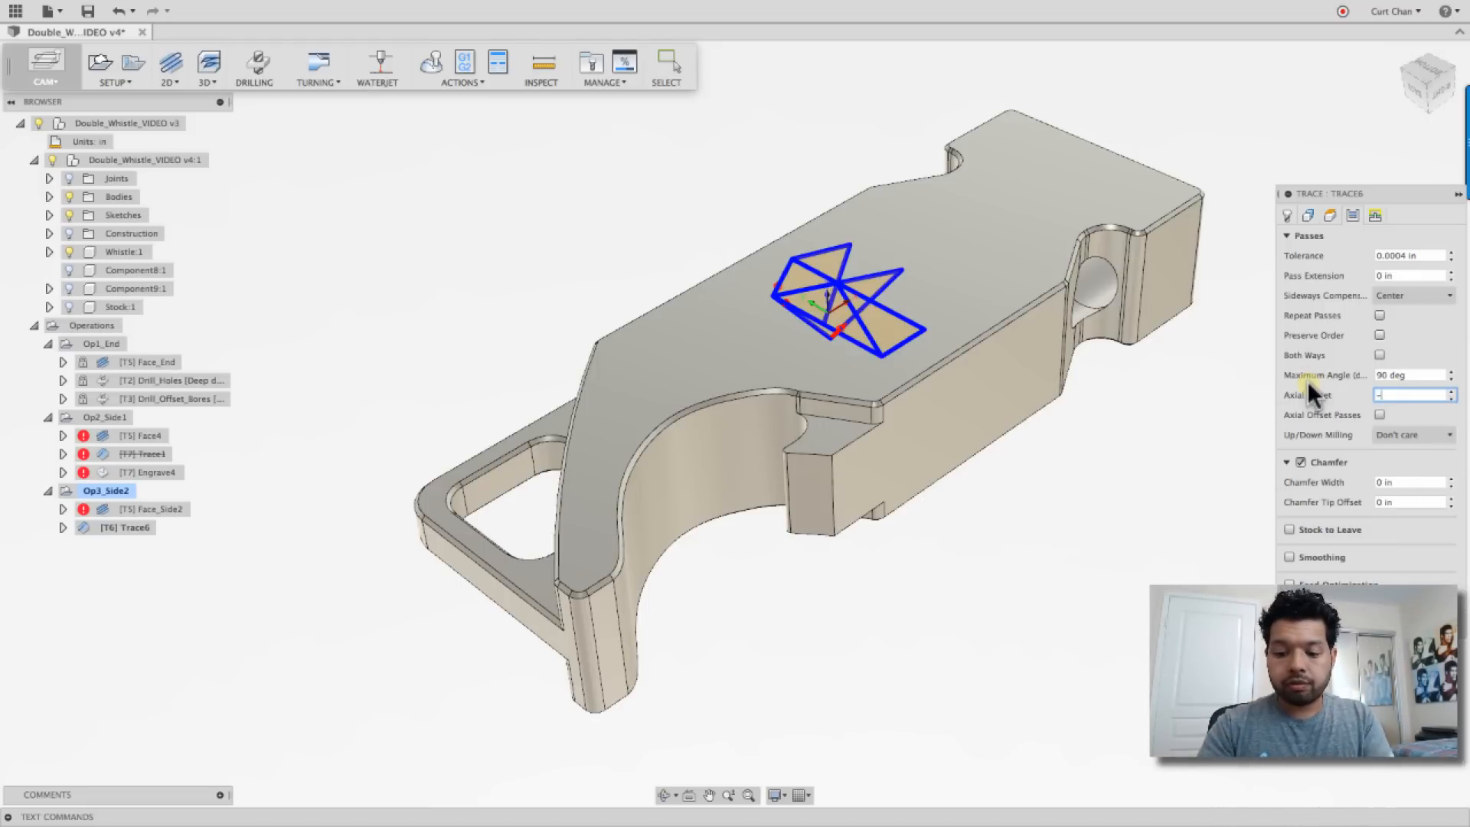
{"action": "type", "text": "-.005"}
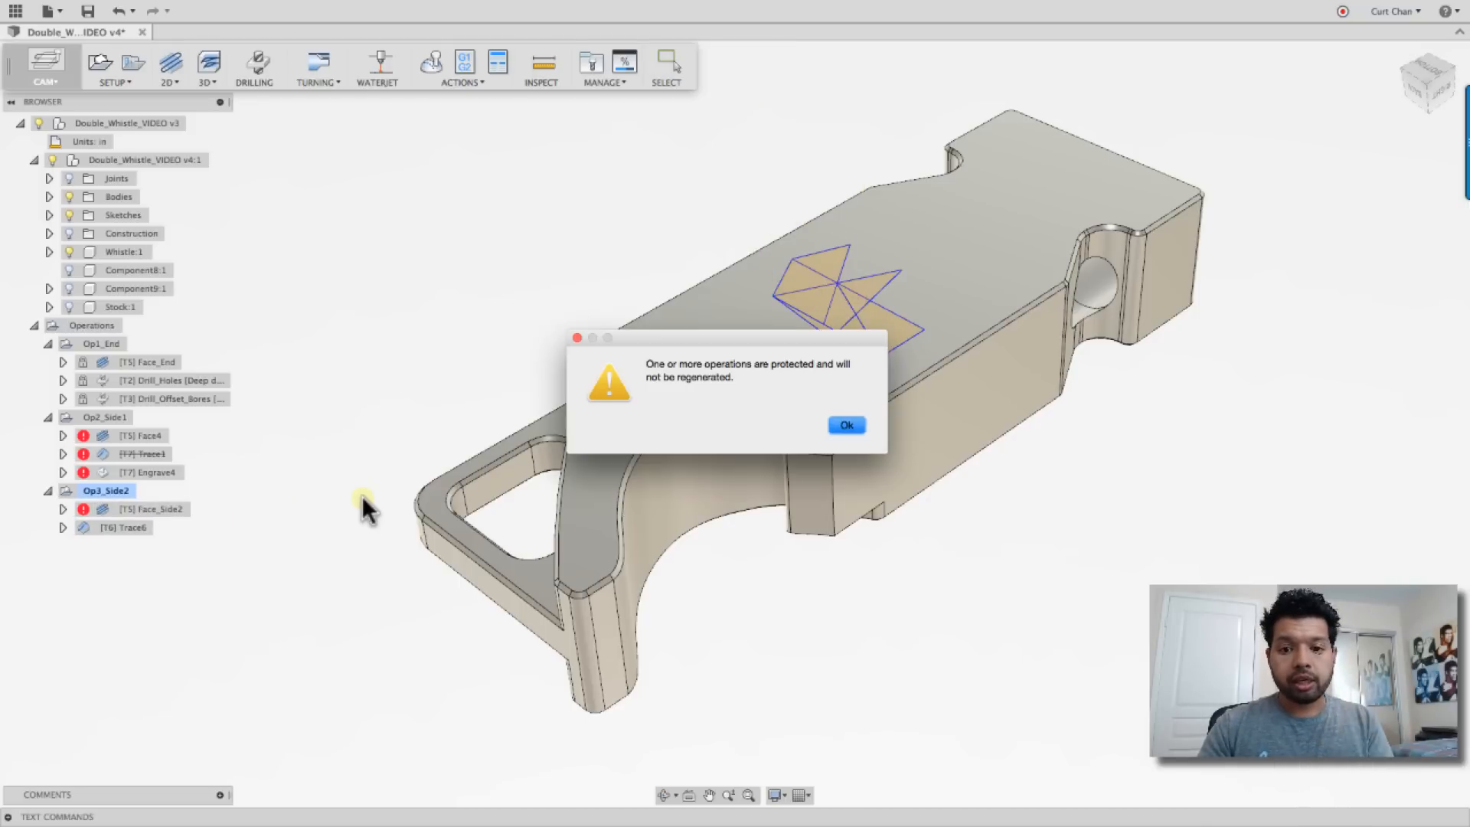
Dismiss the protected-operations warning and play a simulation of Trace6 on the stock
{"action": "left_click", "coordinate": [844, 425]}
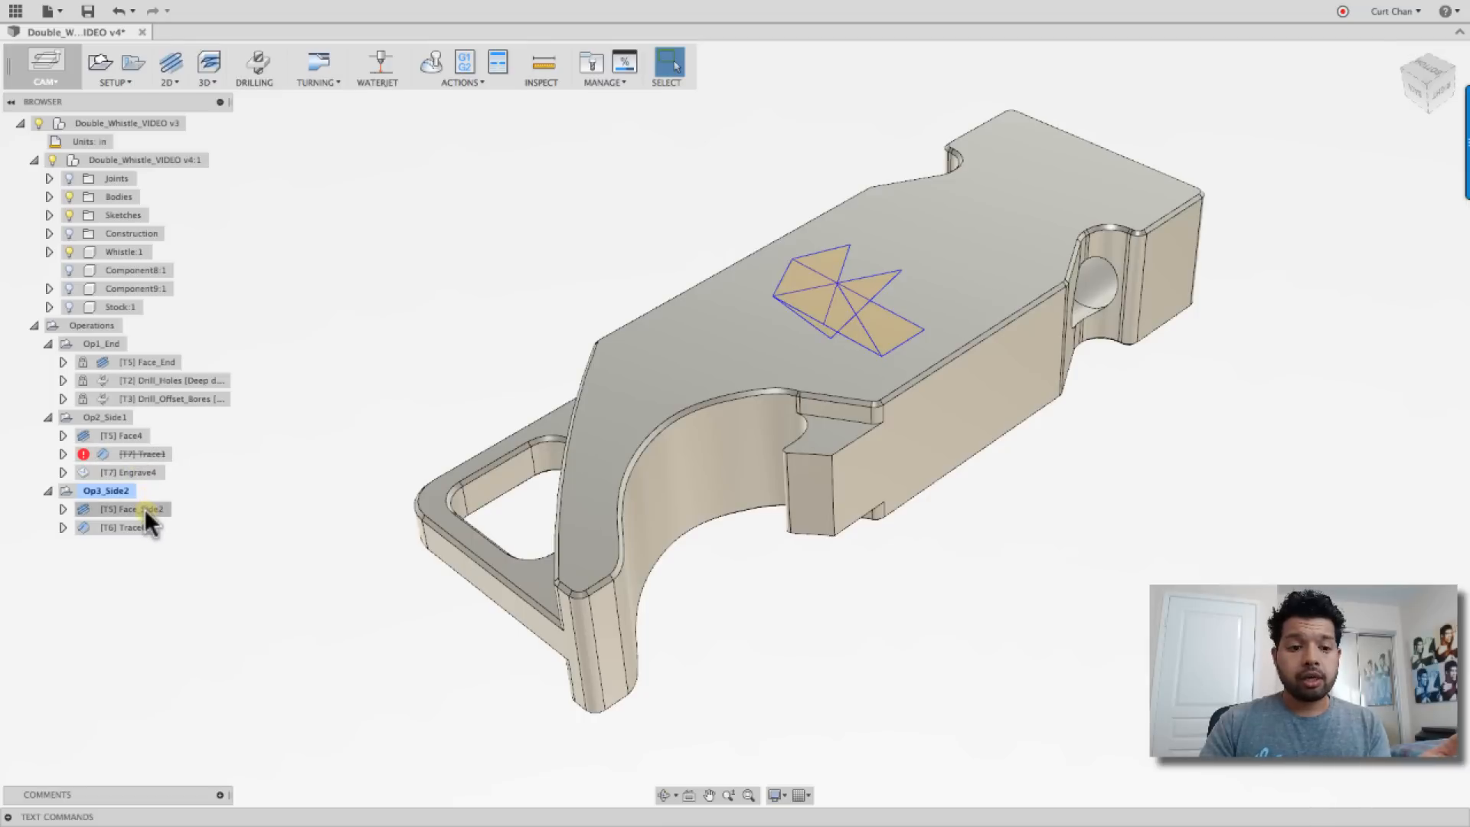
{"action": "right_click", "coordinate": [119, 527]}
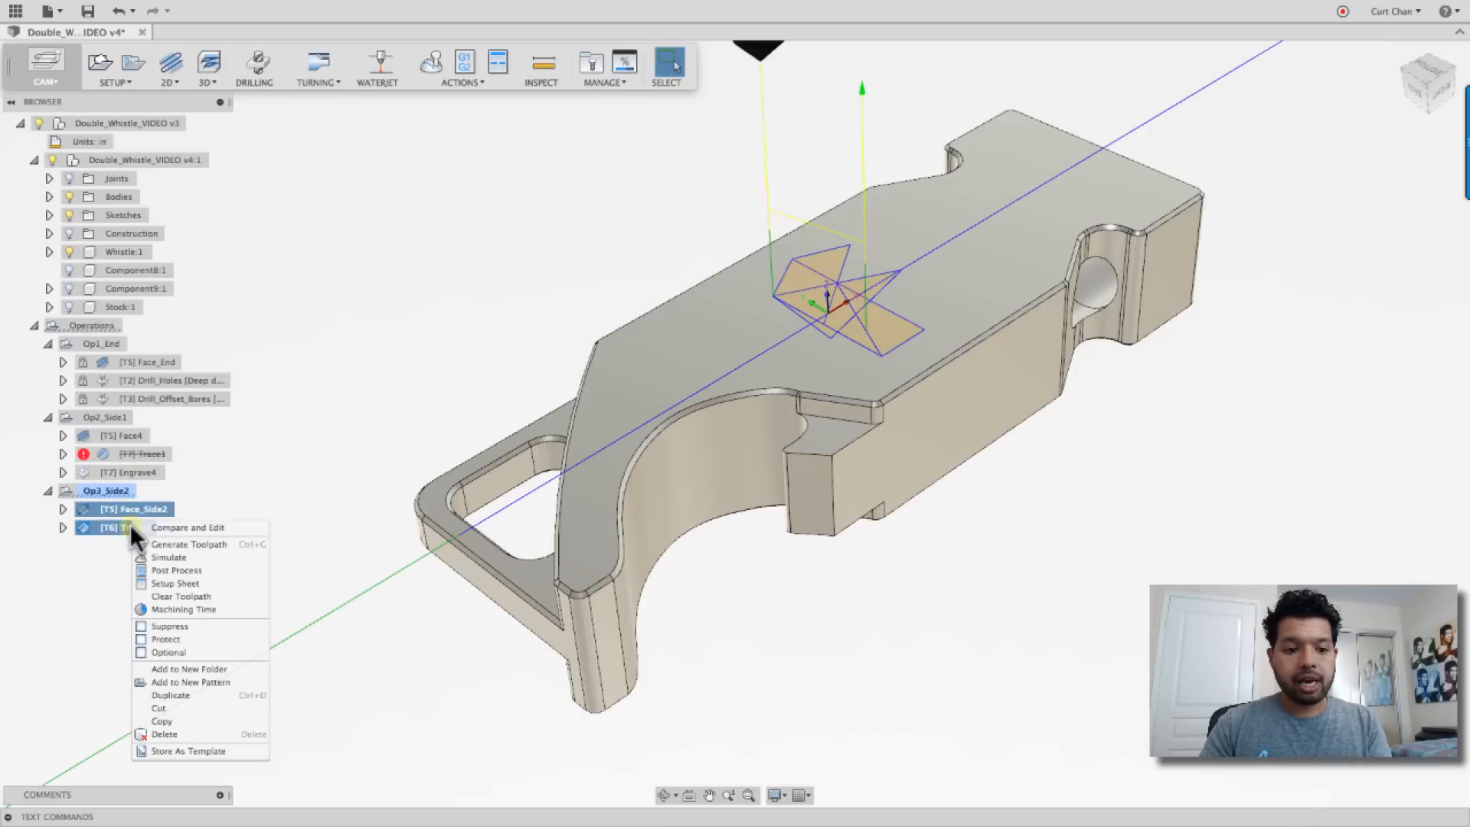
{"action": "left_click", "coordinate": [169, 556]}
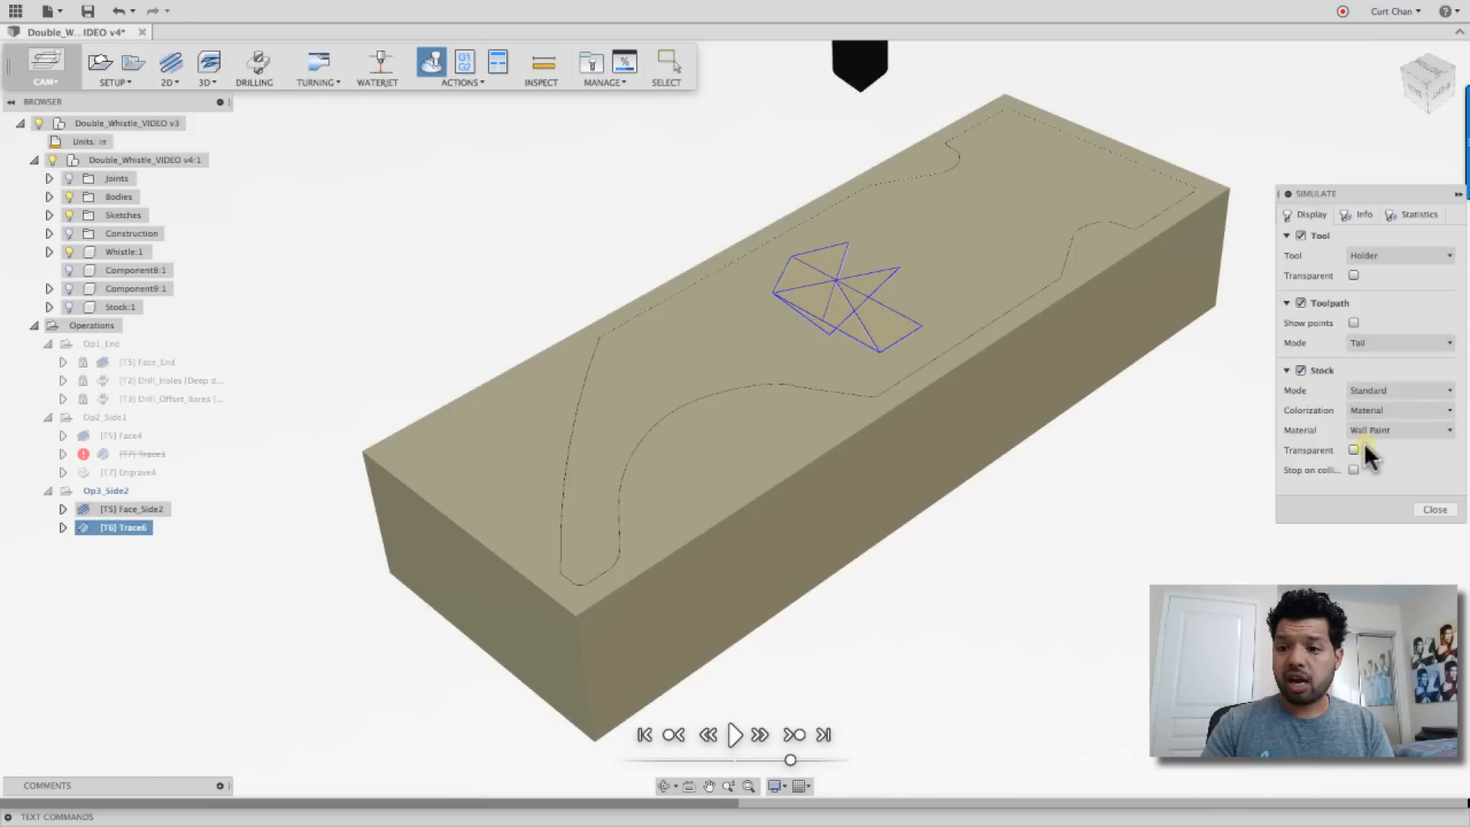
{"action": "mouse_move", "coordinate": [759, 735]}
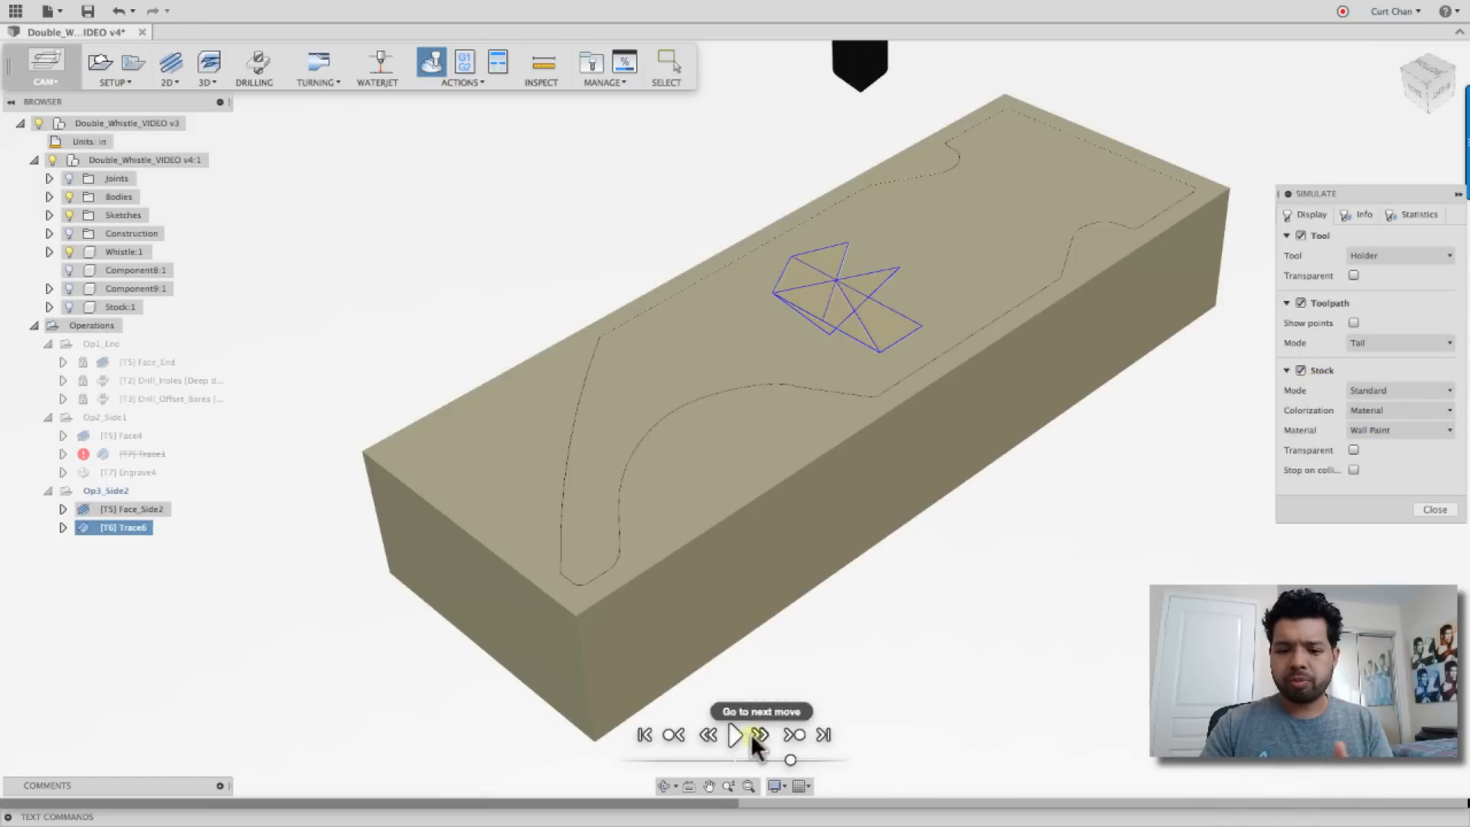
{"action": "left_click", "coordinate": [734, 734]}
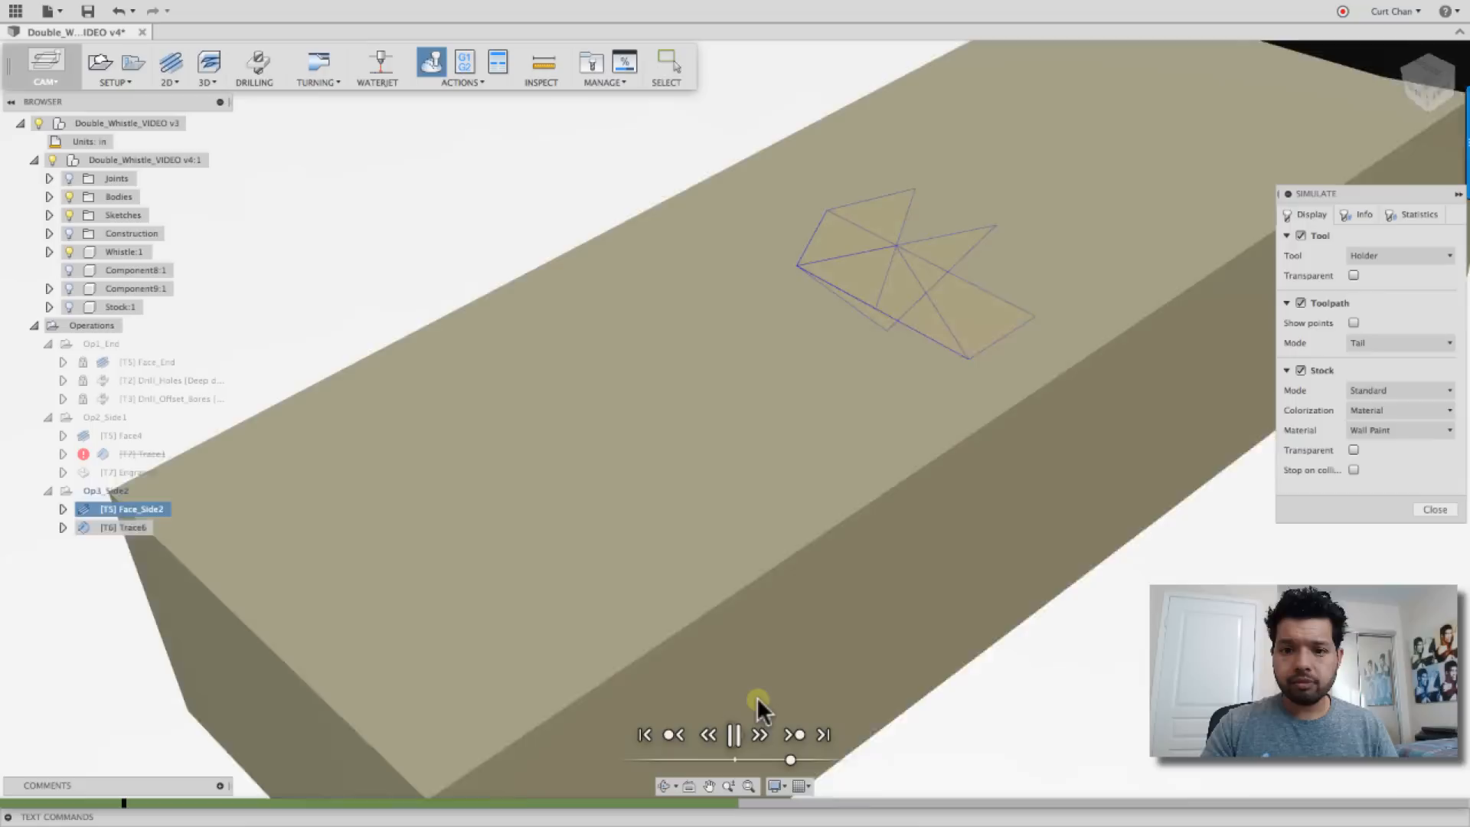